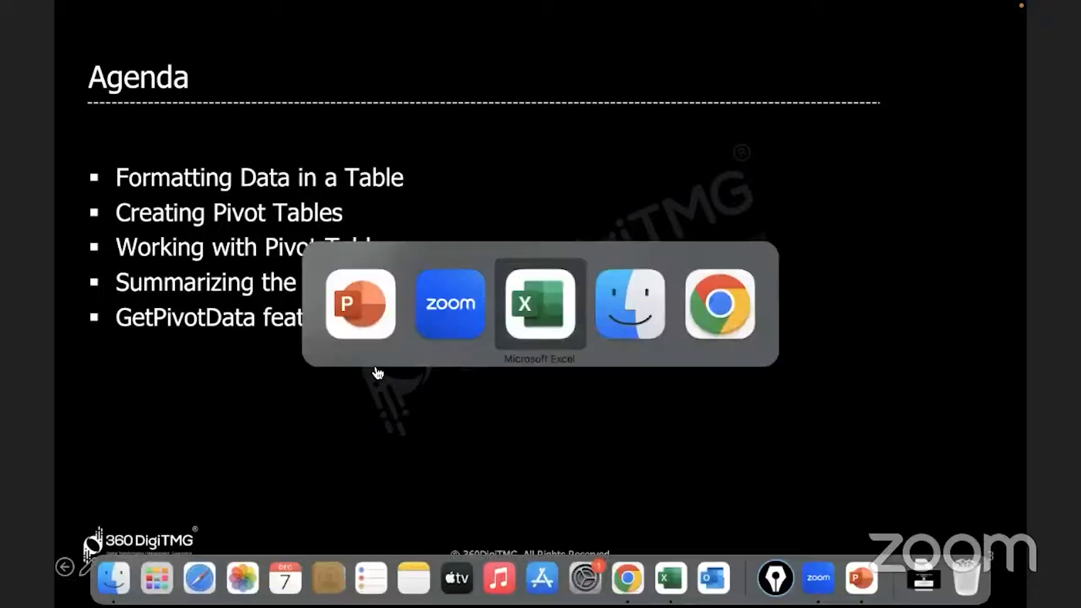
- Switch to Excel and select a cell inside the Coffee Chain data
click(540, 305)
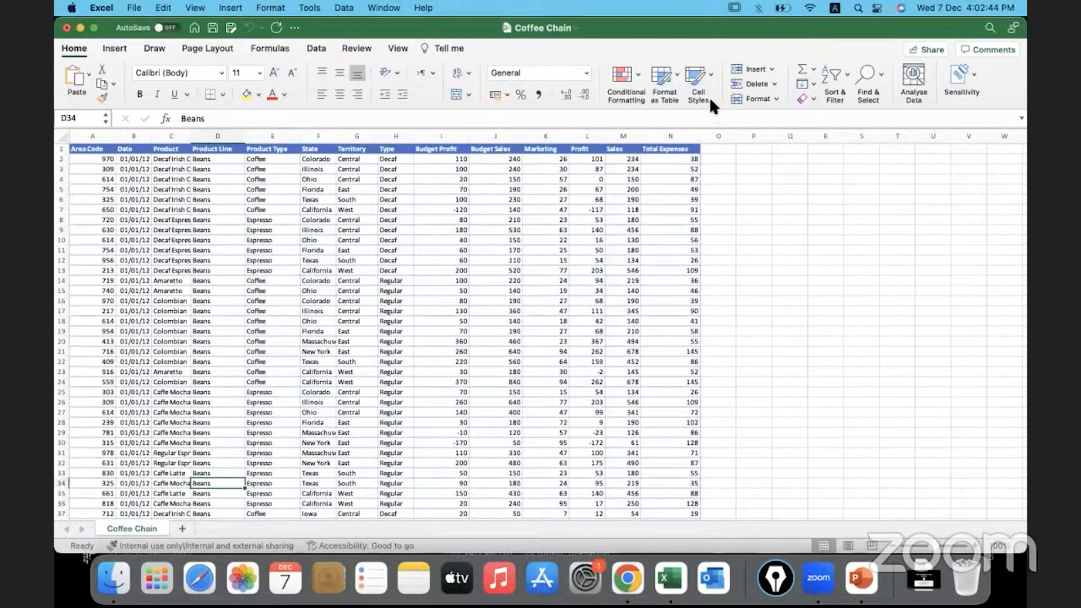
mouse_move(613, 336)
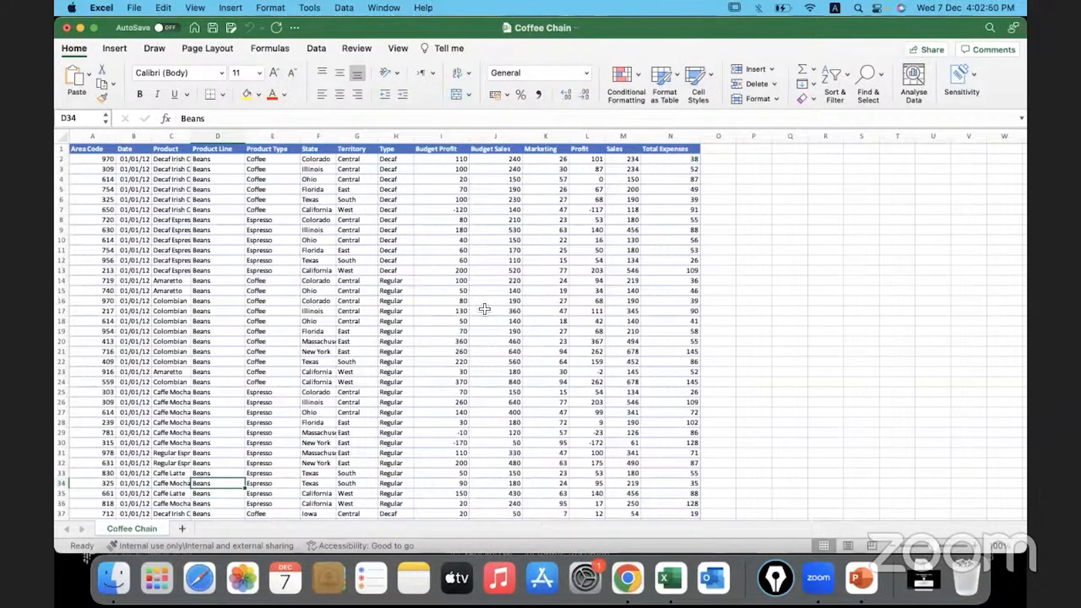
click(495, 311)
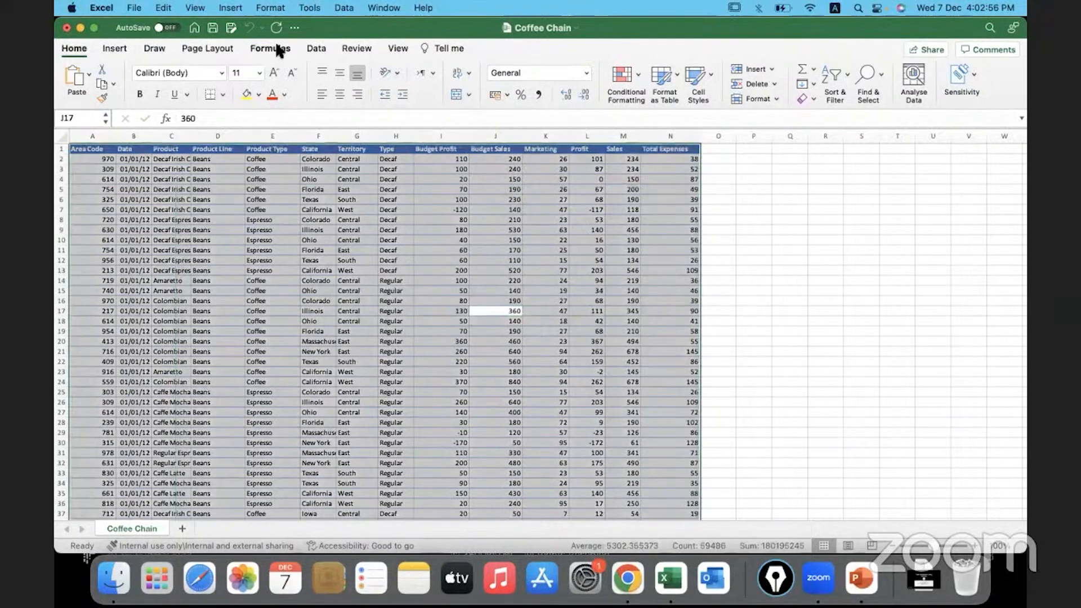
- Set the whole dataset to 20-point font and autofit every column to its contents
click(258, 72)
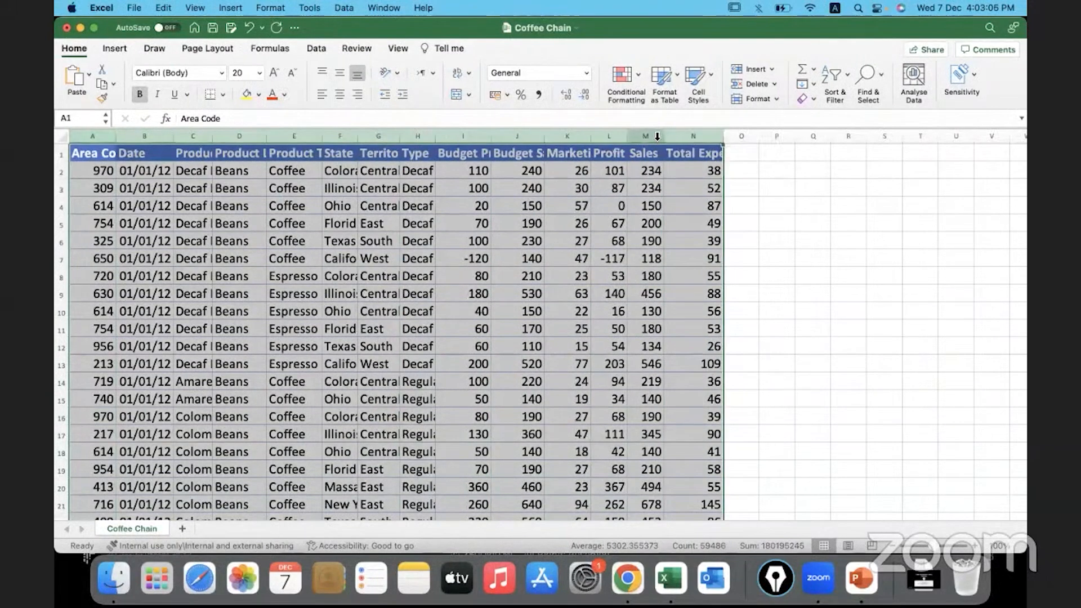
mouse_move(621, 137)
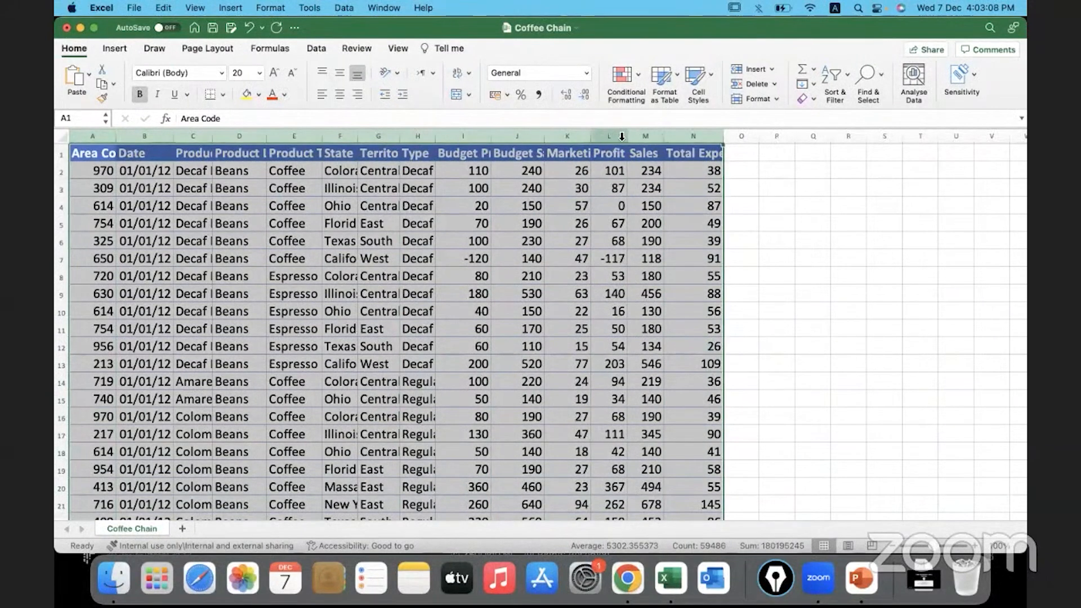
drag(608, 136, 626, 136)
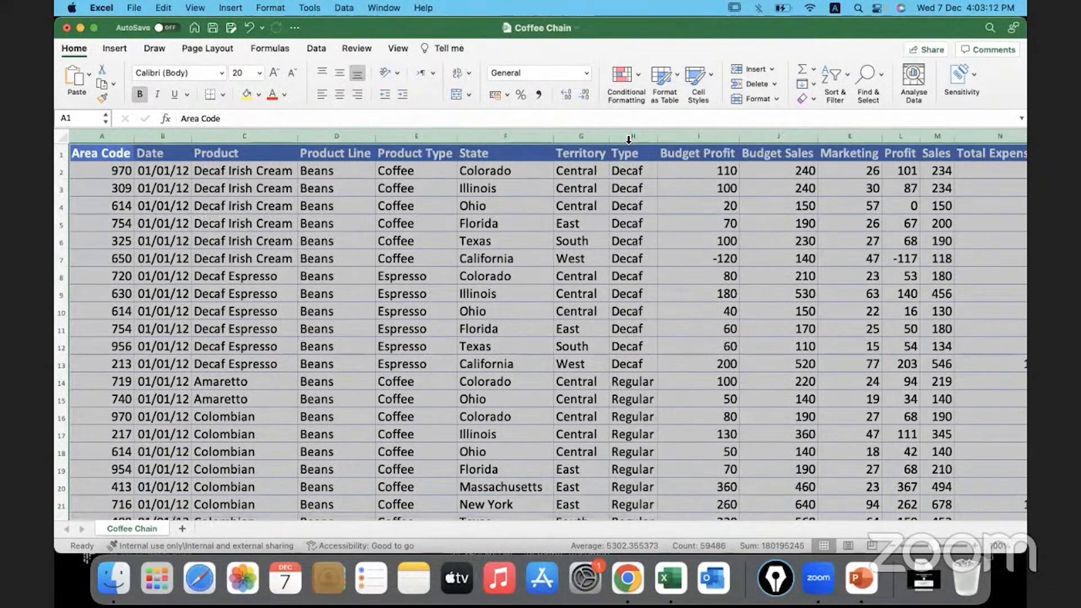
mouse_move(296, 149)
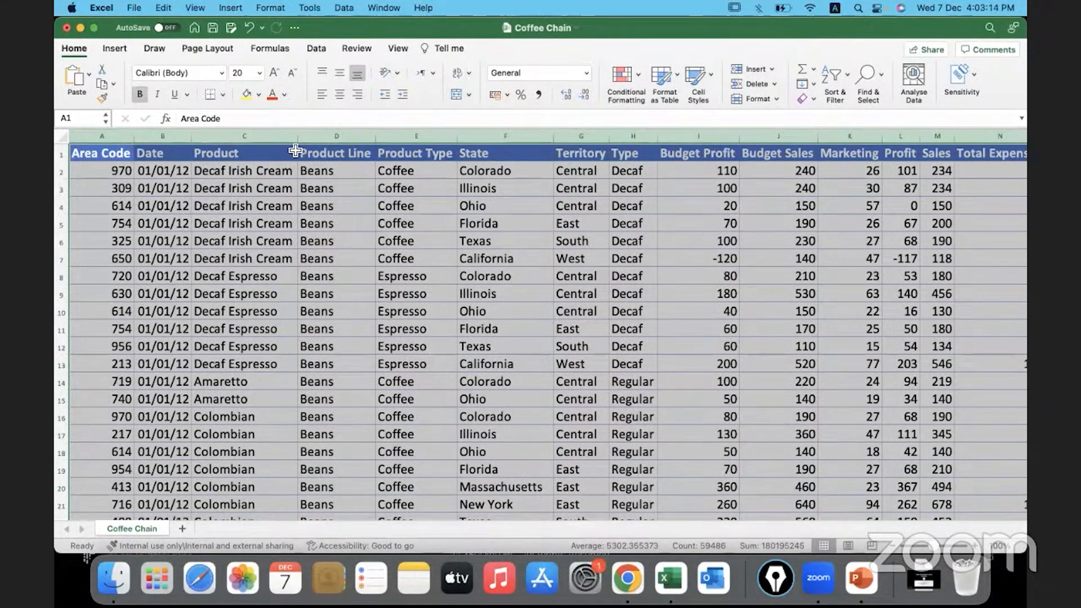
click(244, 152)
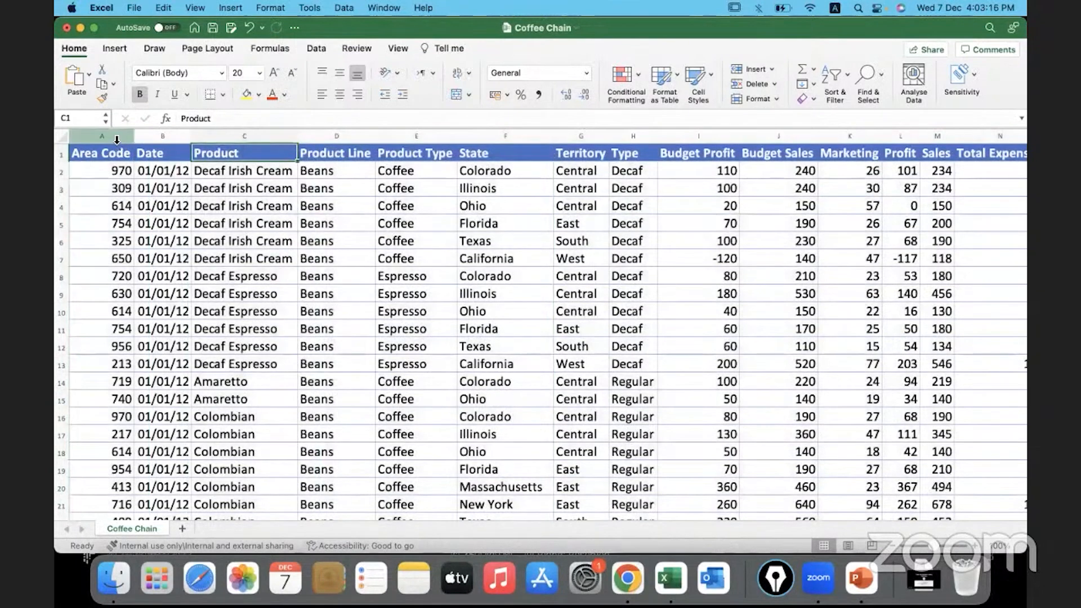
click(101, 136)
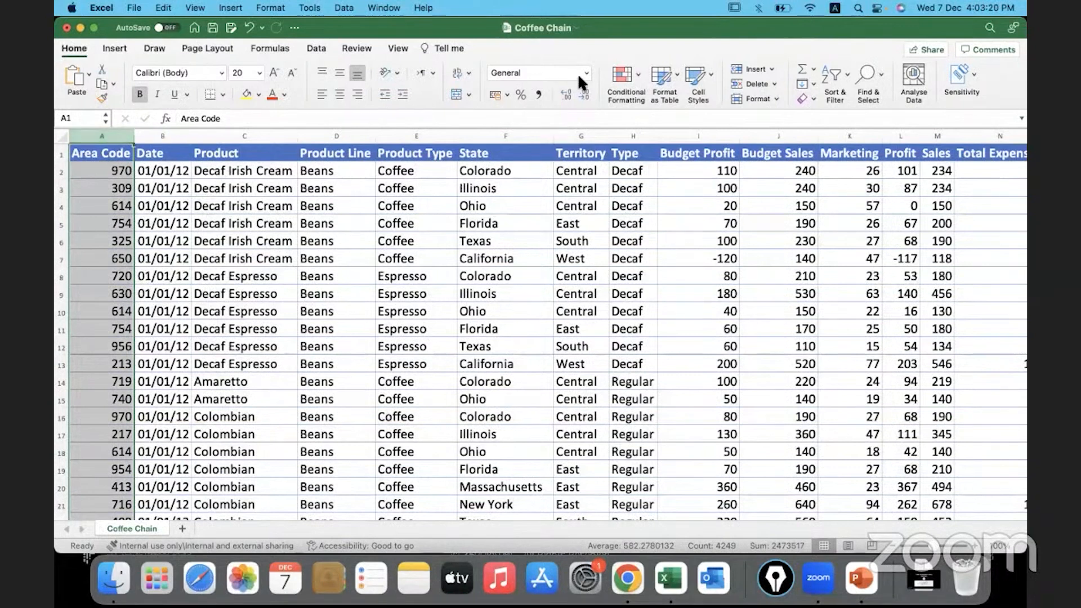
- Format Area Code as Number, widen the Date column and apply Short Date
click(586, 72)
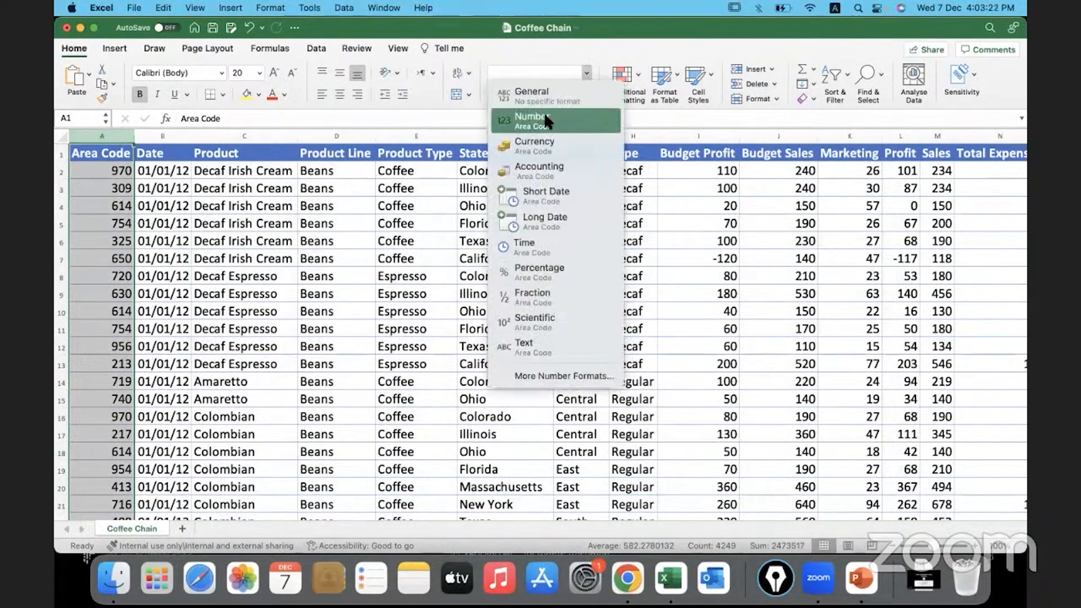
click(533, 117)
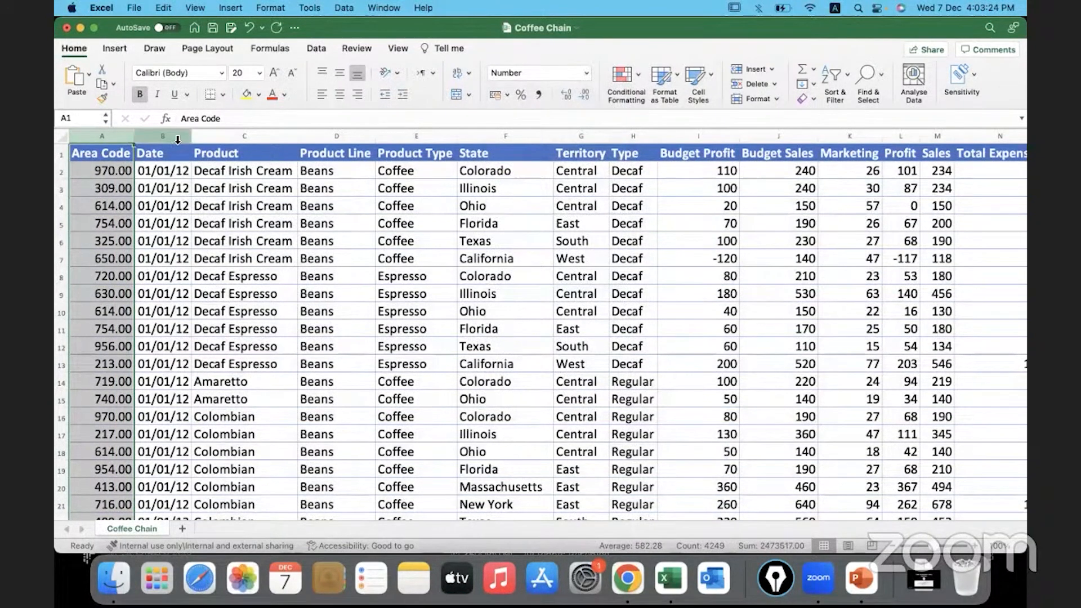
drag(193, 137, 297, 137)
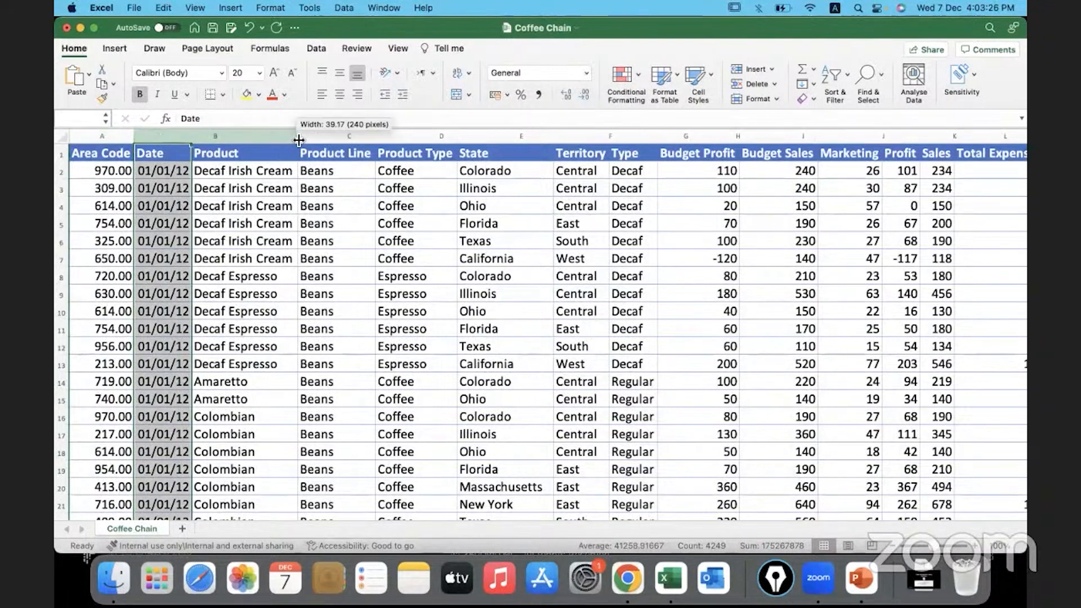
drag(298, 136, 268, 136)
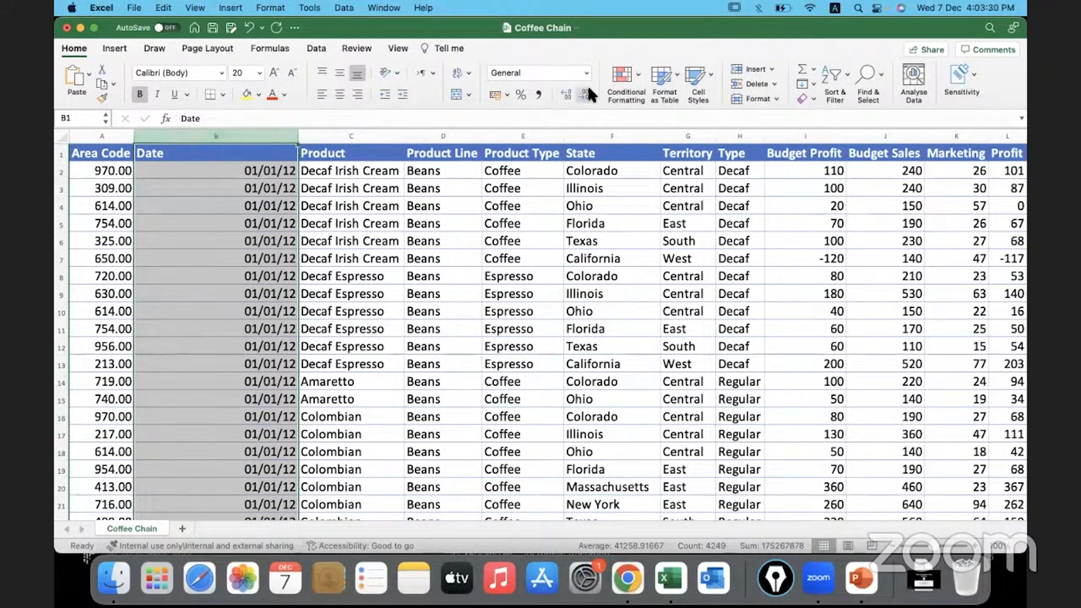
click(584, 72)
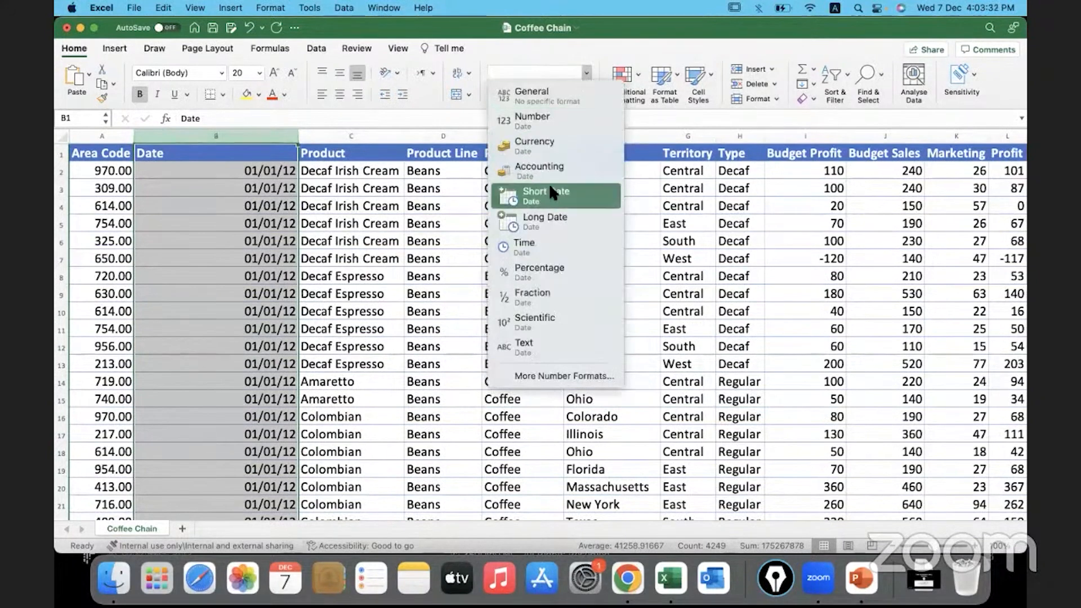
click(534, 191)
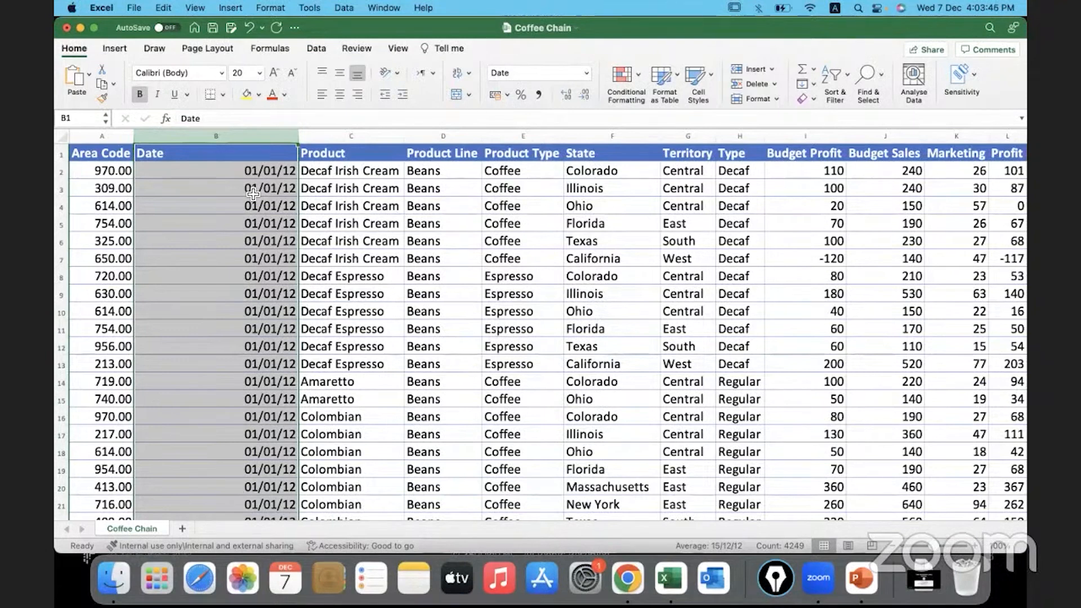
- Remove both decimals from Area Code and return the Date column to Short Date
click(100, 152)
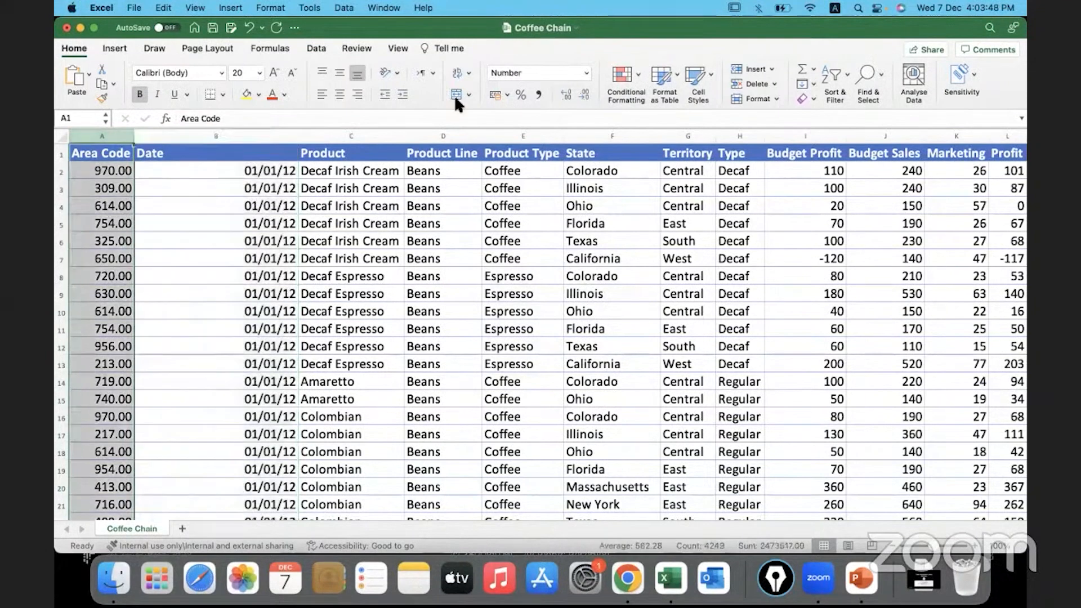
click(585, 95)
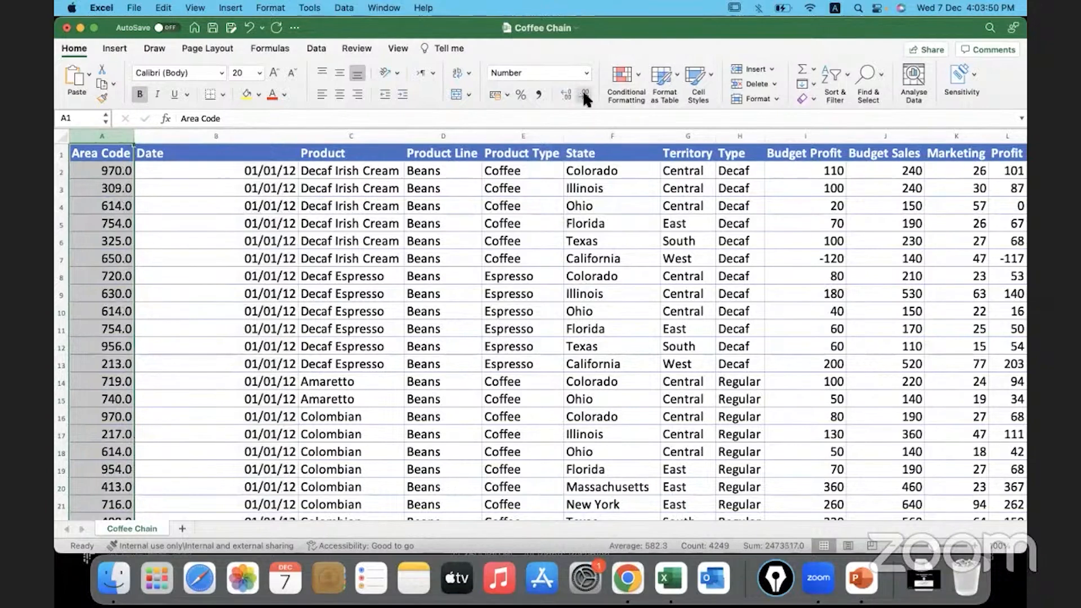
click(584, 95)
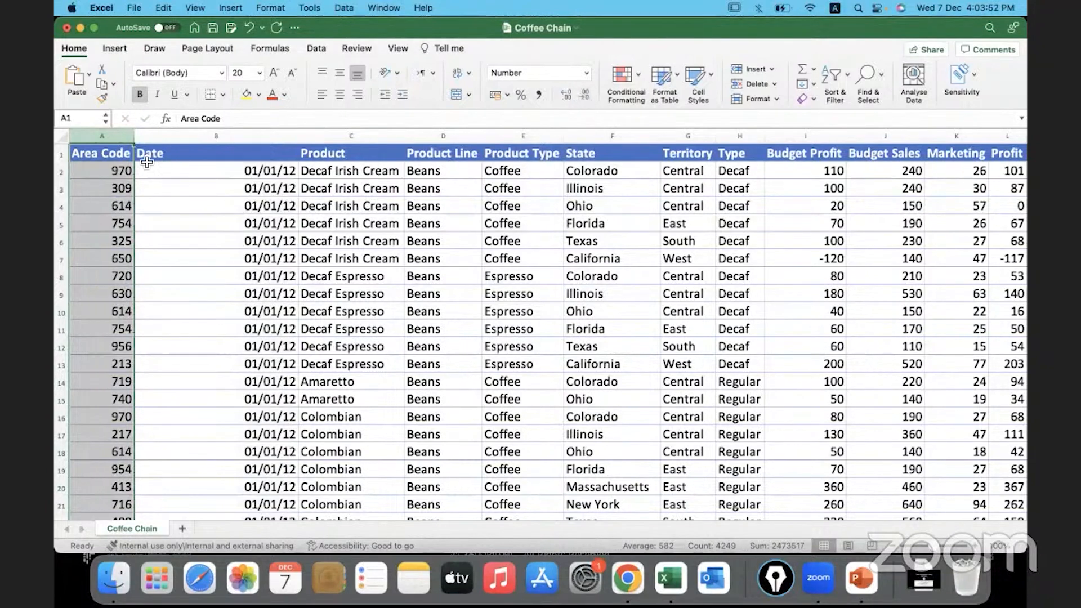
click(100, 170)
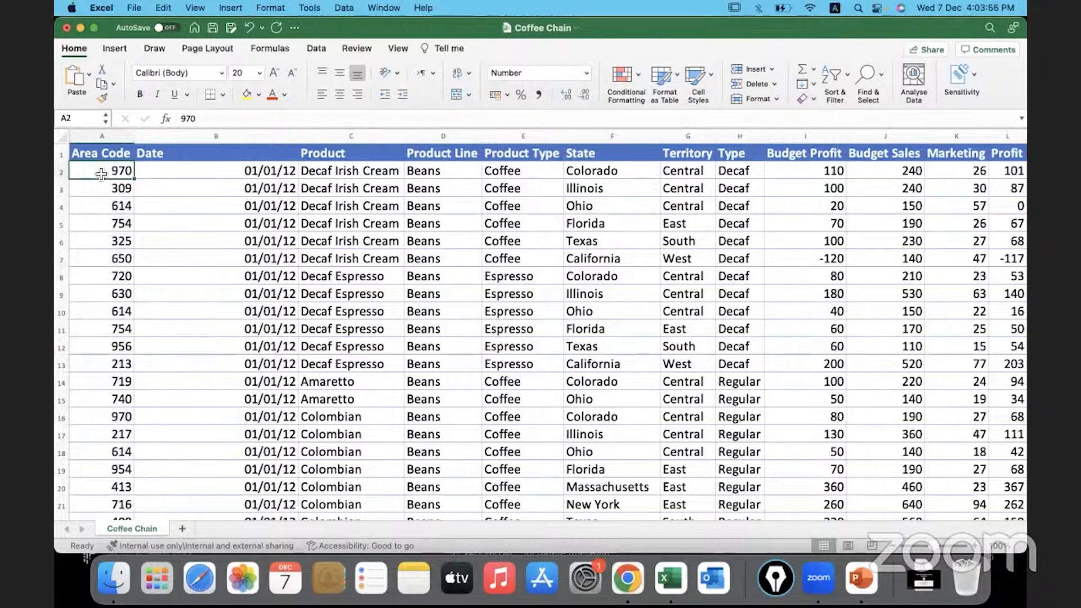
click(102, 135)
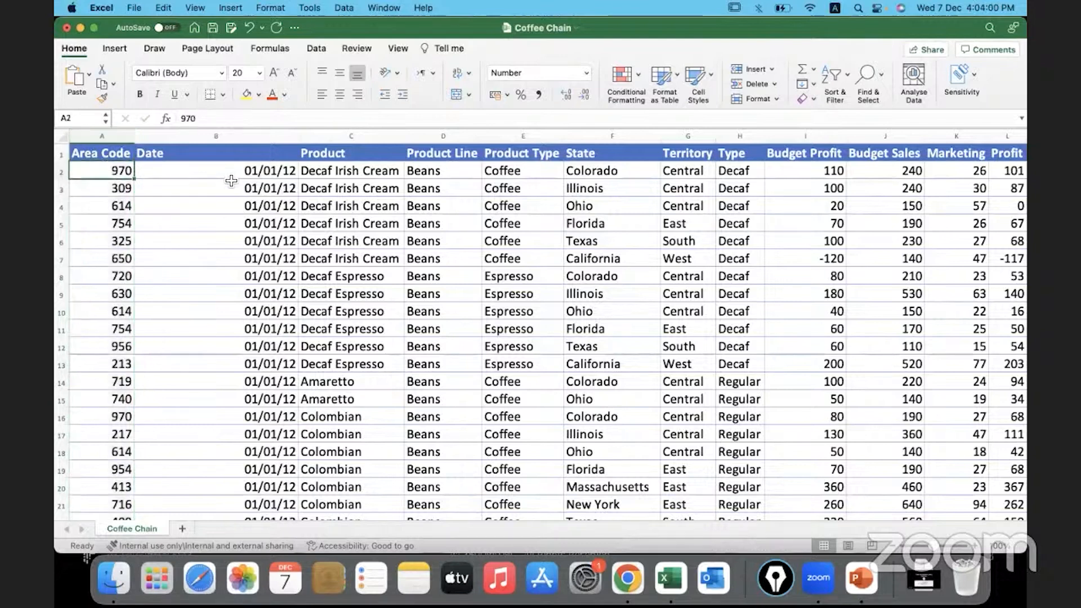
click(216, 136)
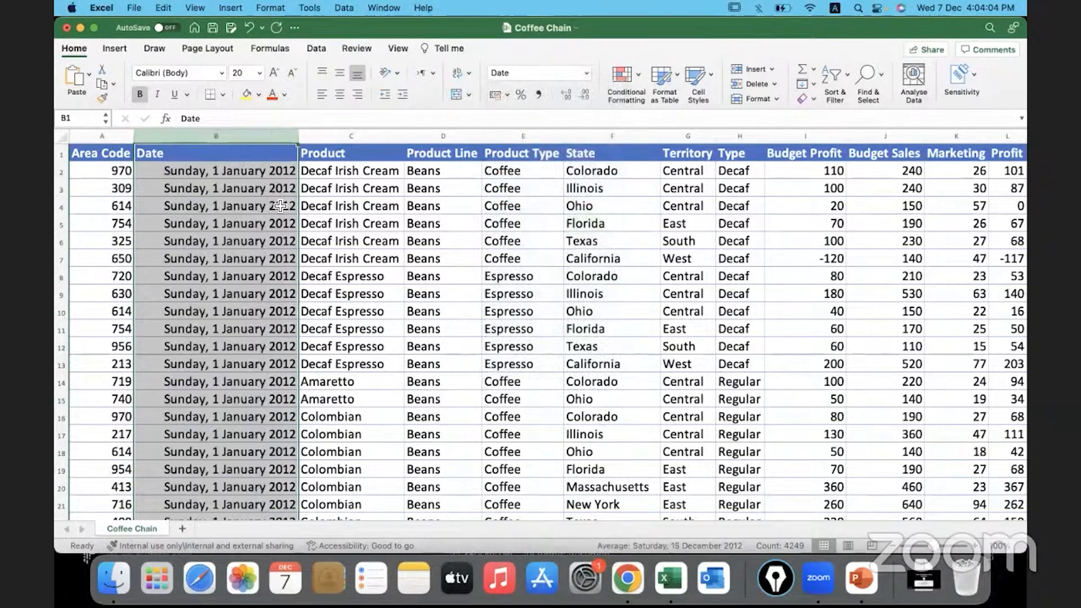
click(587, 72)
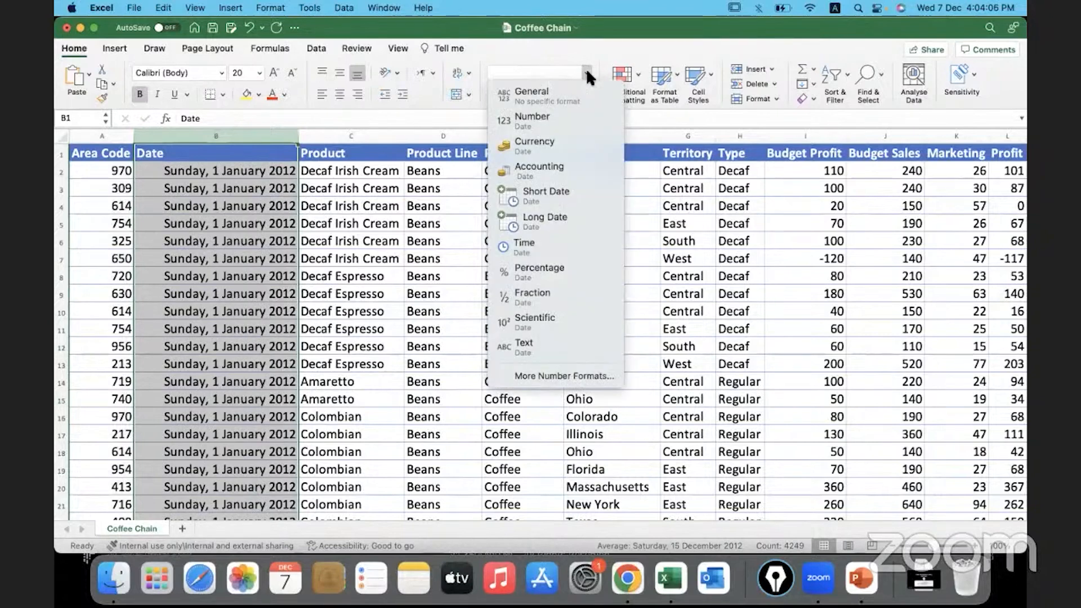
click(545, 195)
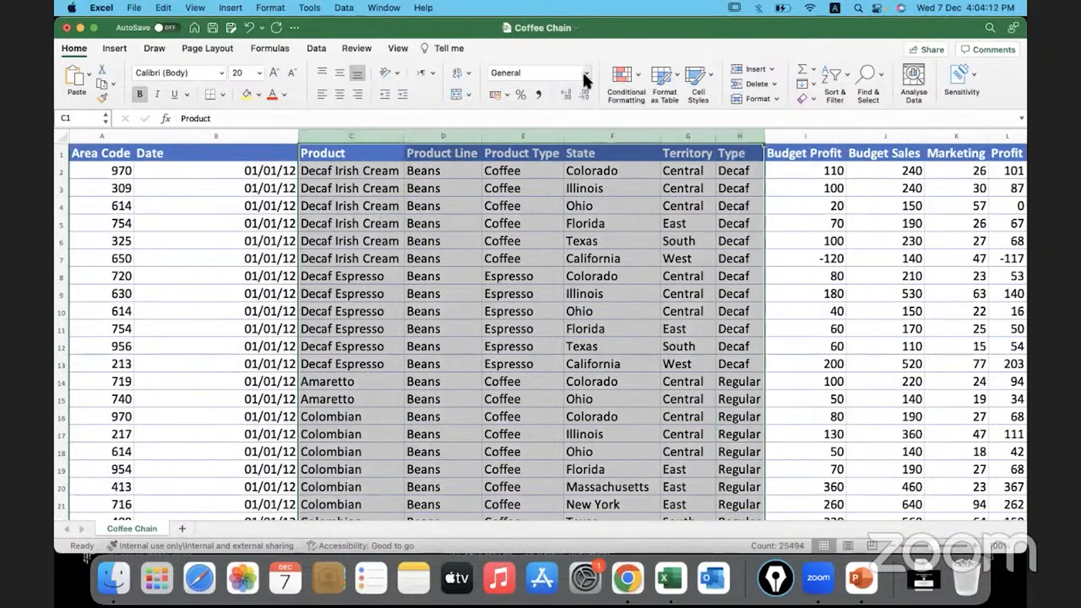
- Format Budget Profit through Total Expenses as US-dollar accounting with no decimals
click(585, 72)
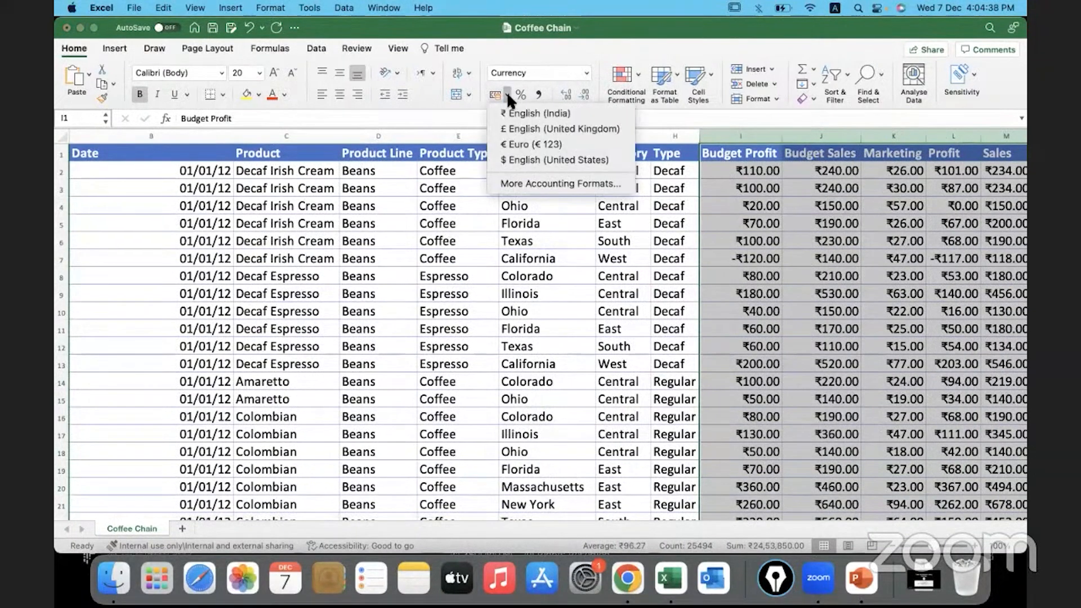
mouse_move(554, 160)
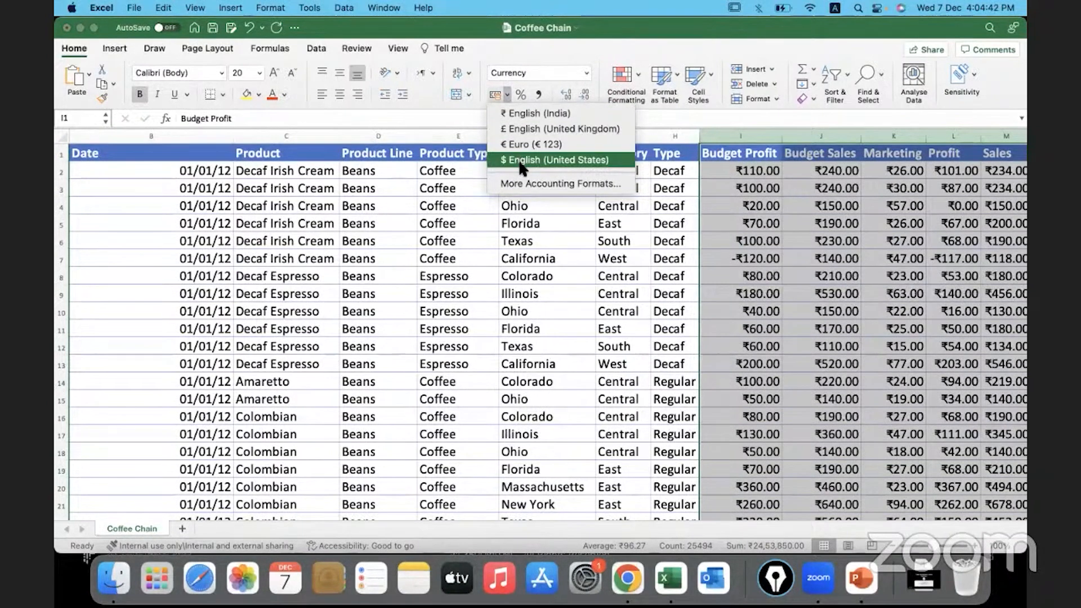
click(555, 160)
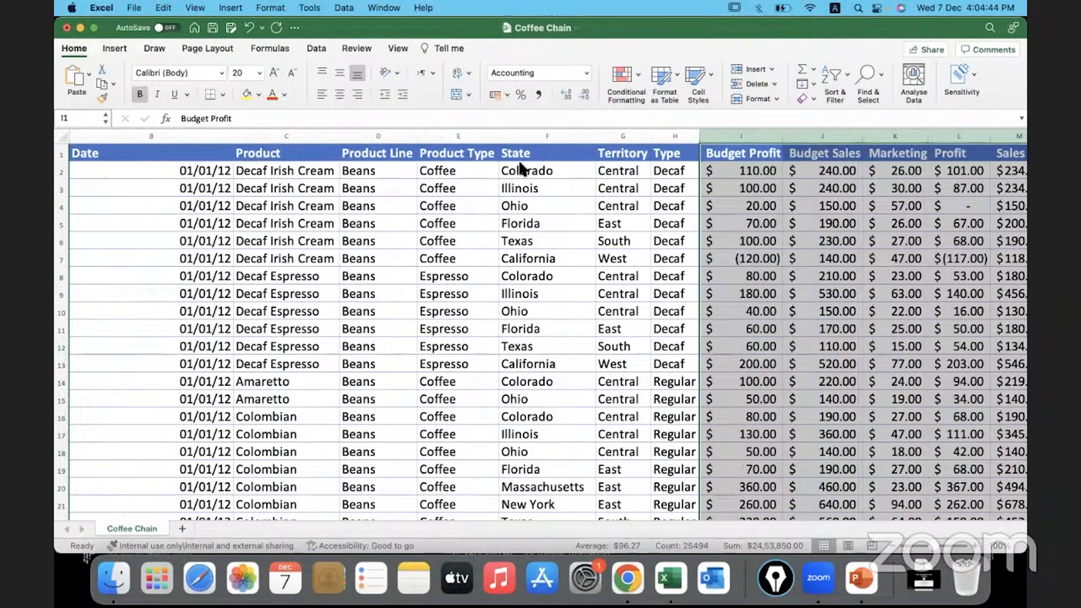
mouse_move(598, 116)
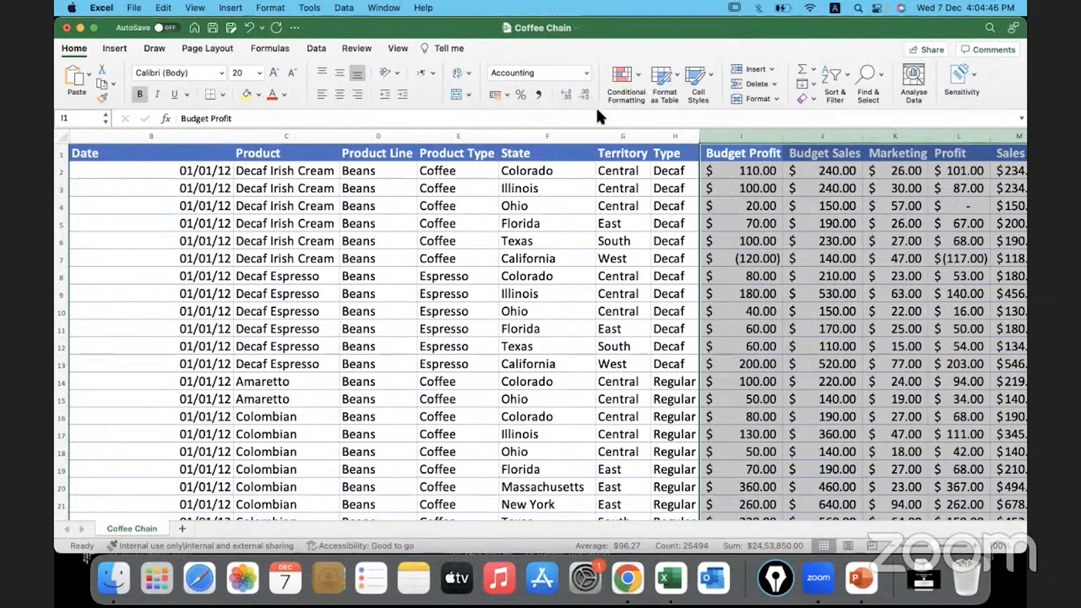
mouse_move(586, 94)
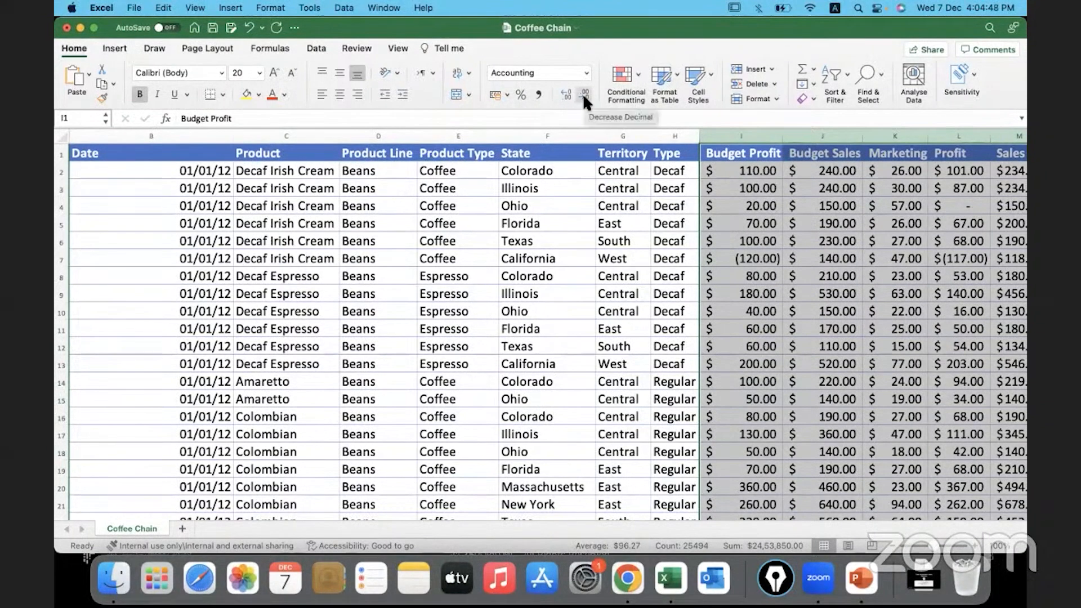
click(586, 94)
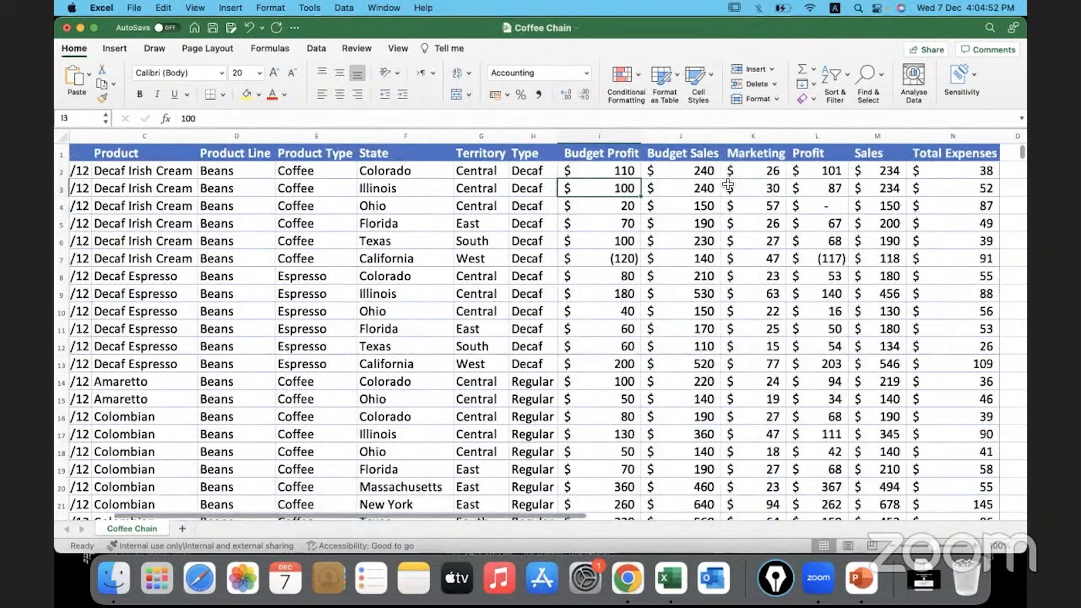
- Insert blank rows above the Texas record and the first Amaretto record
scroll(right, 3)
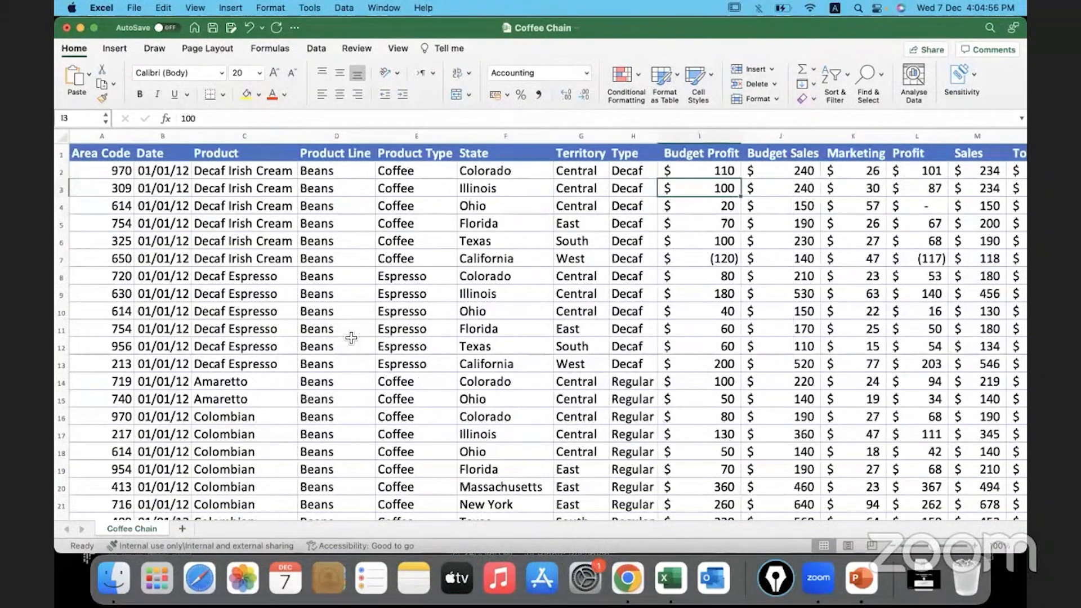
click(337, 328)
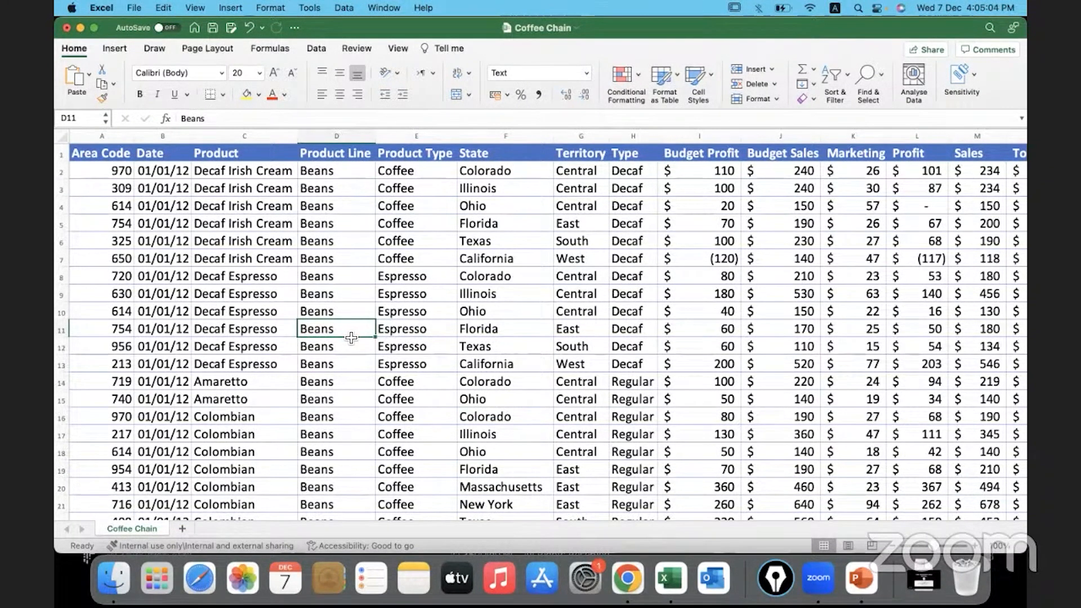
mouse_move(66, 241)
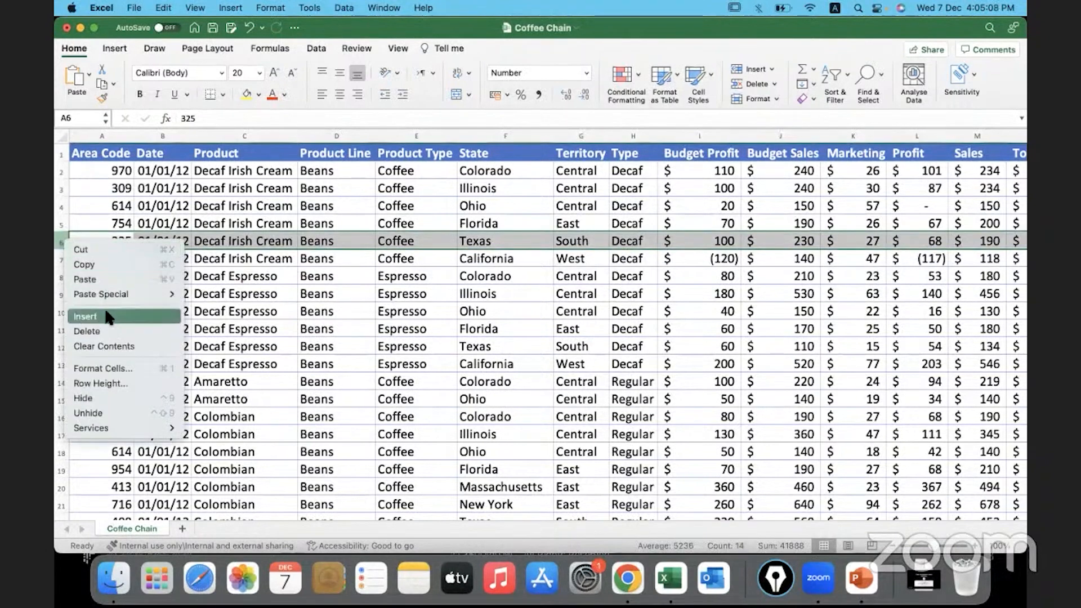
click(85, 315)
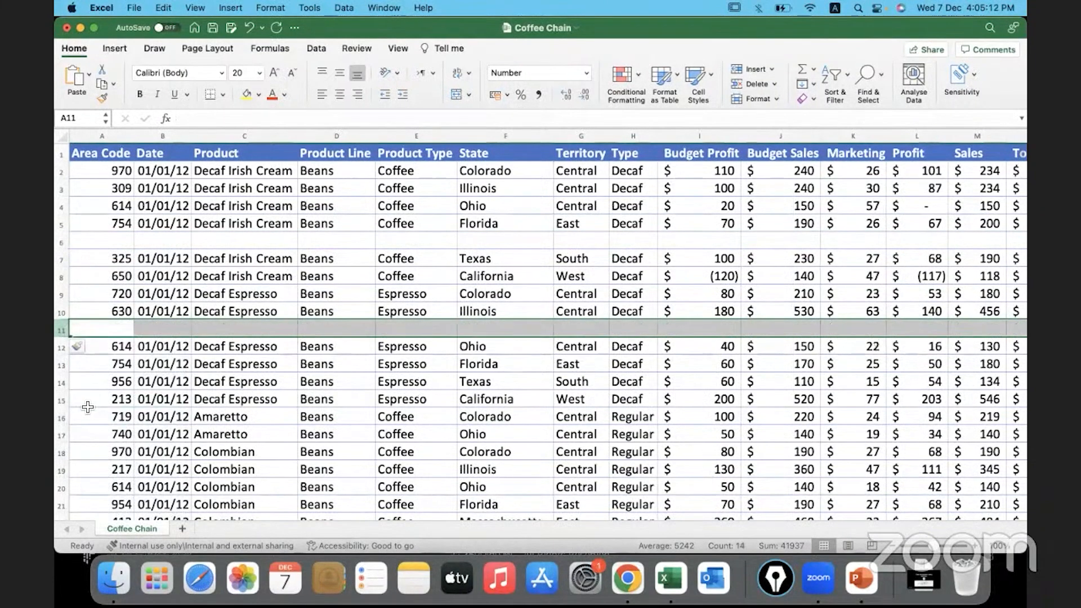
right_click(100, 416)
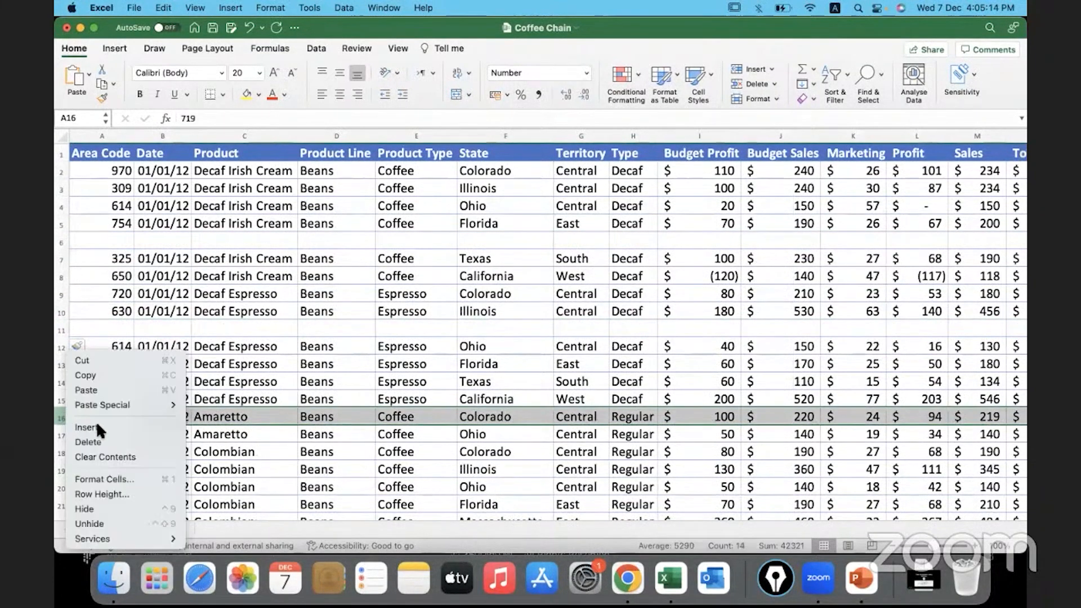
click(88, 428)
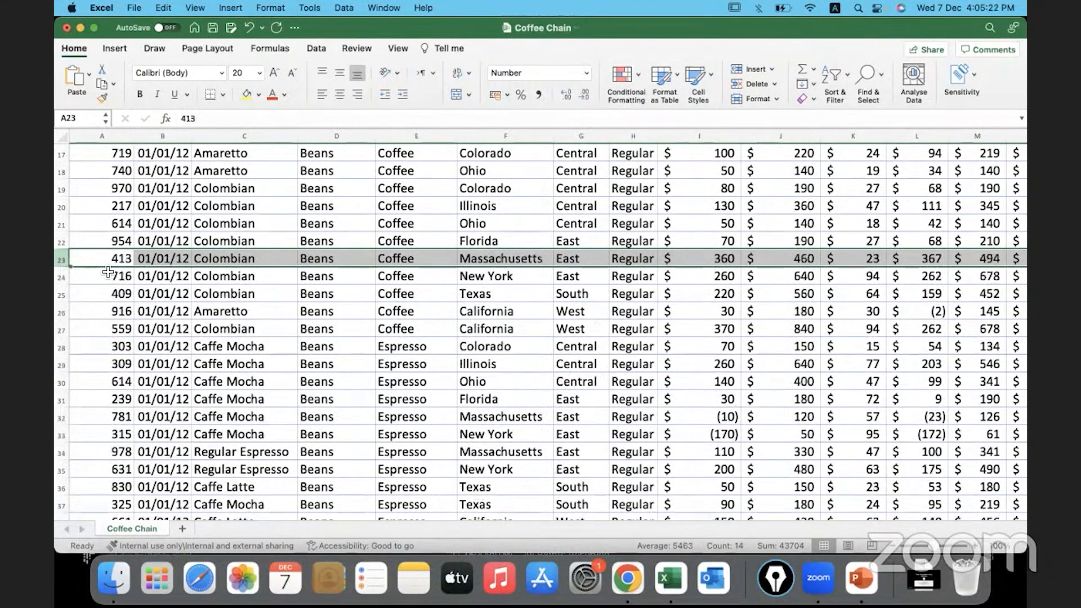
- Bring up row options on a Colombian record and on the Texas Decaf Irish Cream row
right_click(107, 273)
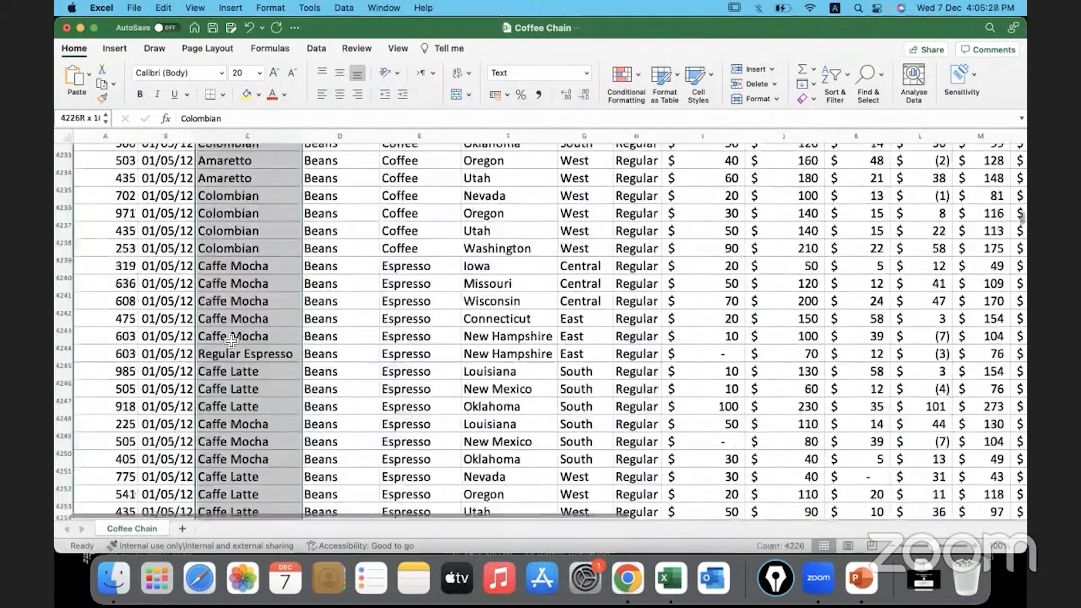
scroll(down, 3)
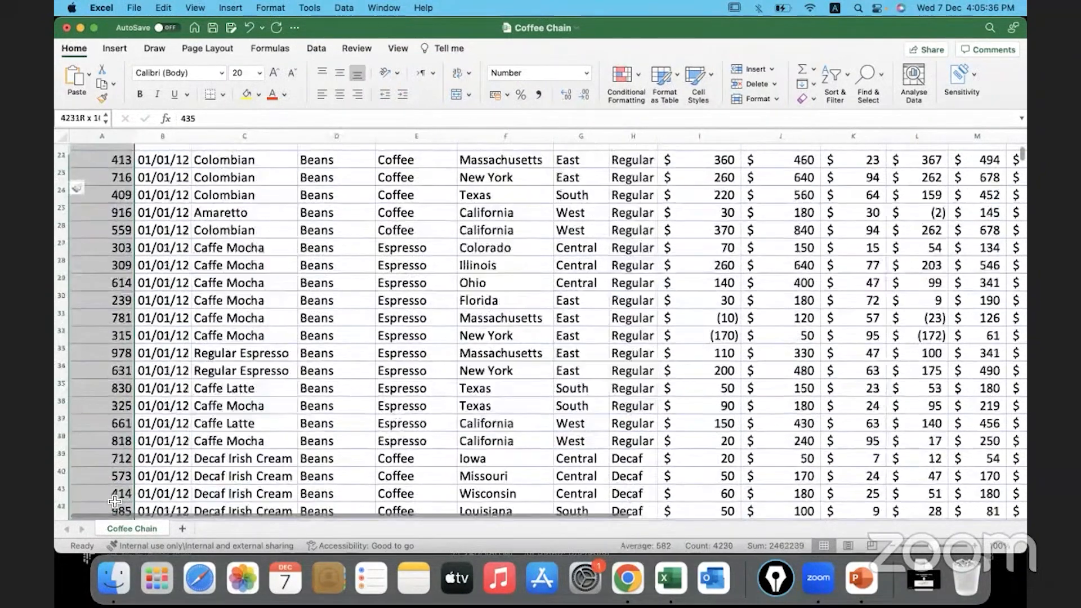
scroll(down, 3)
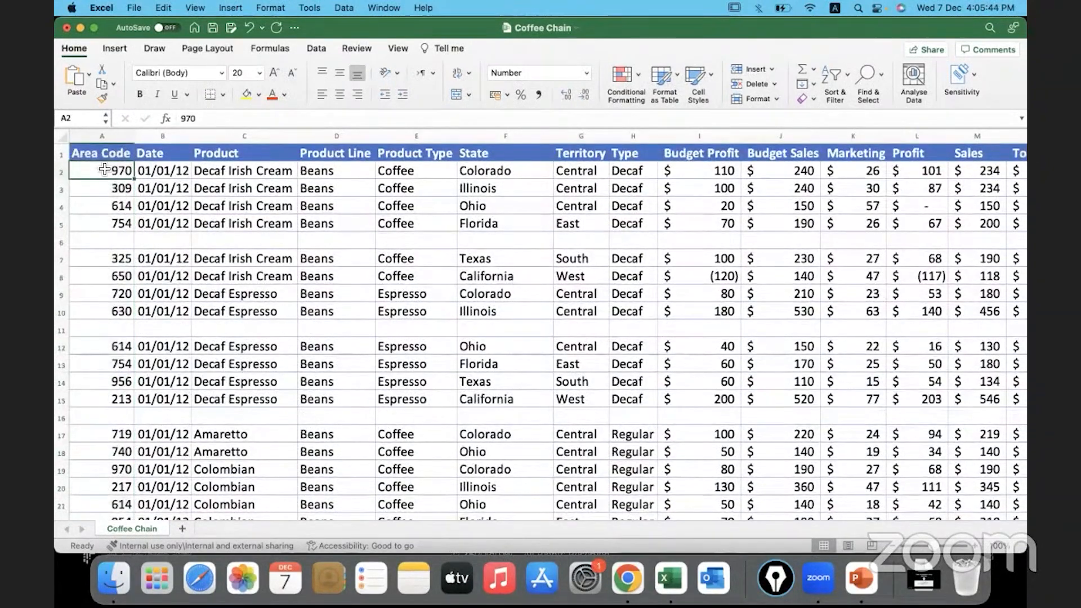
click(61, 259)
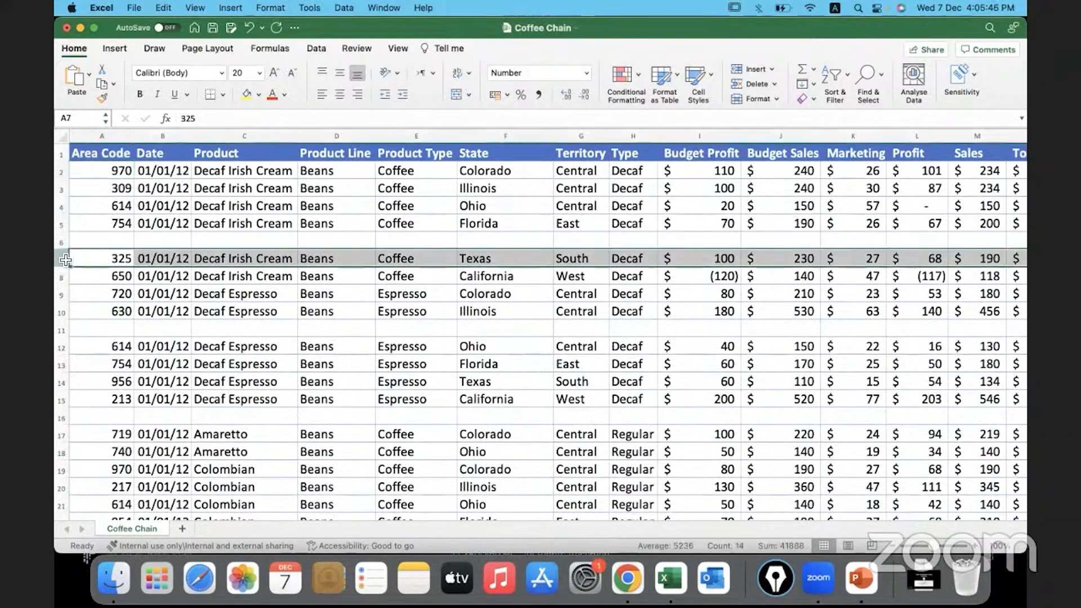
right_click(65, 261)
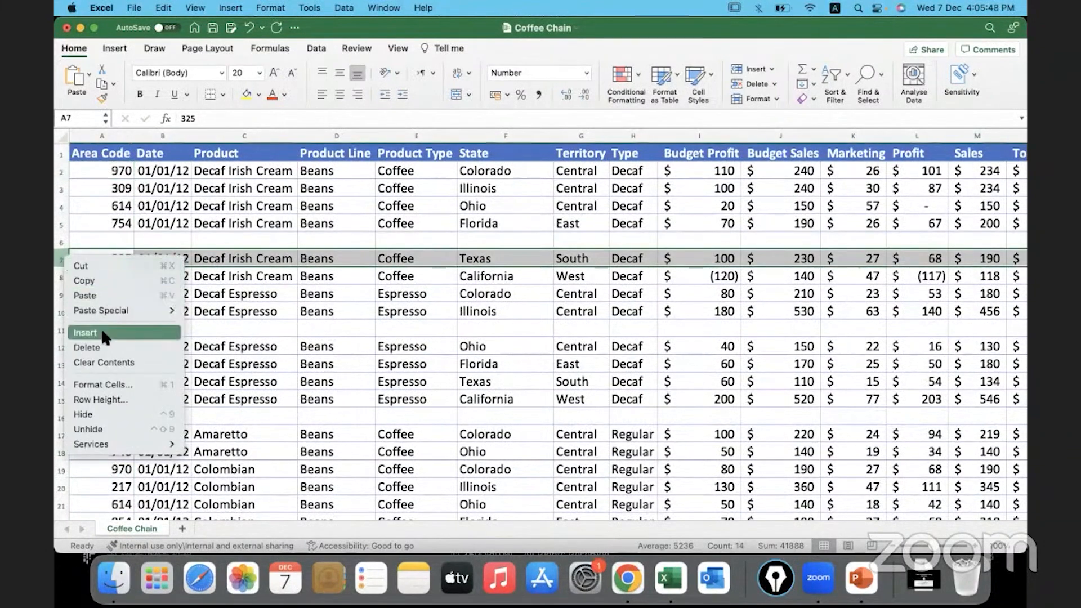
- Copy and insert duplicates of the Texas Decaf Irish Cream and Florida Decaf Espresso rows
click(84, 332)
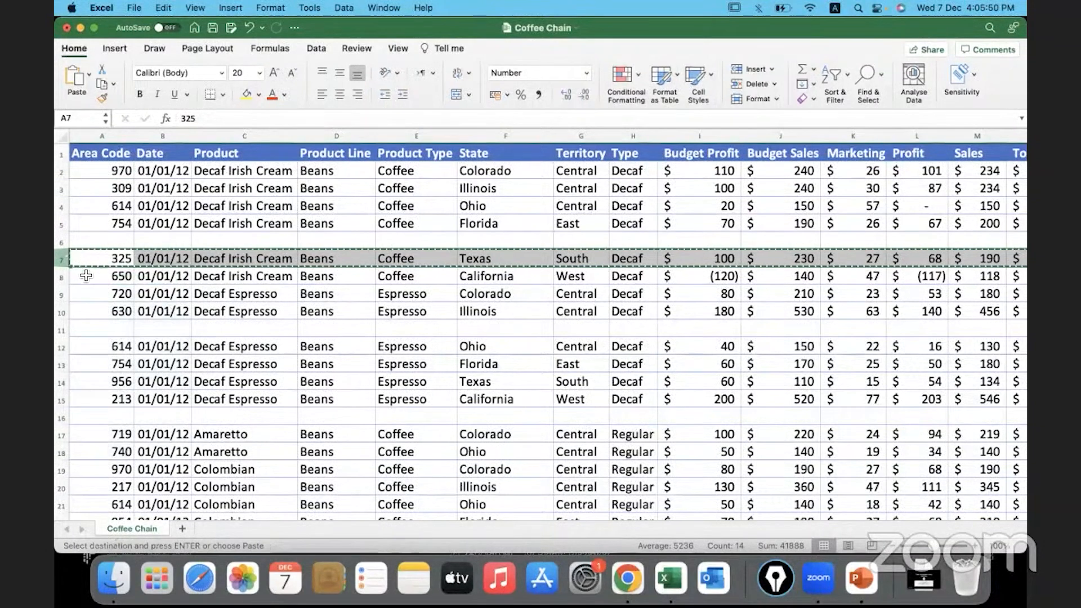
right_click(87, 276)
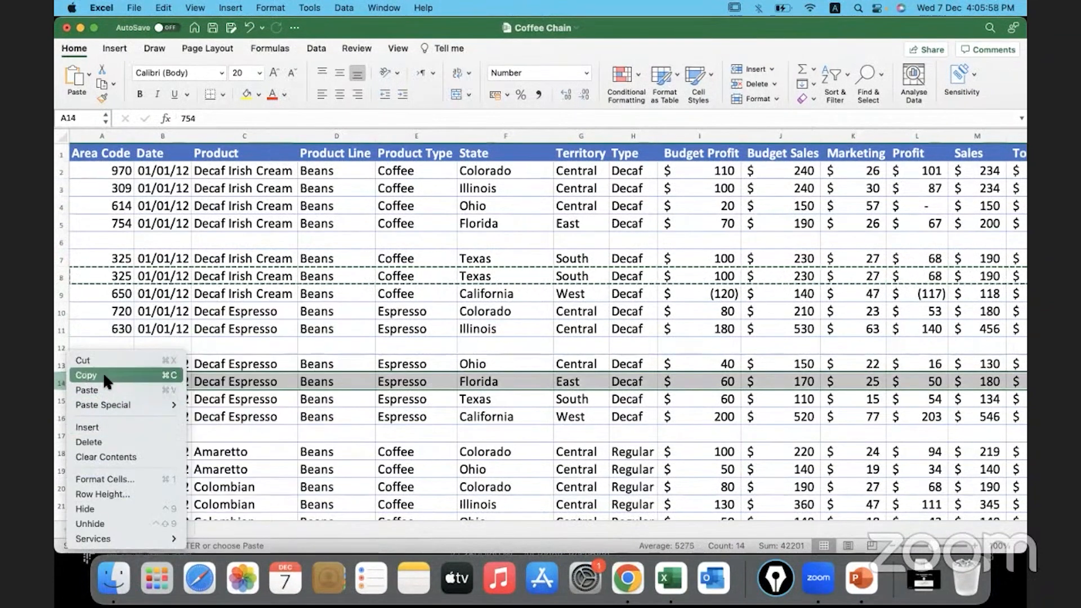
click(85, 375)
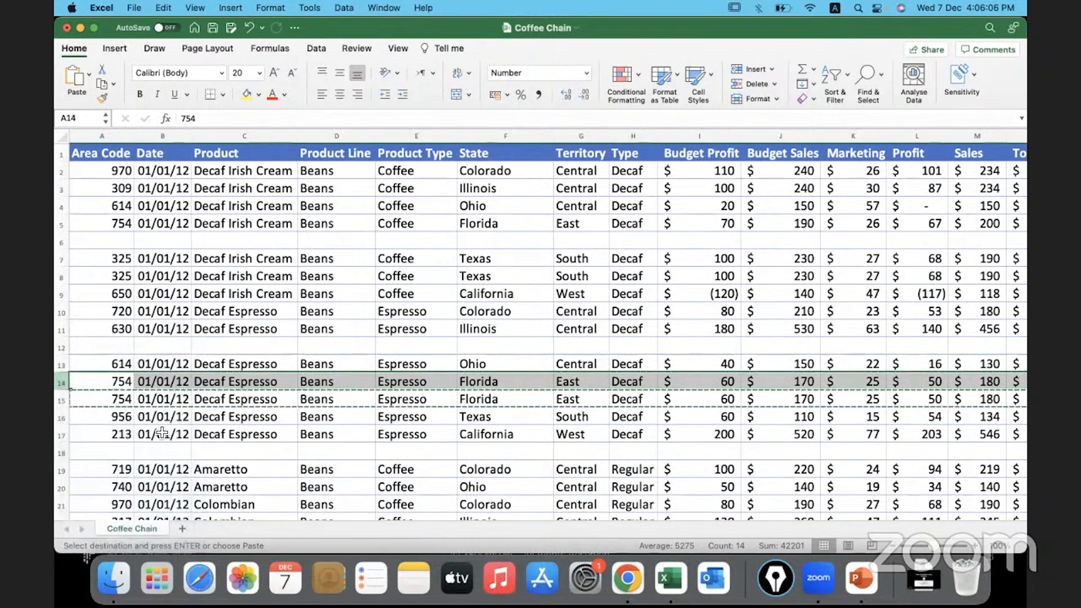
click(102, 417)
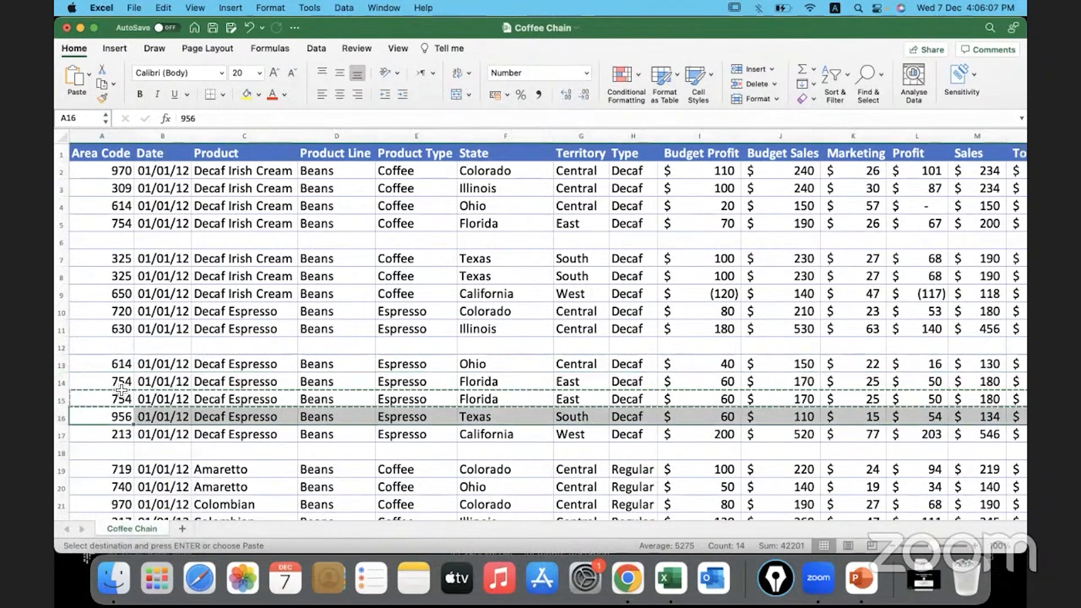
click(121, 417)
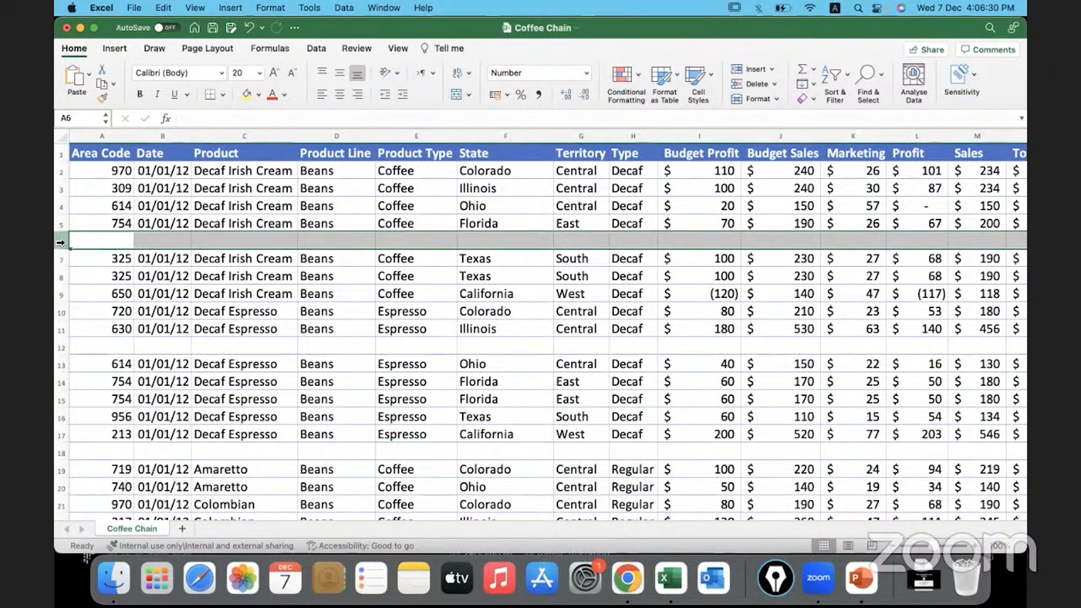
right_click(101, 241)
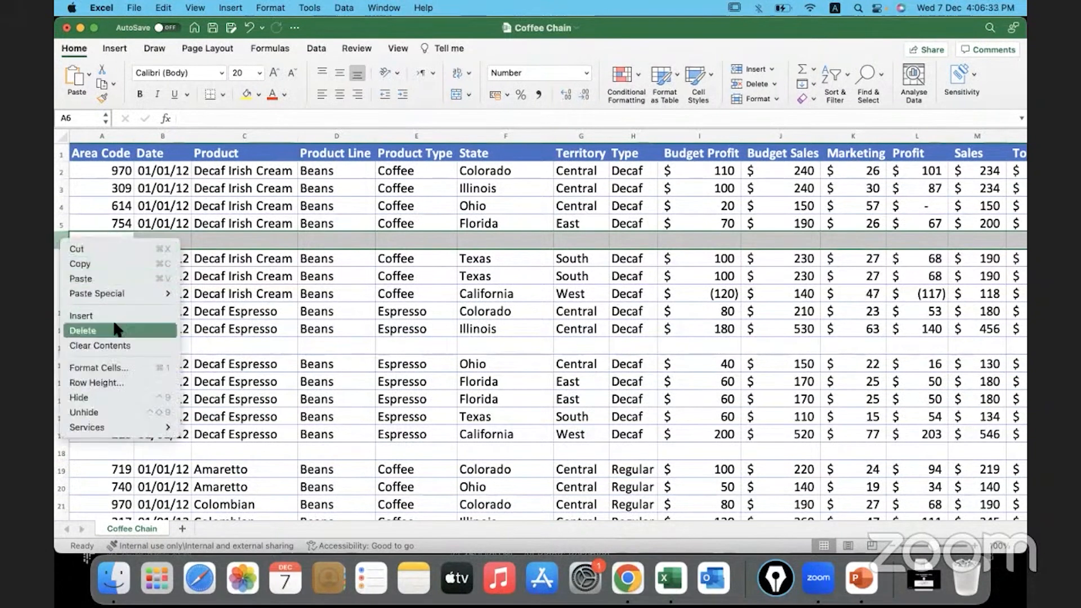
mouse_move(199, 247)
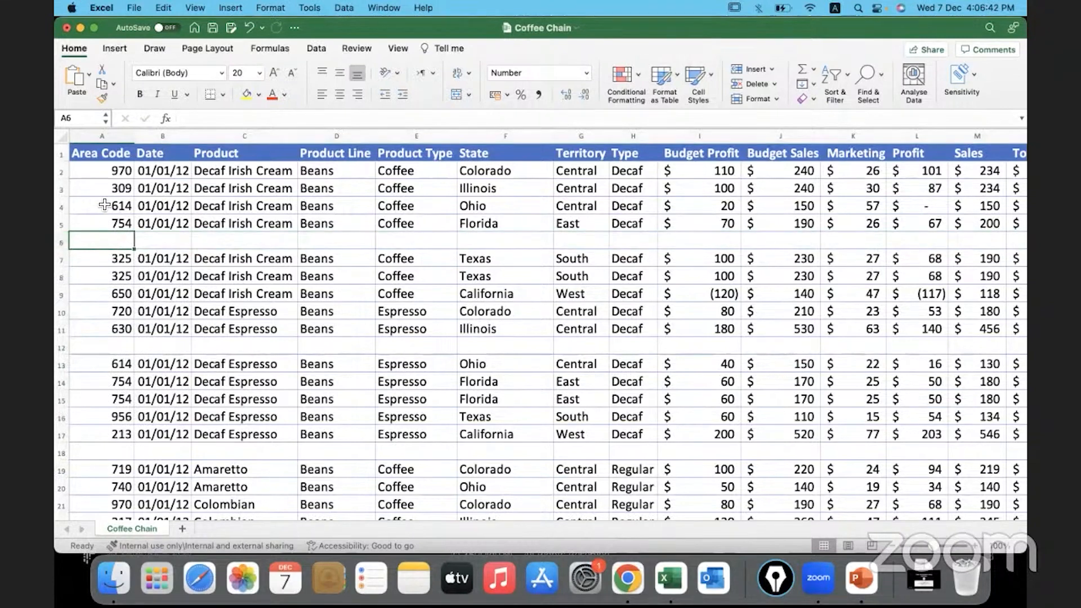
click(101, 205)
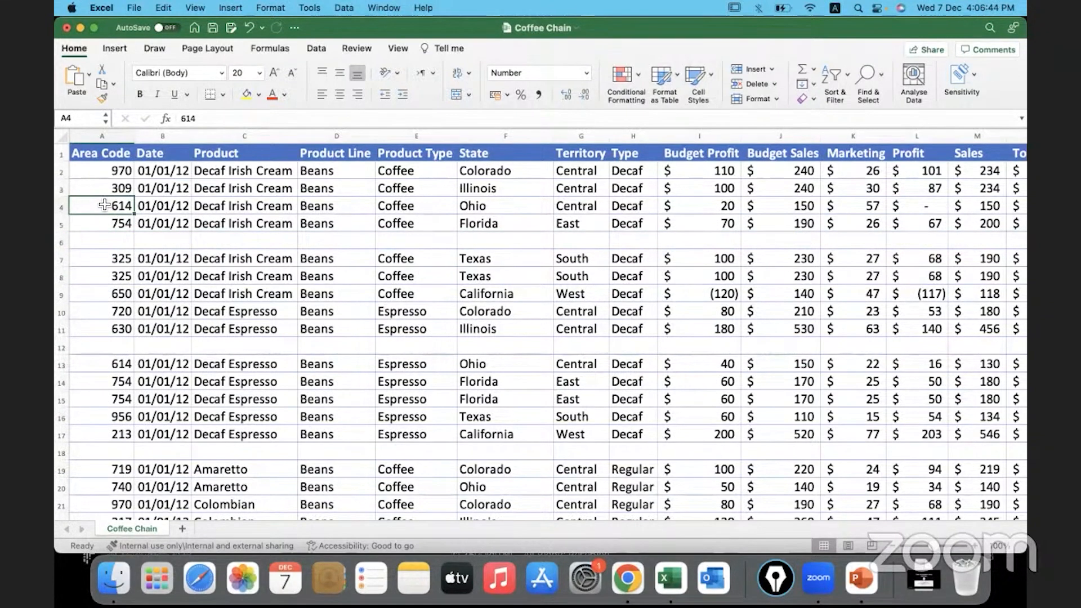
mouse_move(889, 101)
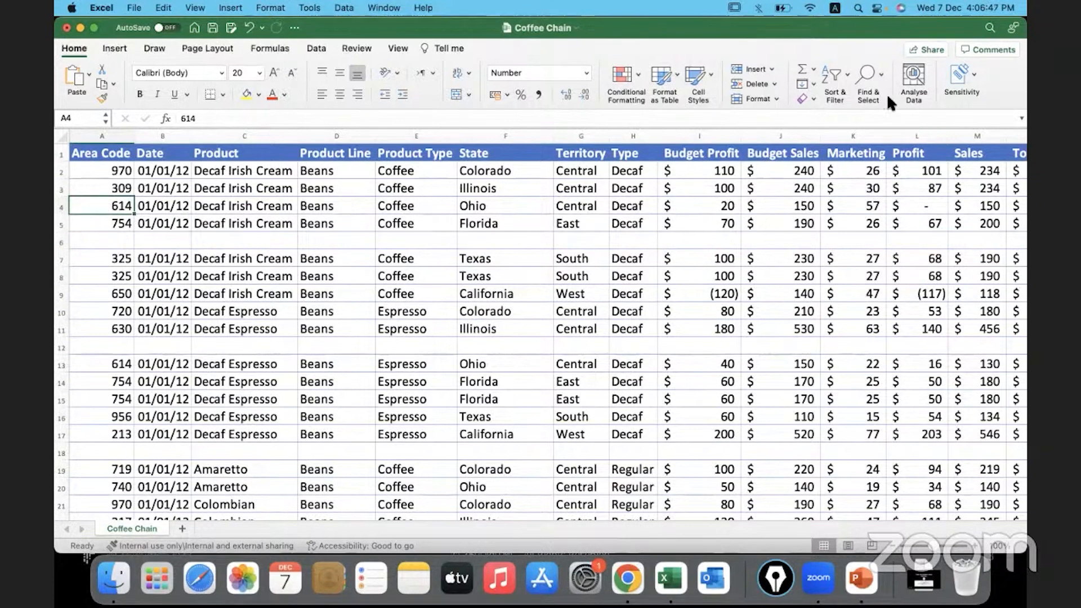
mouse_move(868, 81)
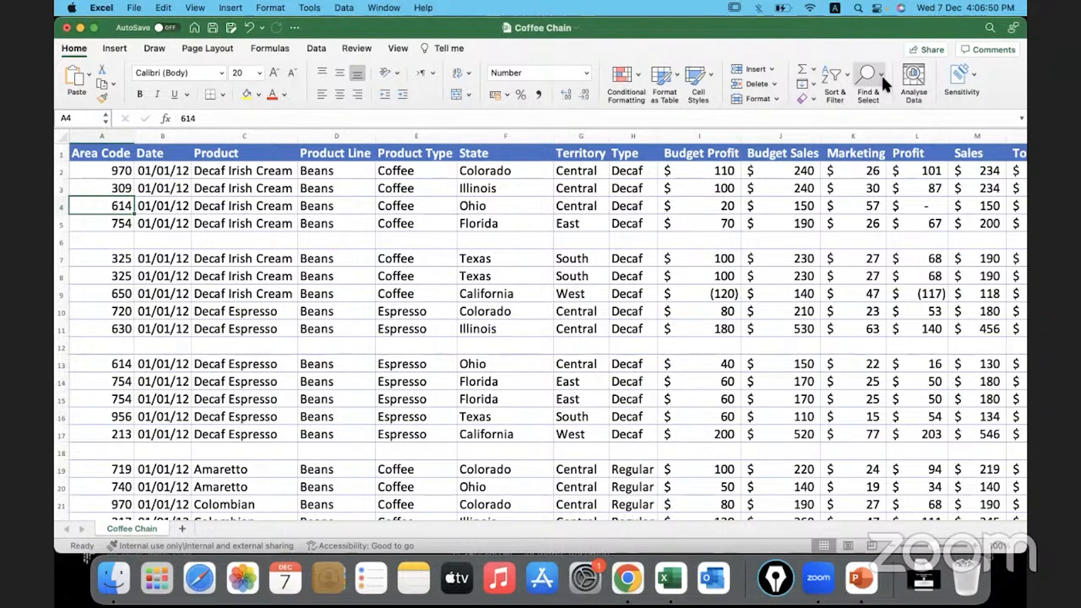
mouse_move(868, 87)
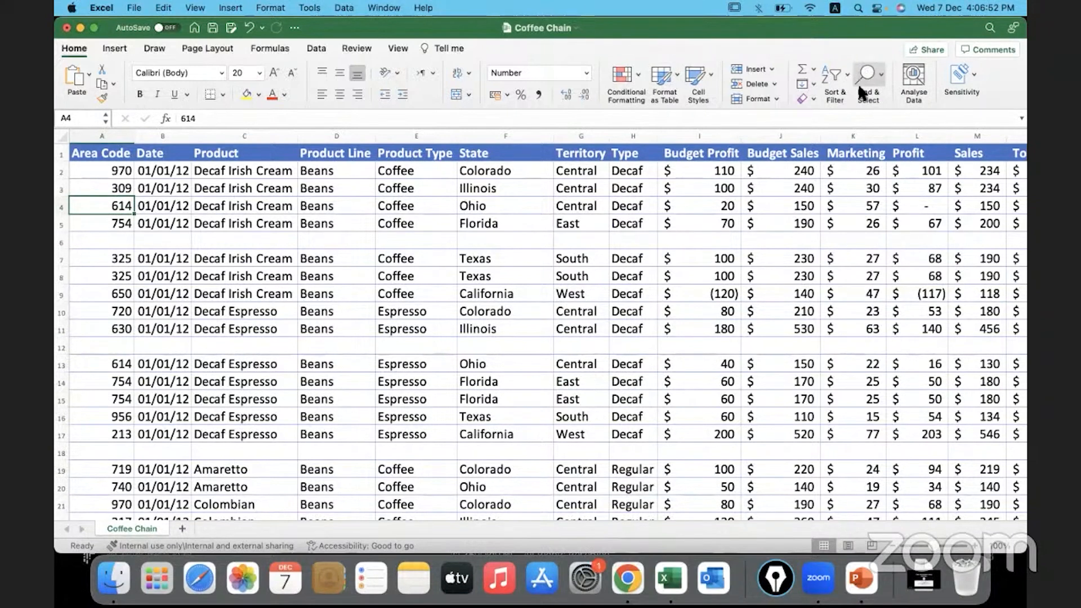
- Use Go to Special > Blanks to select the empty rows 6, 12 and 18 together
click(868, 78)
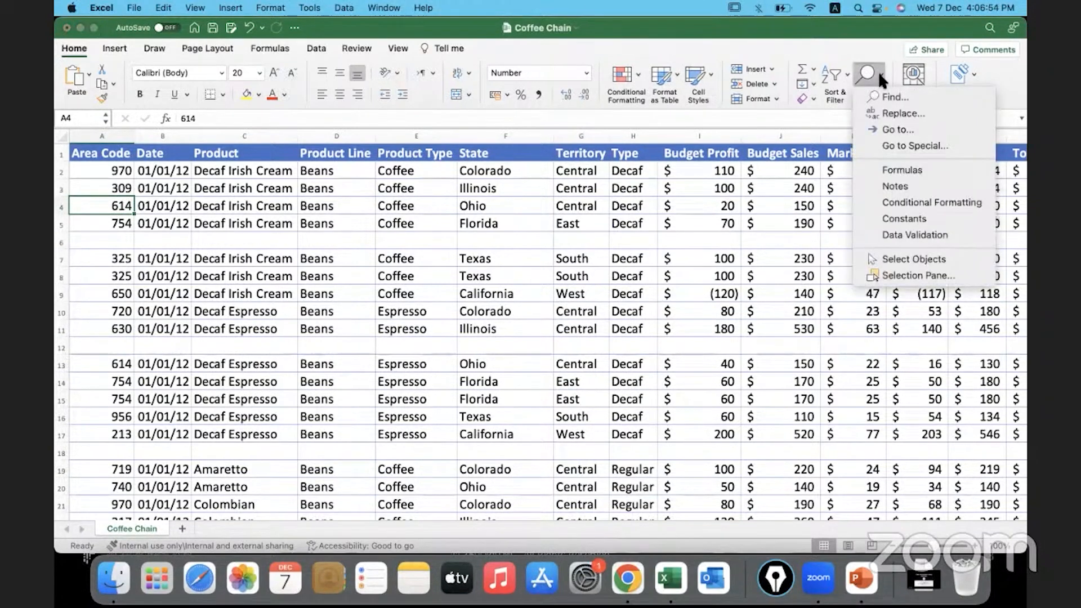
mouse_move(916, 145)
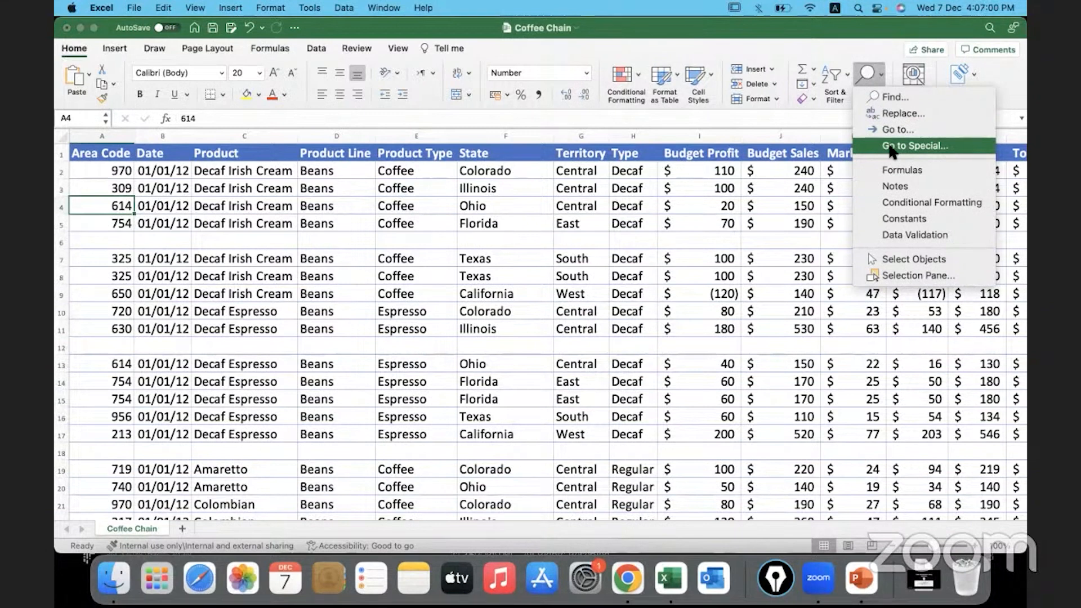
click(915, 145)
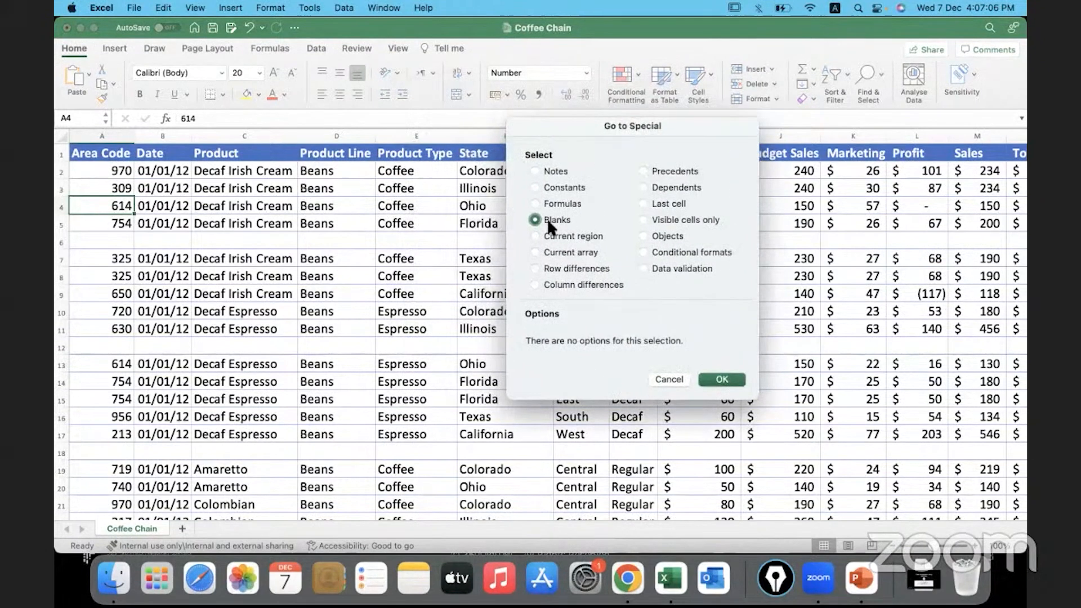
mouse_move(722, 380)
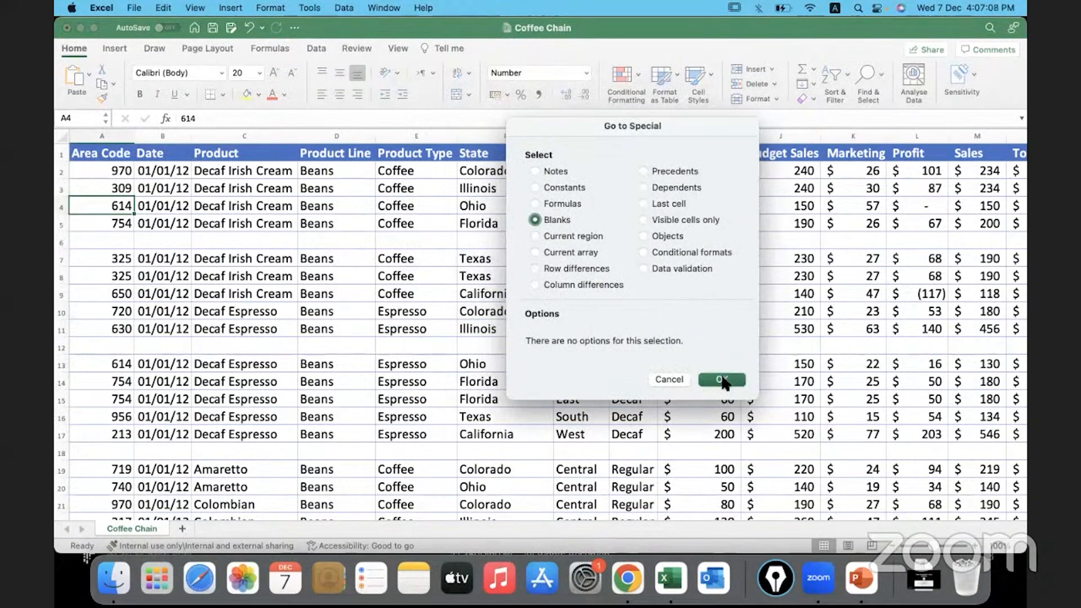
click(721, 380)
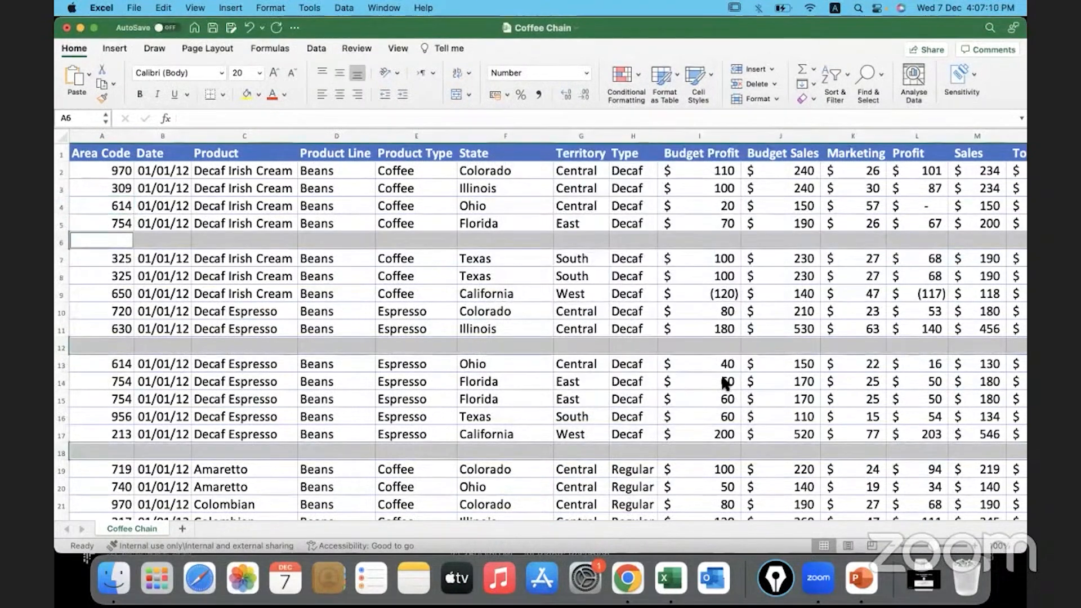
mouse_move(630, 417)
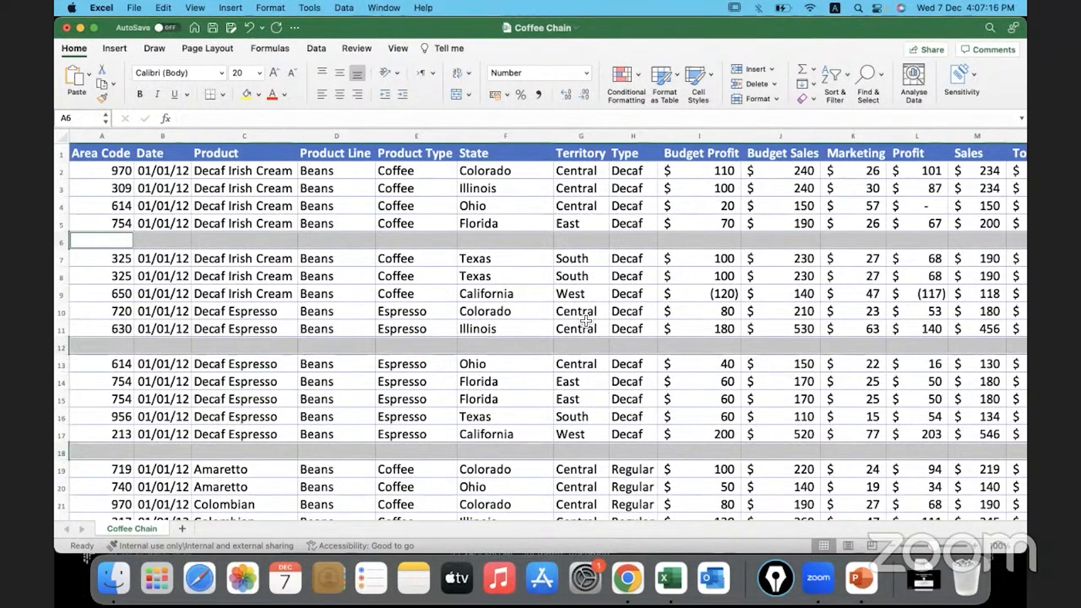
scroll(down, 3)
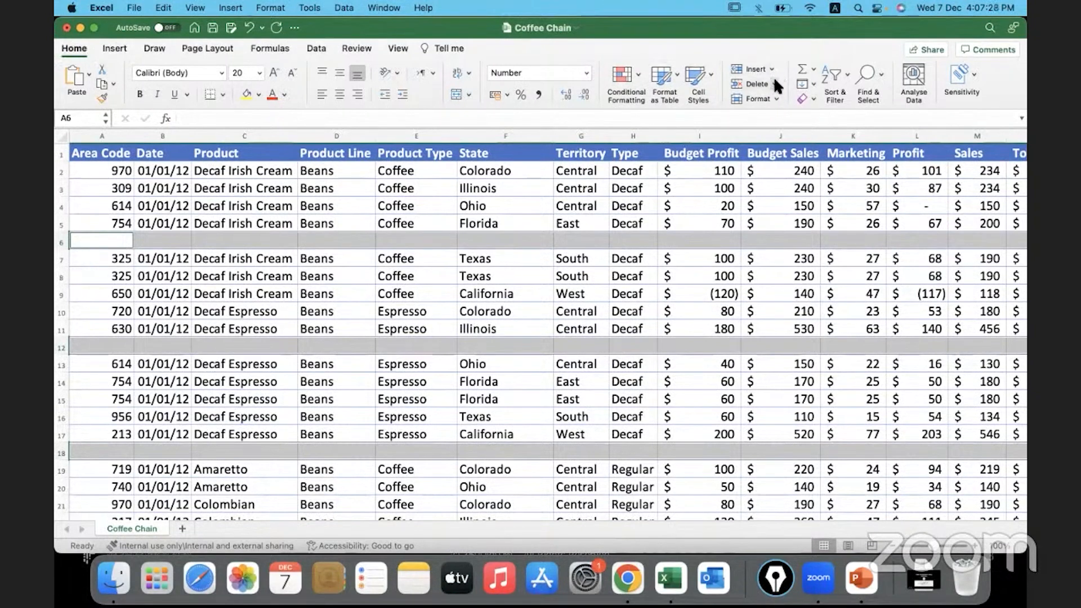
mouse_move(757, 99)
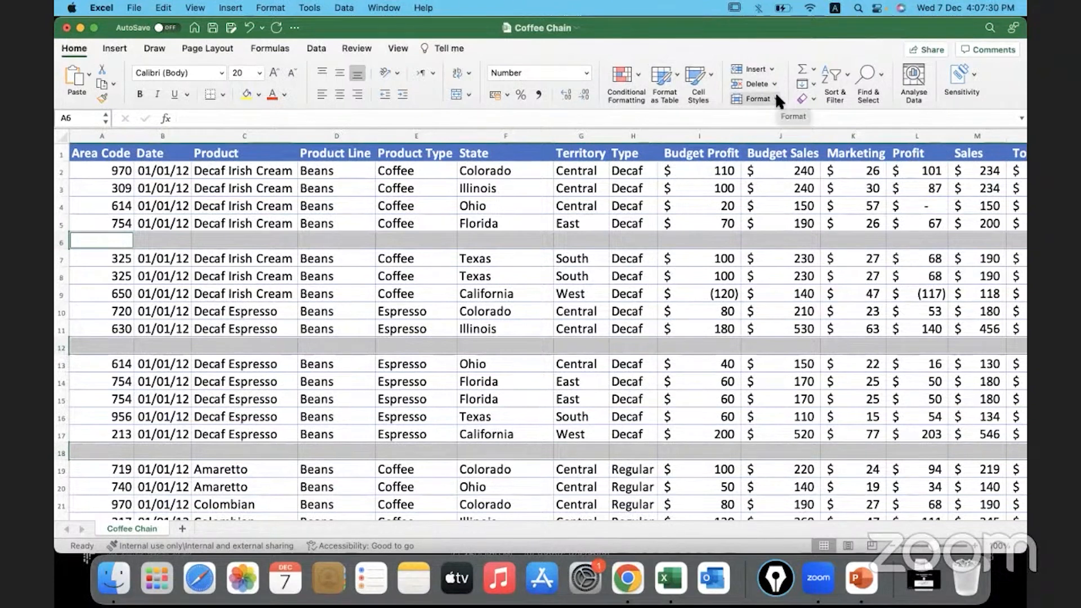
mouse_move(776, 90)
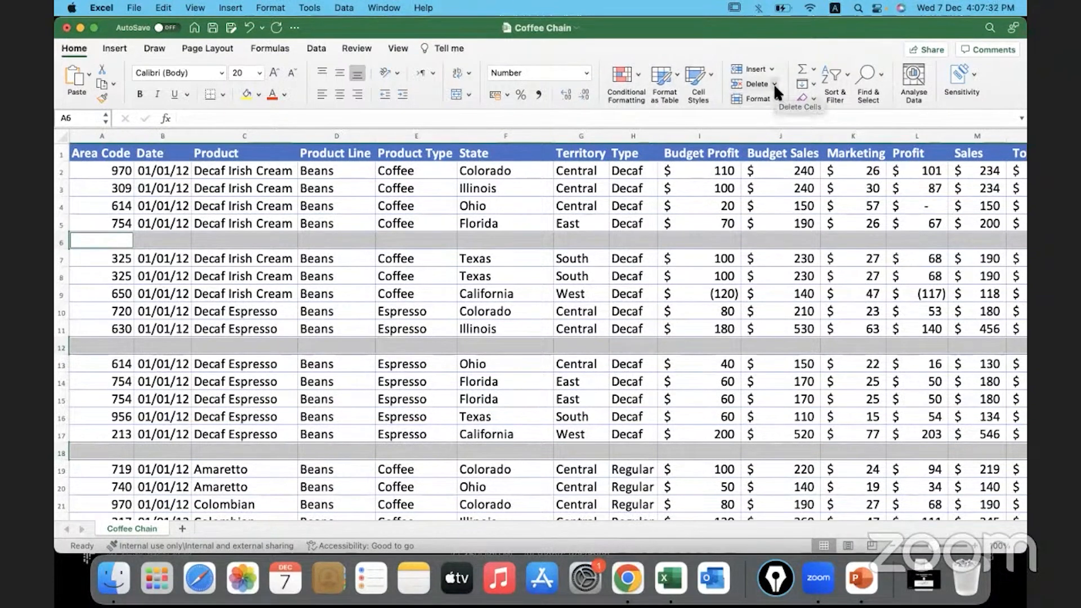
- Delete the selected blank rows via Delete Sheet Rows so the records run contiguously
click(772, 83)
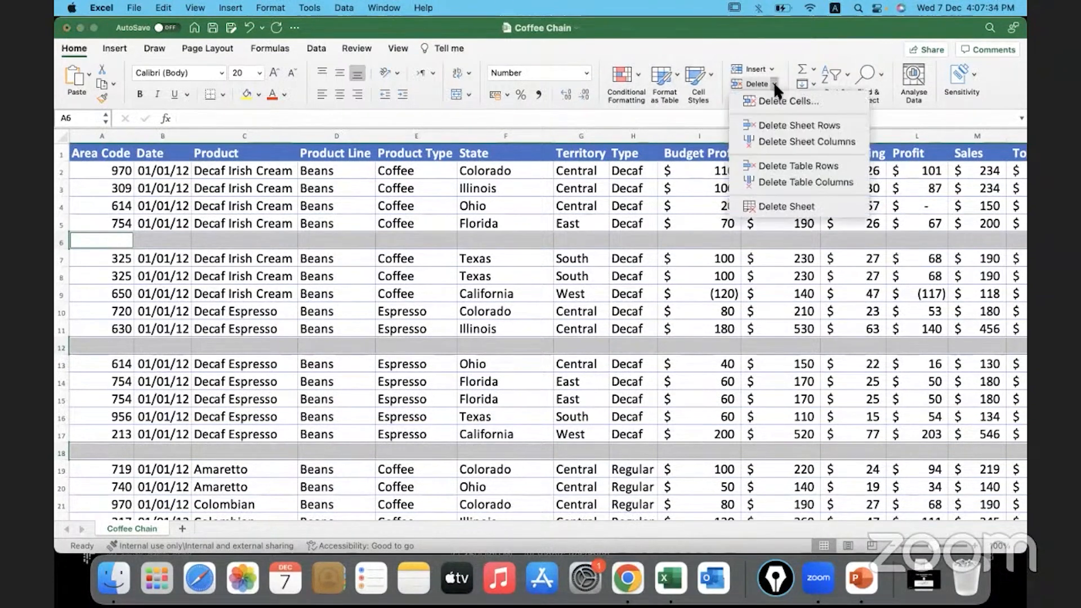
mouse_move(799, 125)
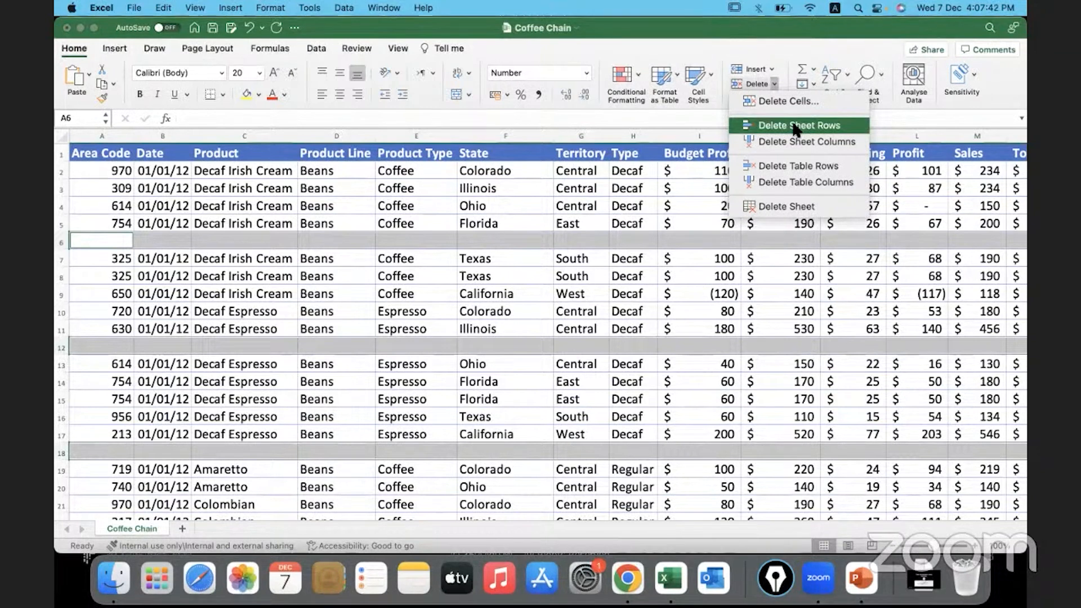
click(797, 125)
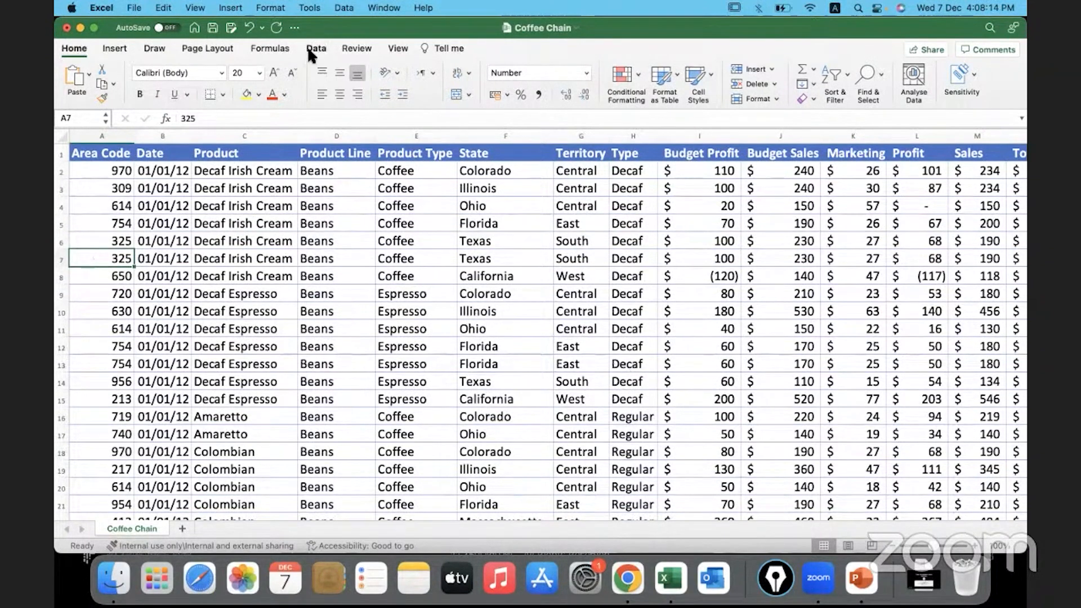
- Open Remove Duplicates from the Data tab with headers and all columns checked
click(316, 48)
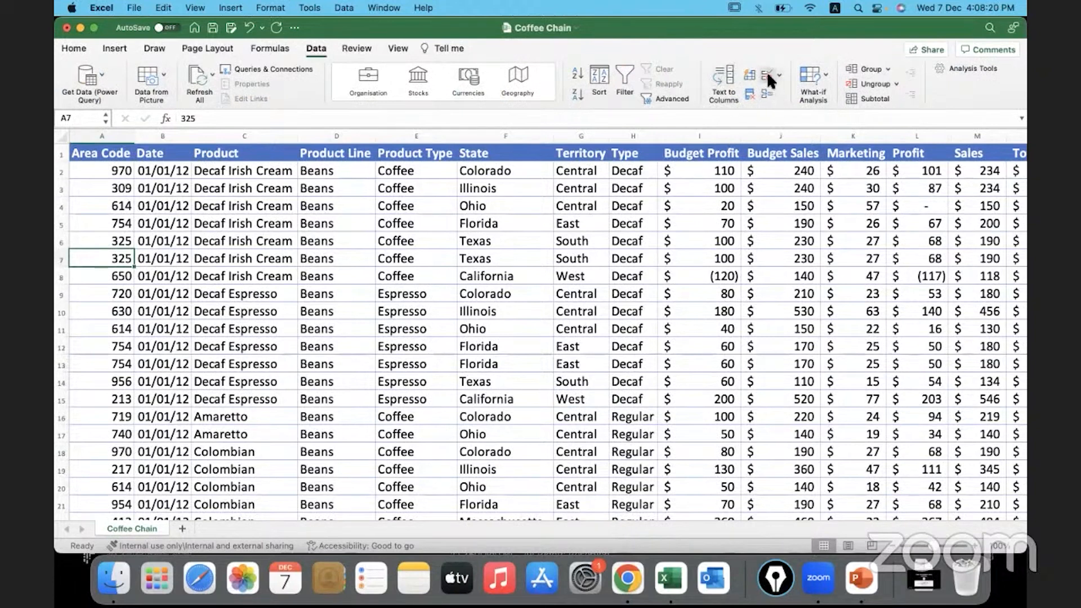
mouse_move(765, 75)
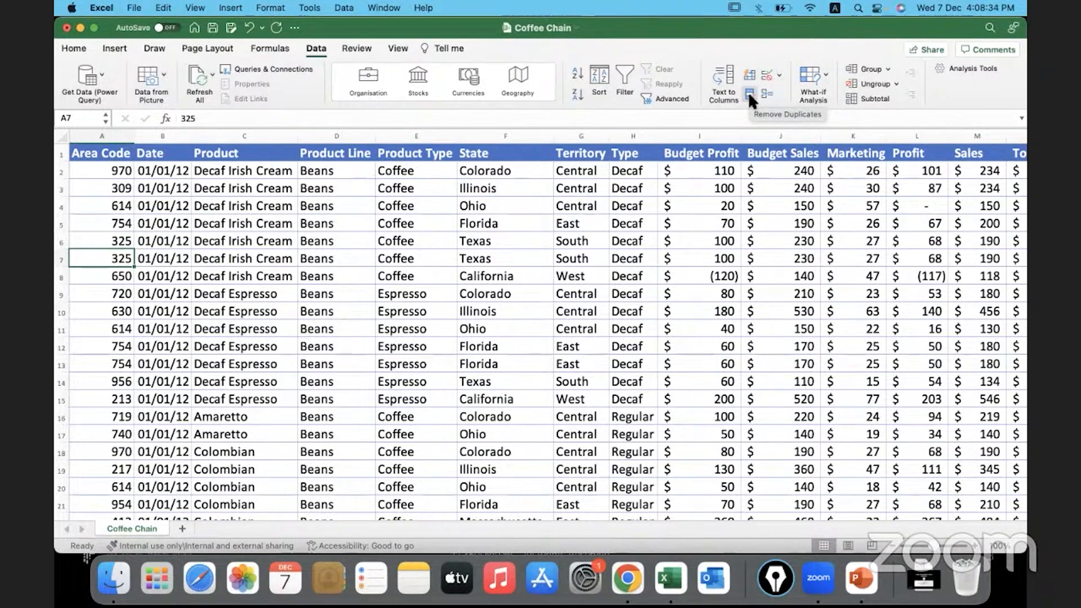
click(750, 94)
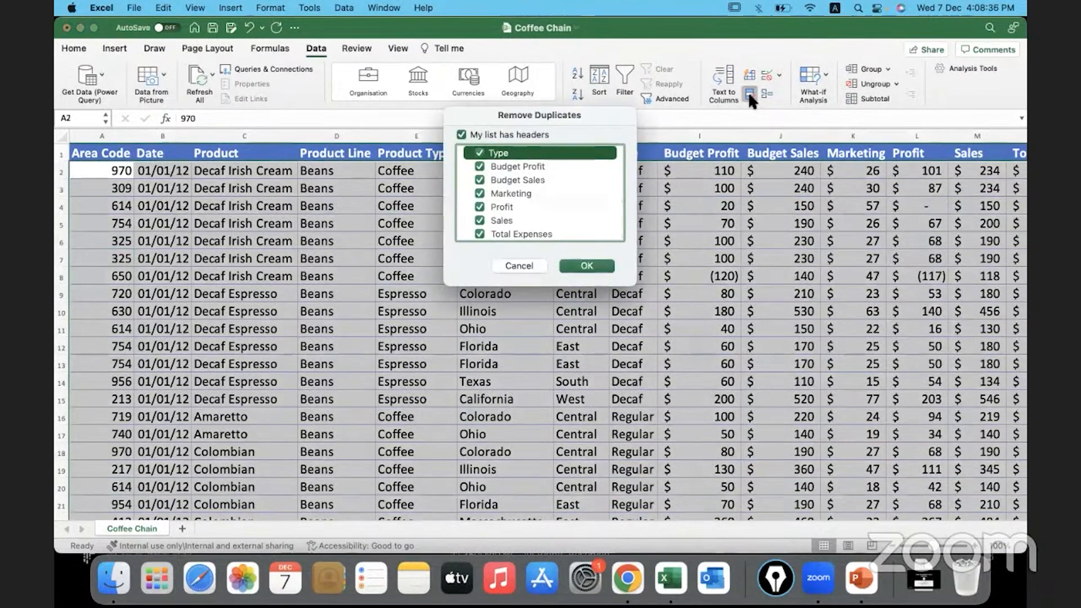
mouse_move(104, 247)
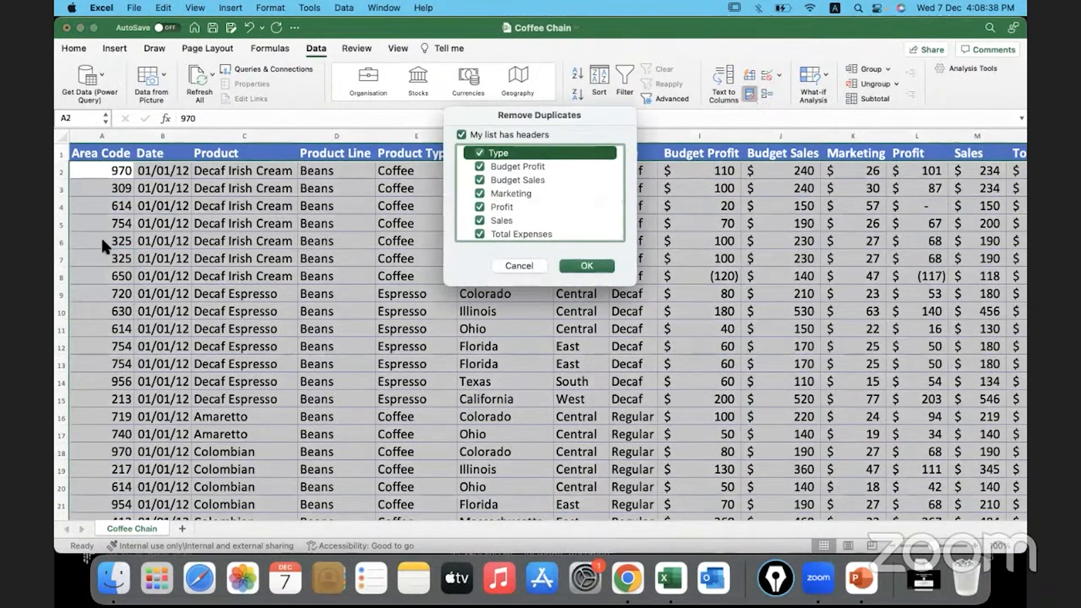
mouse_move(100, 352)
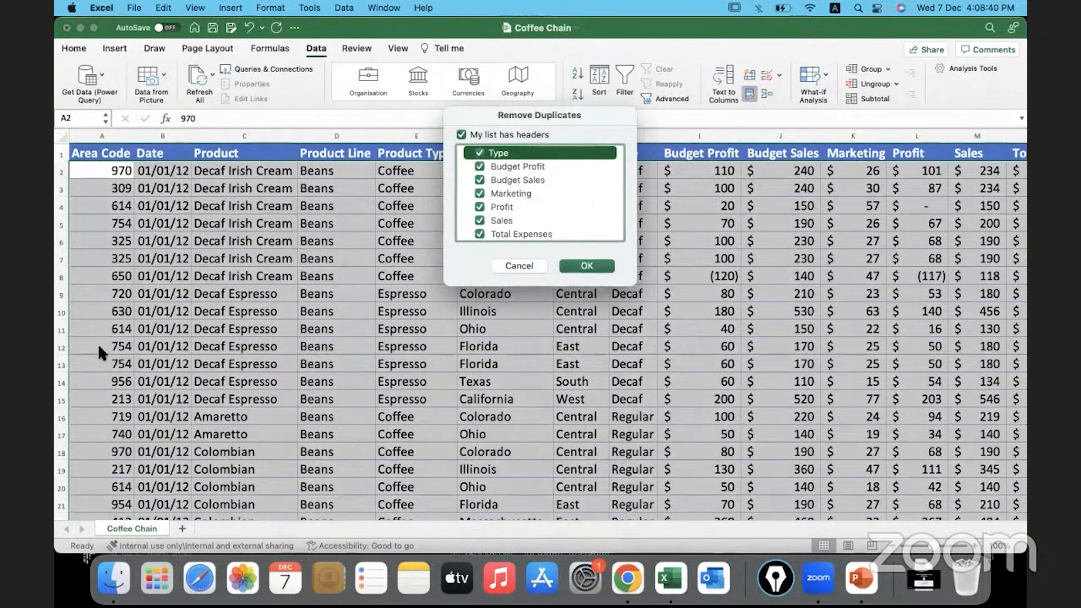
mouse_move(189, 355)
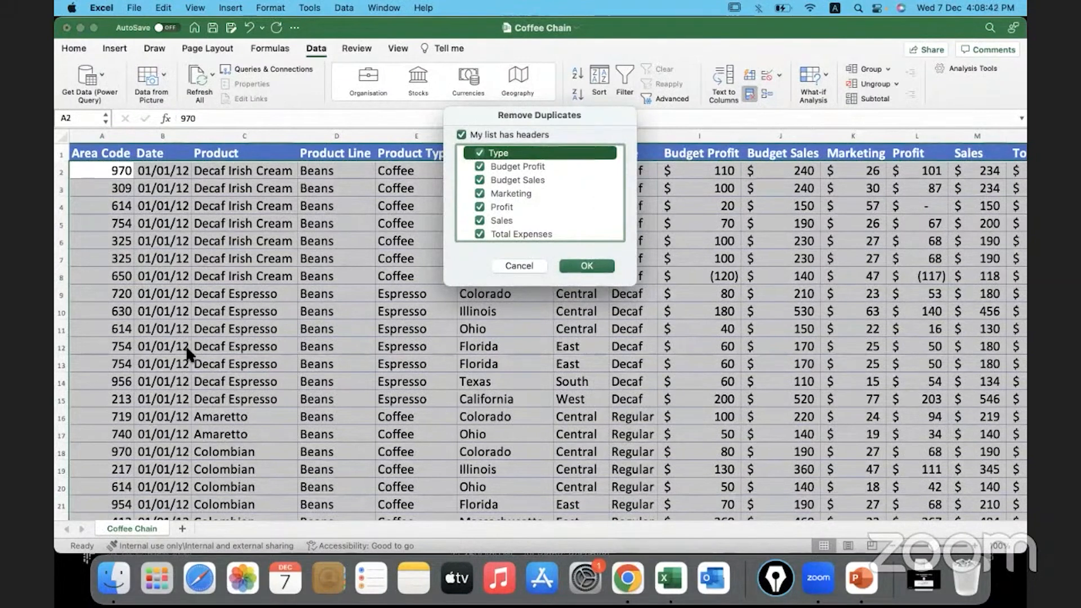
mouse_move(266, 355)
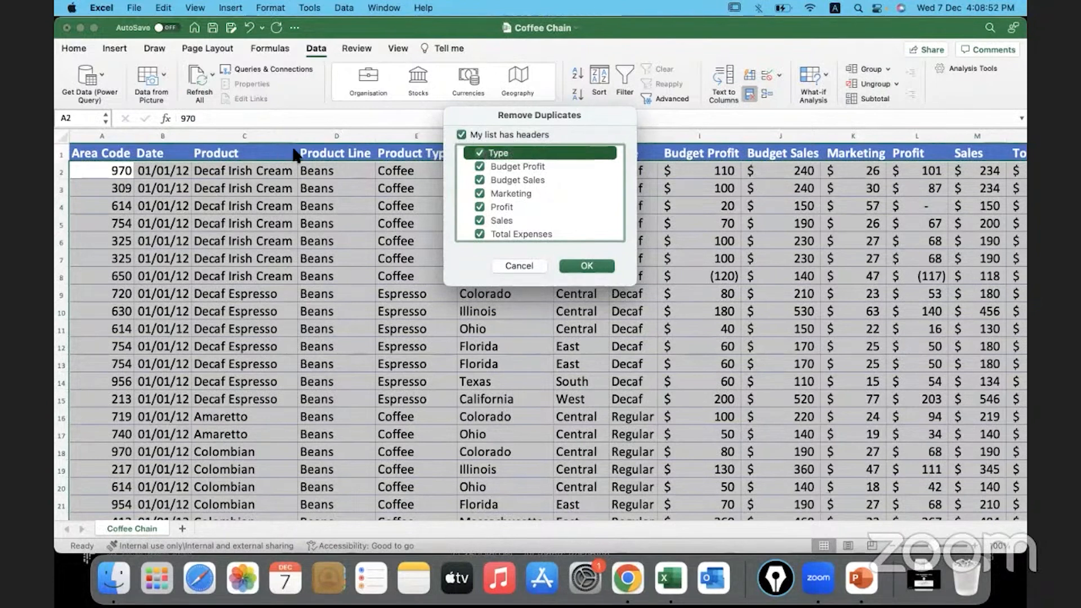
mouse_move(523, 143)
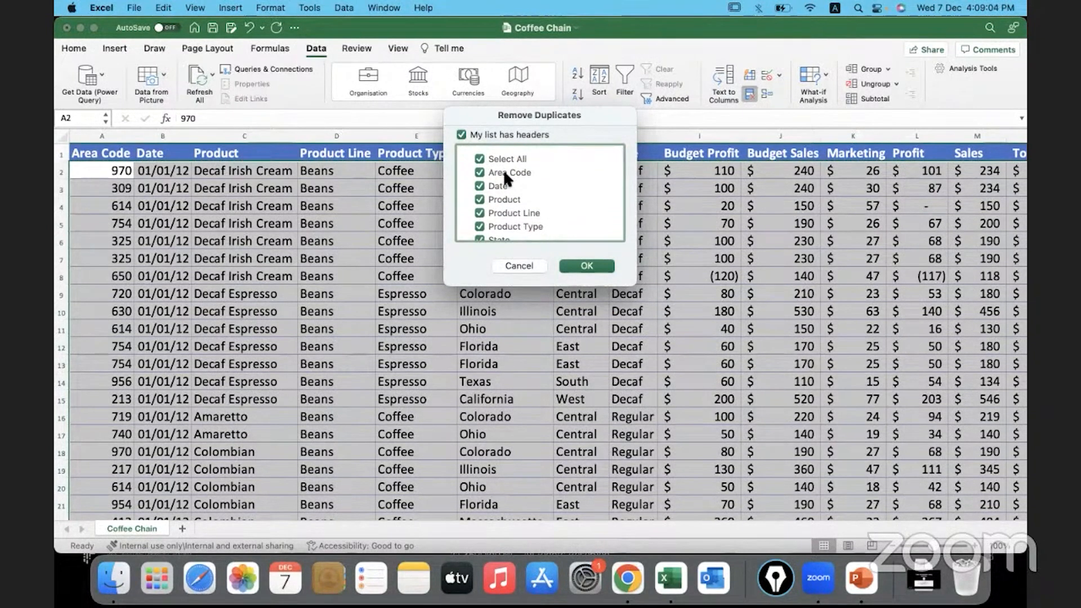
mouse_move(116, 263)
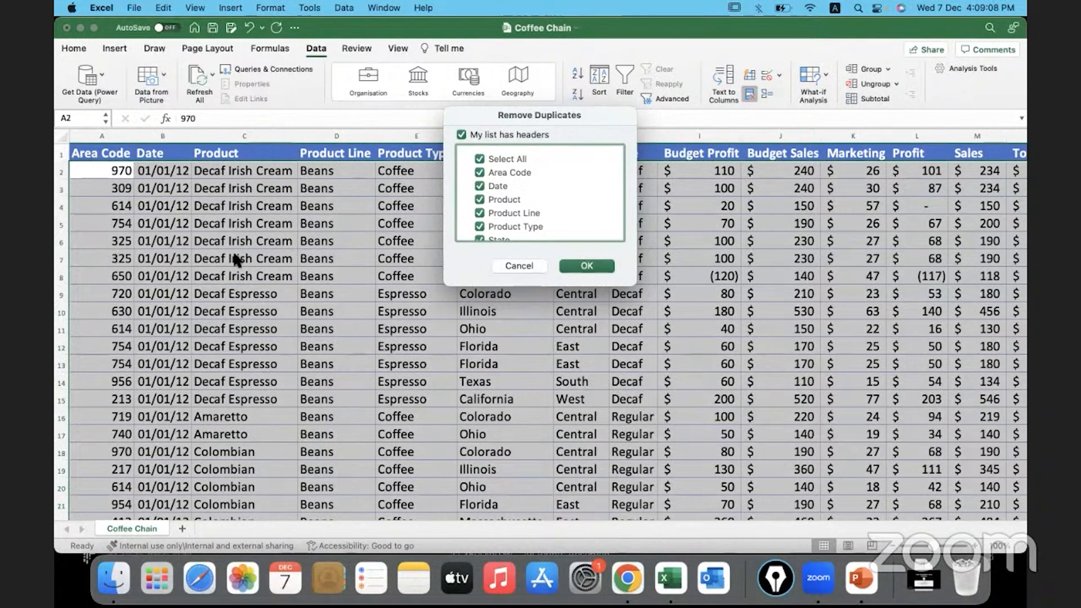
mouse_move(426, 247)
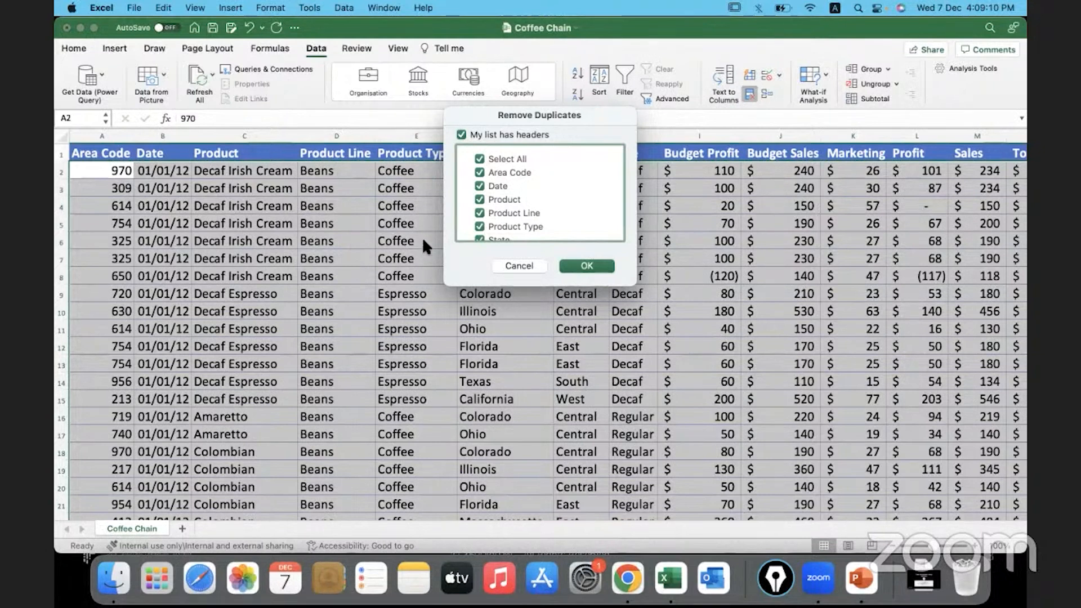
mouse_move(789, 266)
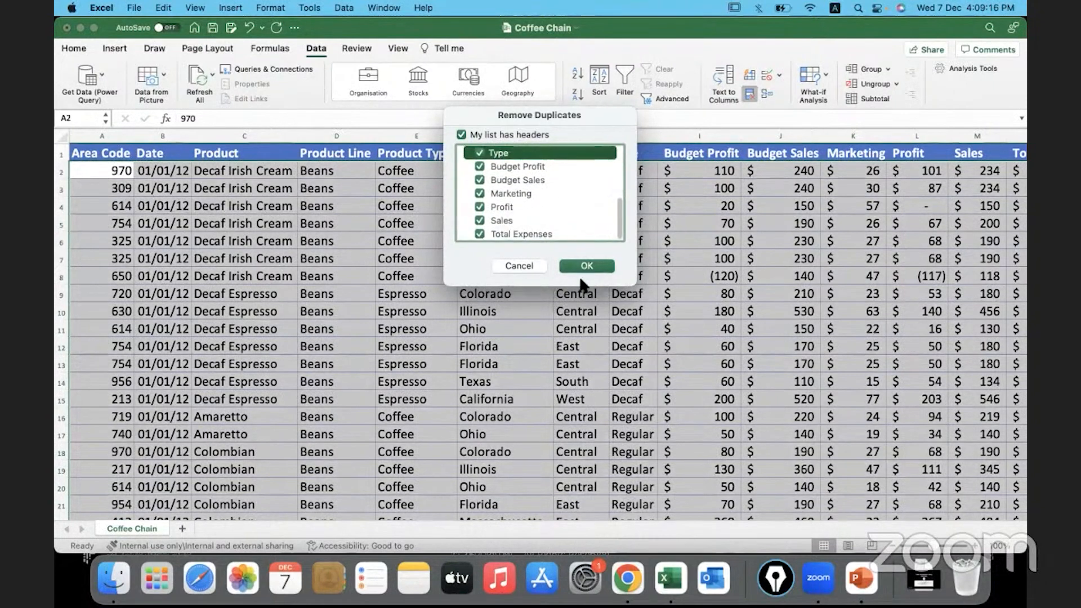
- Remove the 2 duplicate records, leaving 4,248 unique rows, and dismiss the message
click(586, 266)
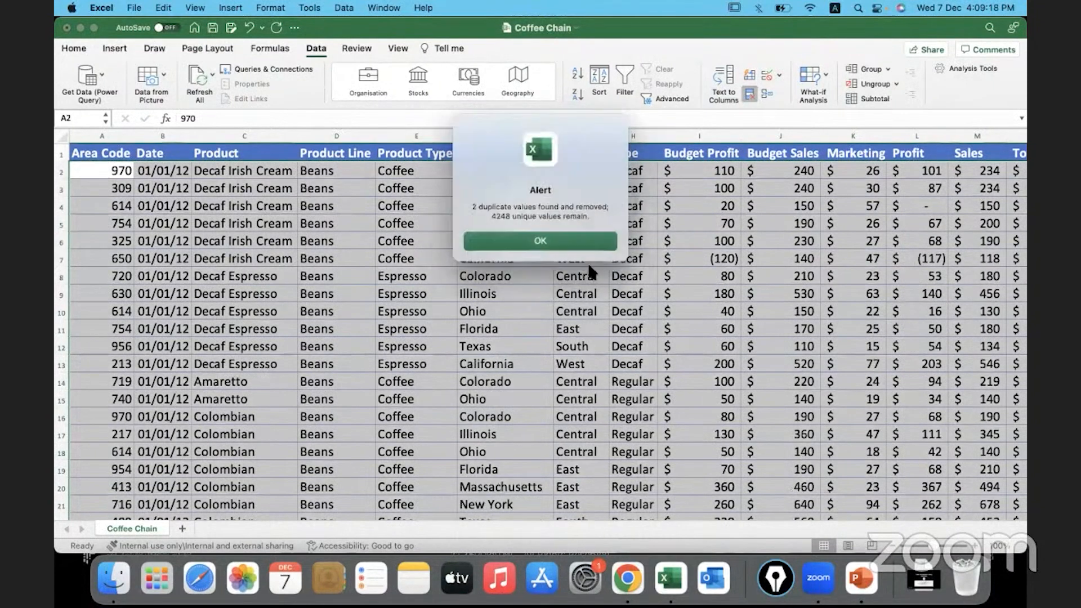
mouse_move(575, 227)
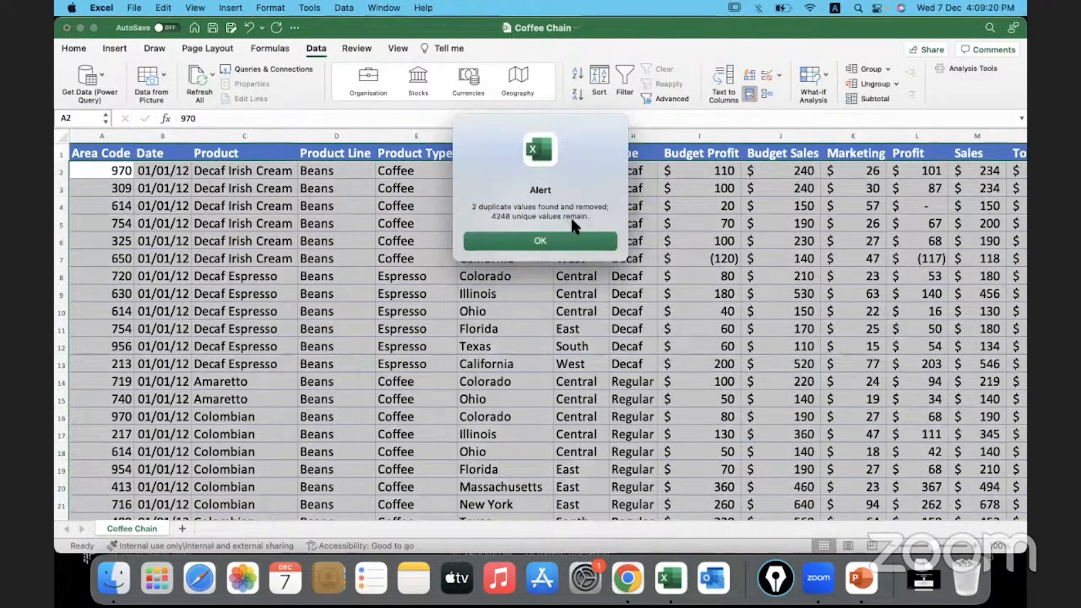
mouse_move(583, 221)
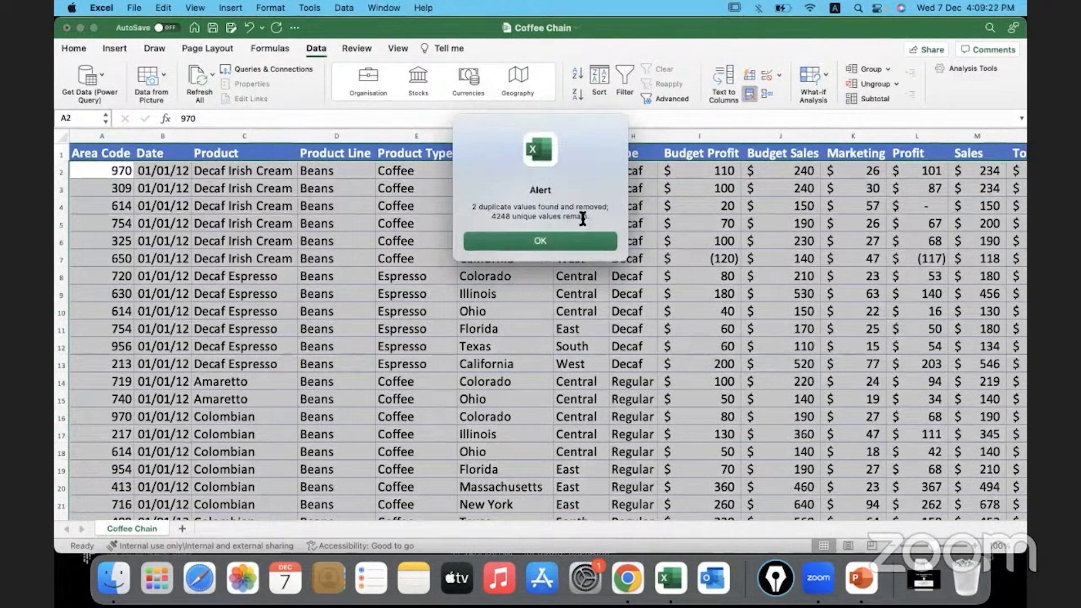
mouse_move(564, 221)
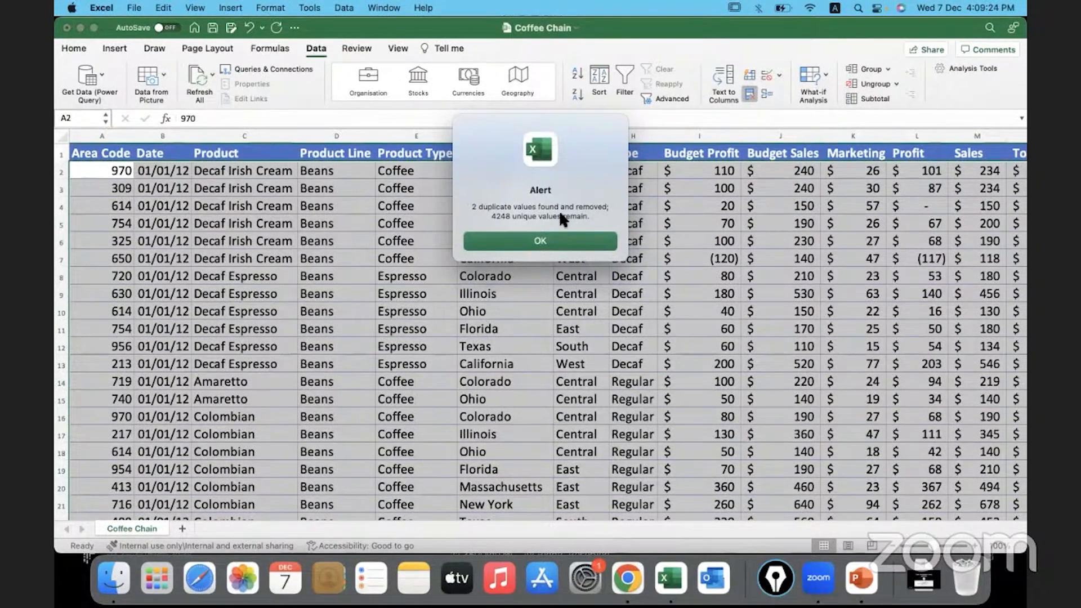
mouse_move(103, 245)
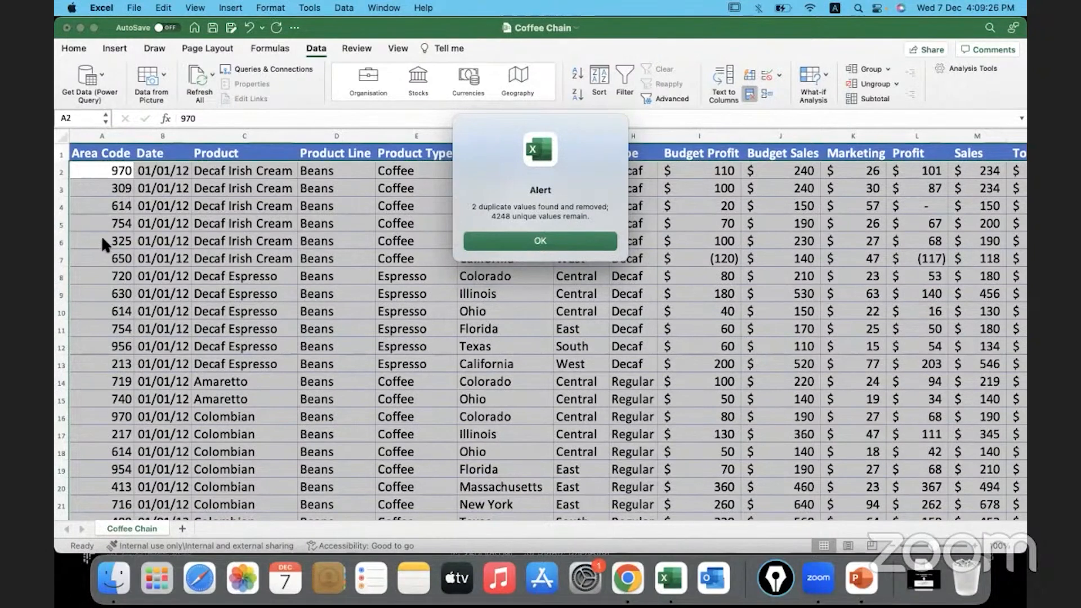
mouse_move(100, 401)
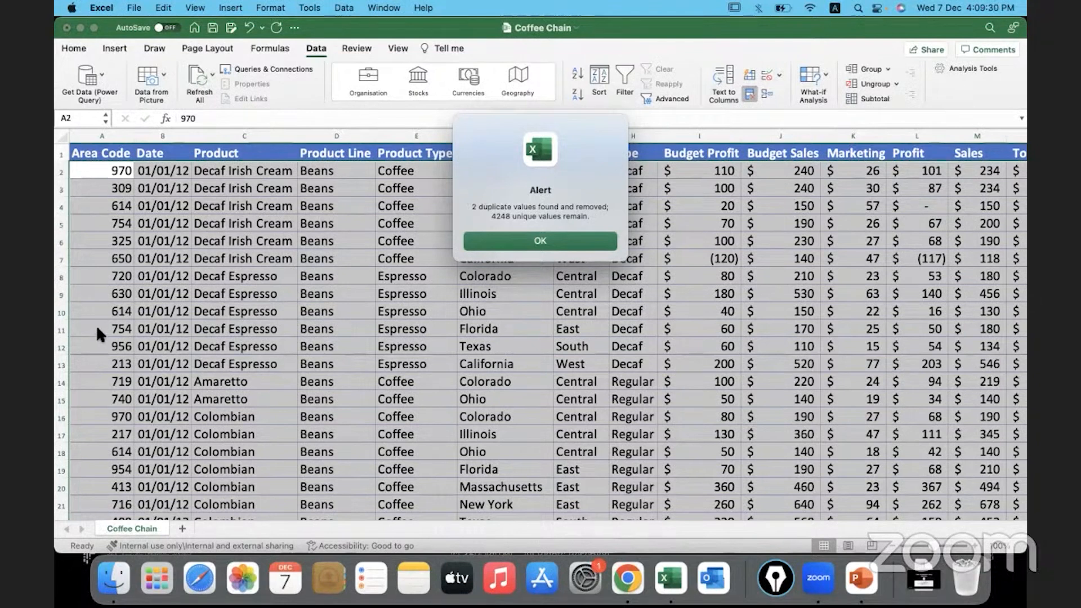
mouse_move(531, 273)
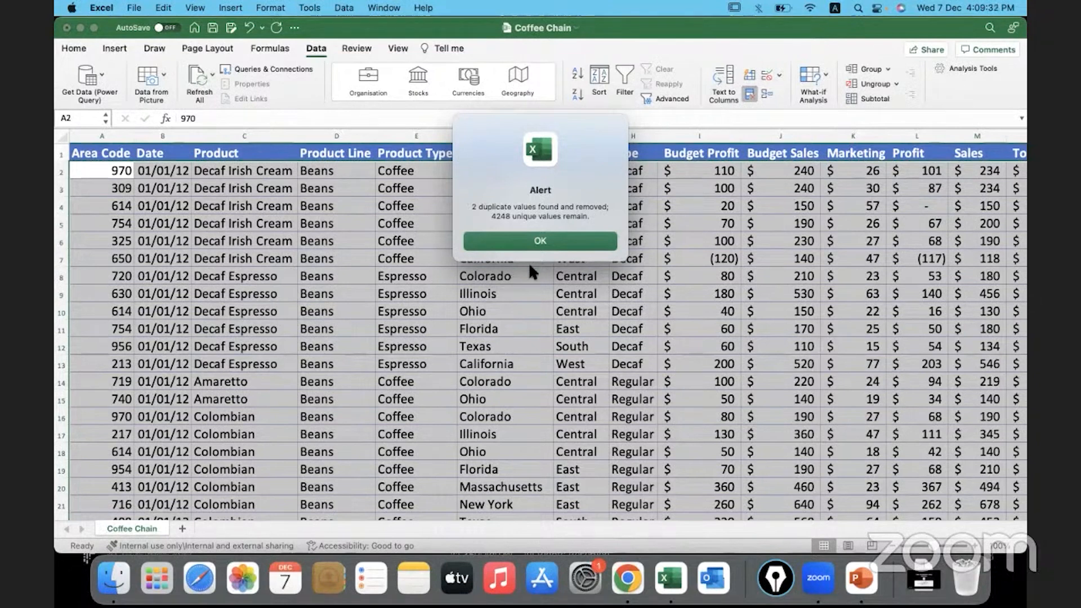
click(540, 241)
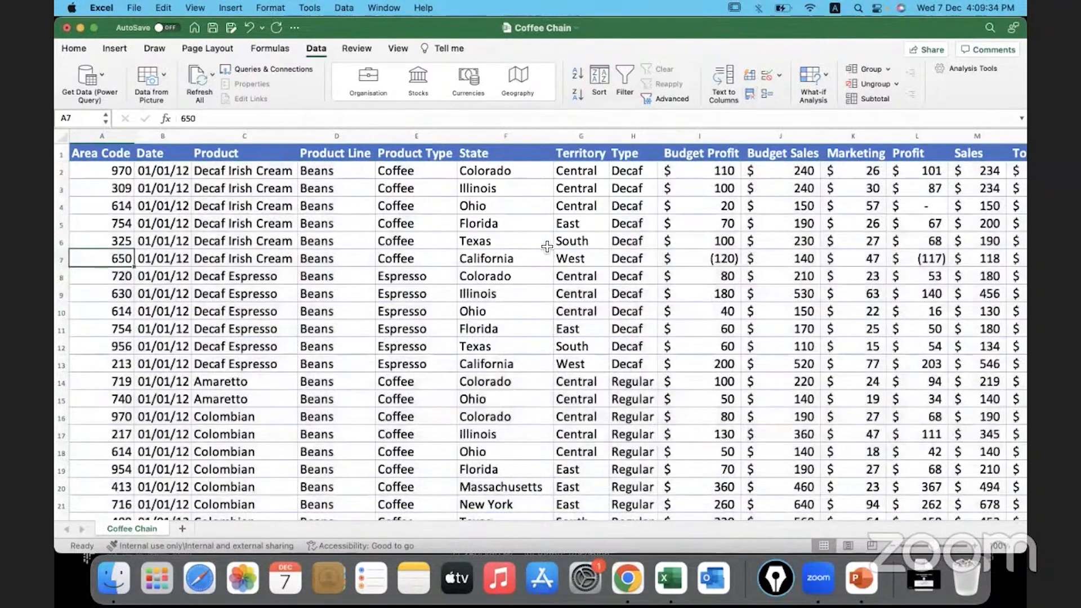
- Check State, Product Type, Product Line and Product values in rows 5–9 for remaining duplicates
click(506, 258)
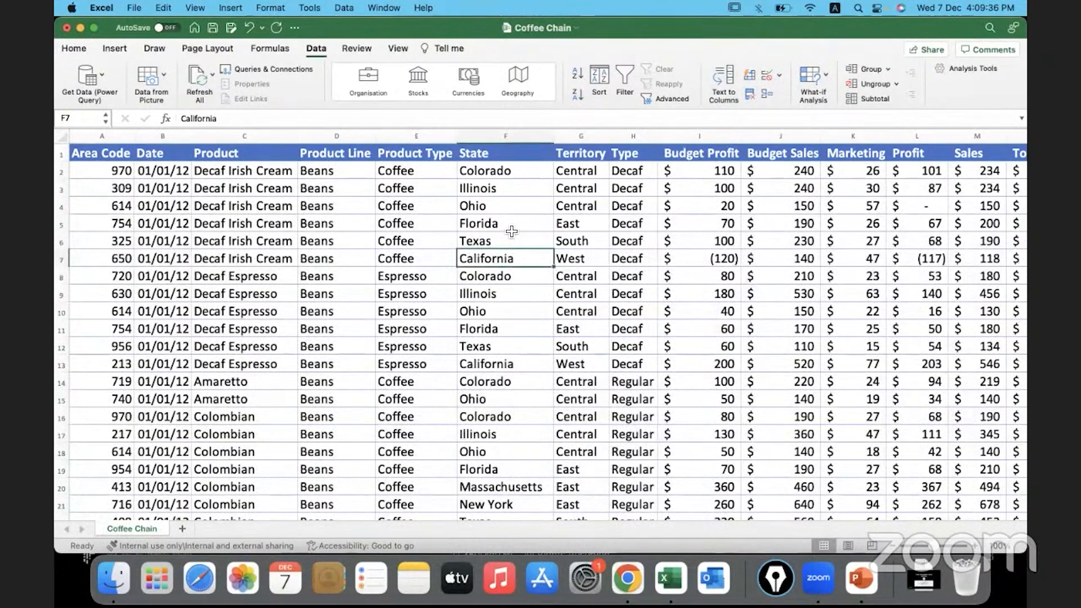
click(505, 223)
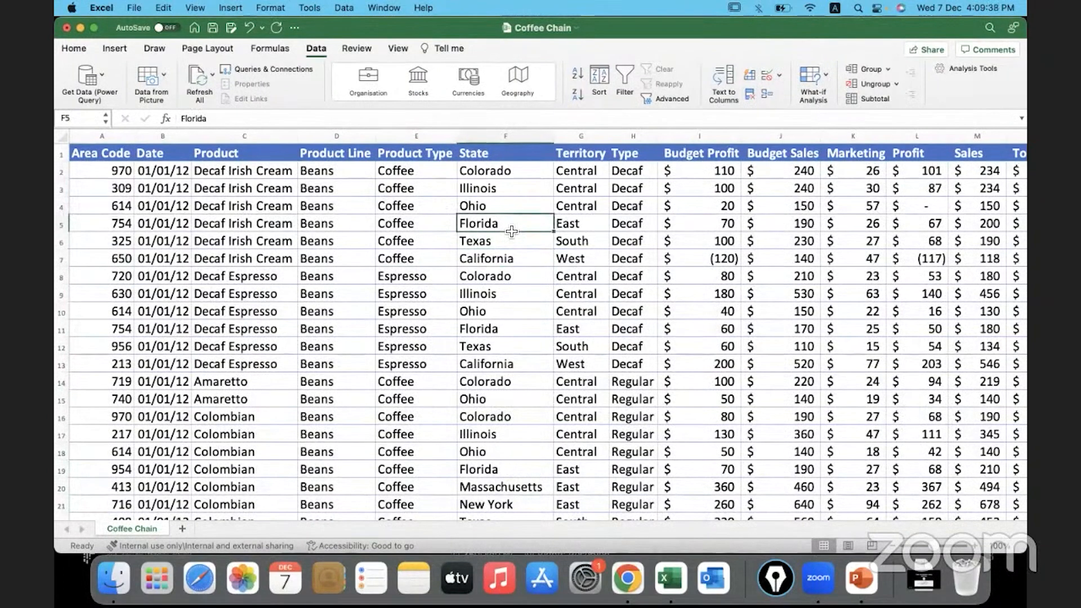
mouse_move(432, 287)
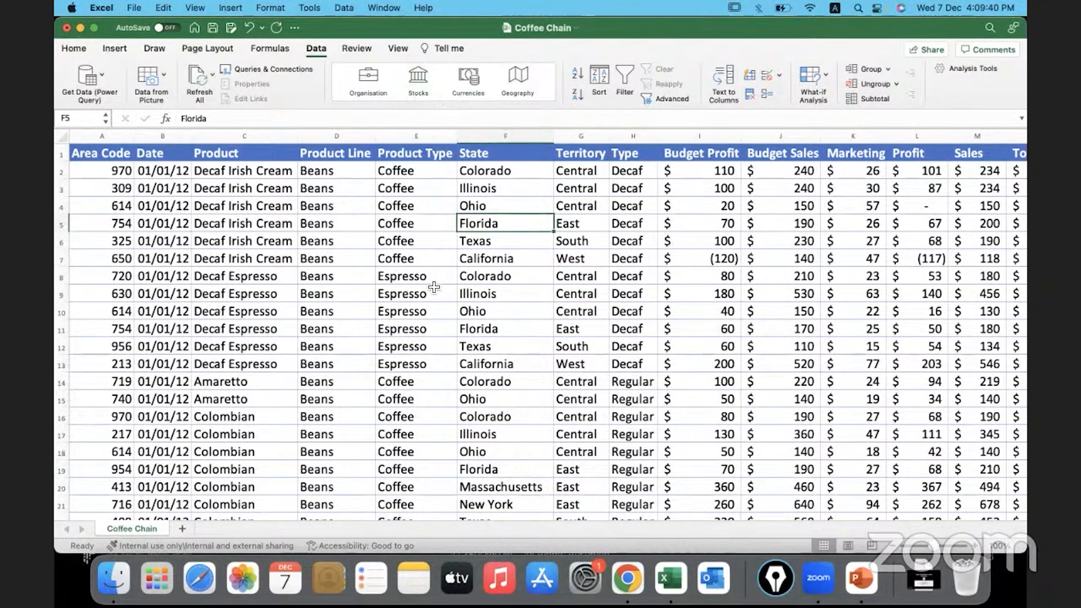
click(416, 294)
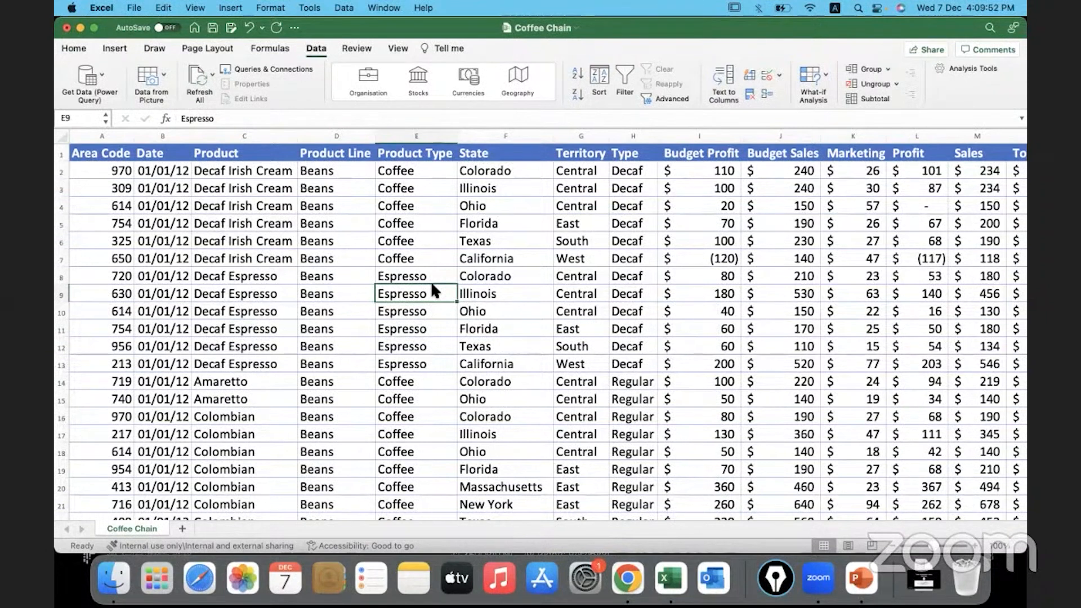
click(337, 258)
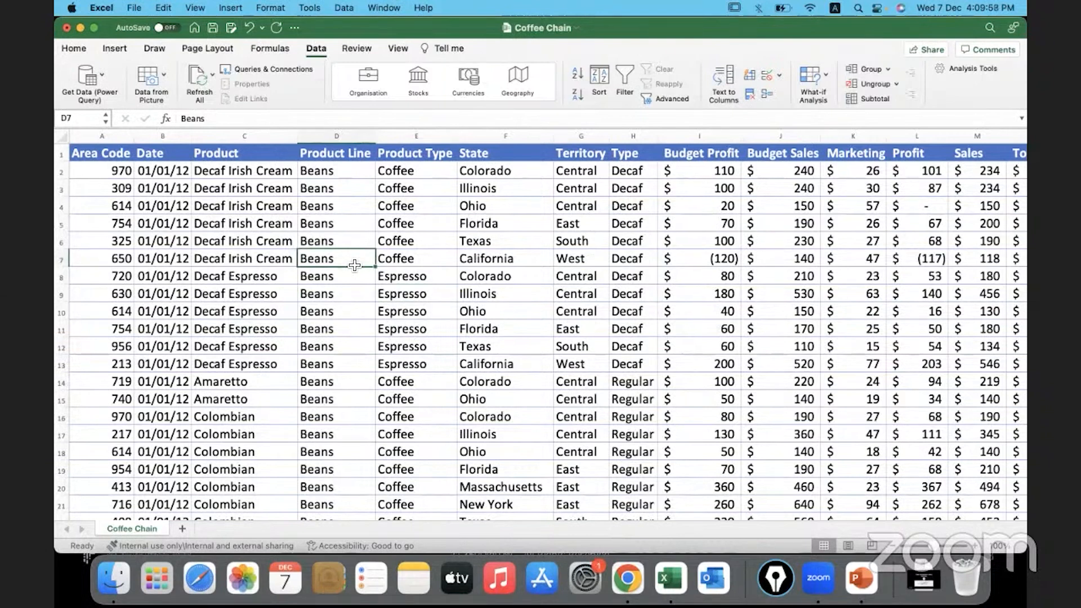
click(245, 242)
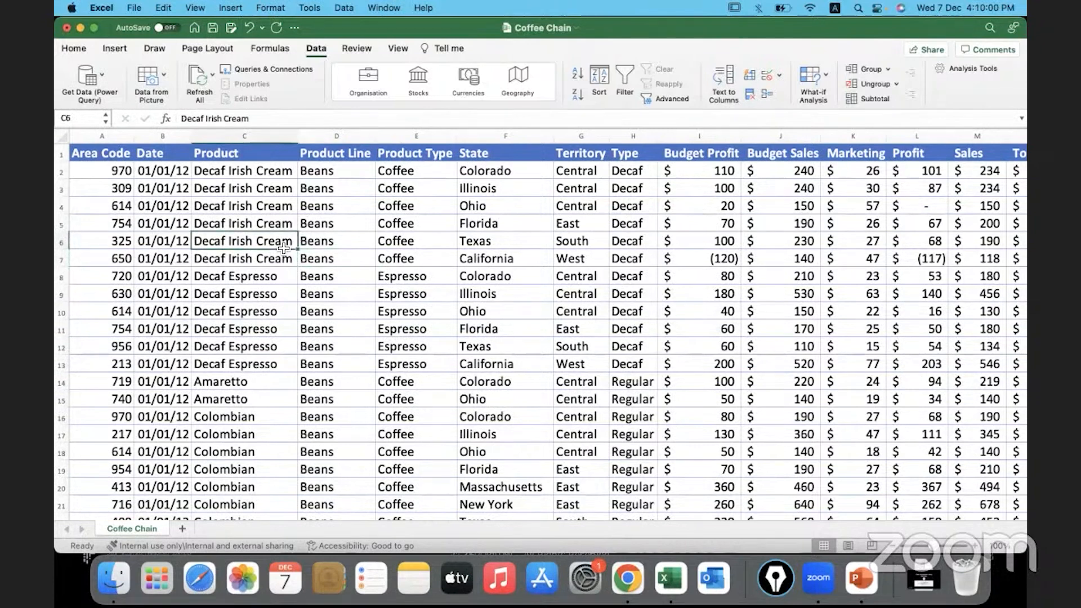
mouse_move(860, 578)
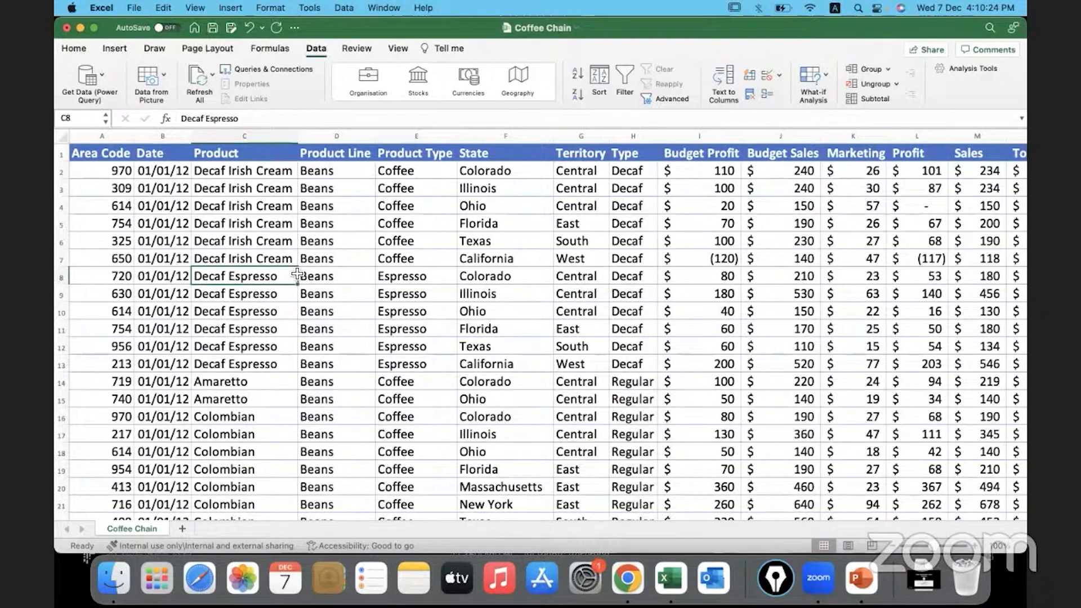
mouse_move(283, 284)
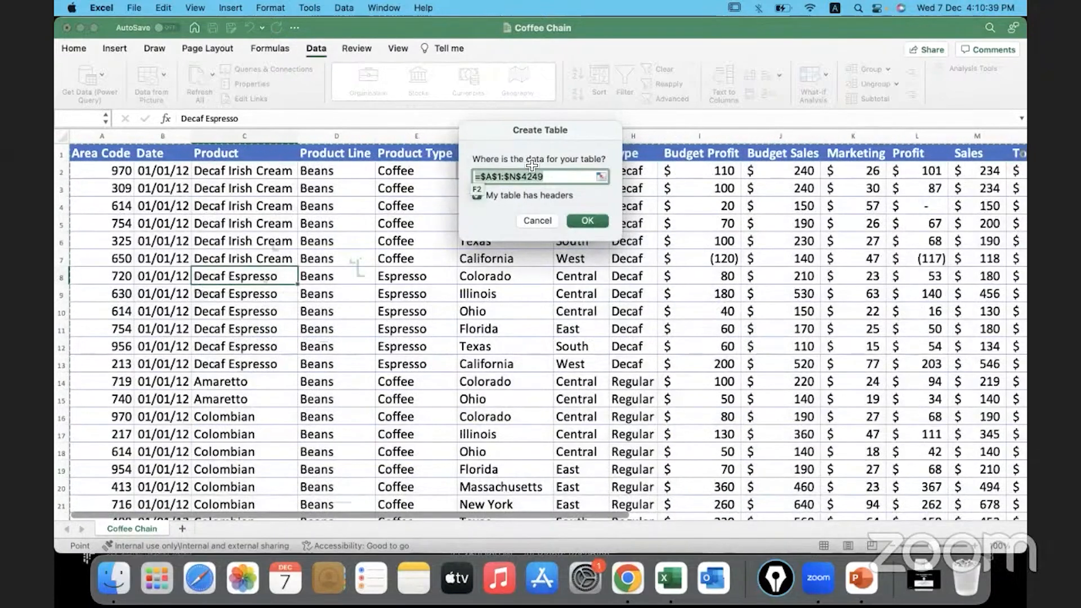
- Create the table over $A$1:$N$4249 with 'My table has headers' checked
click(475, 195)
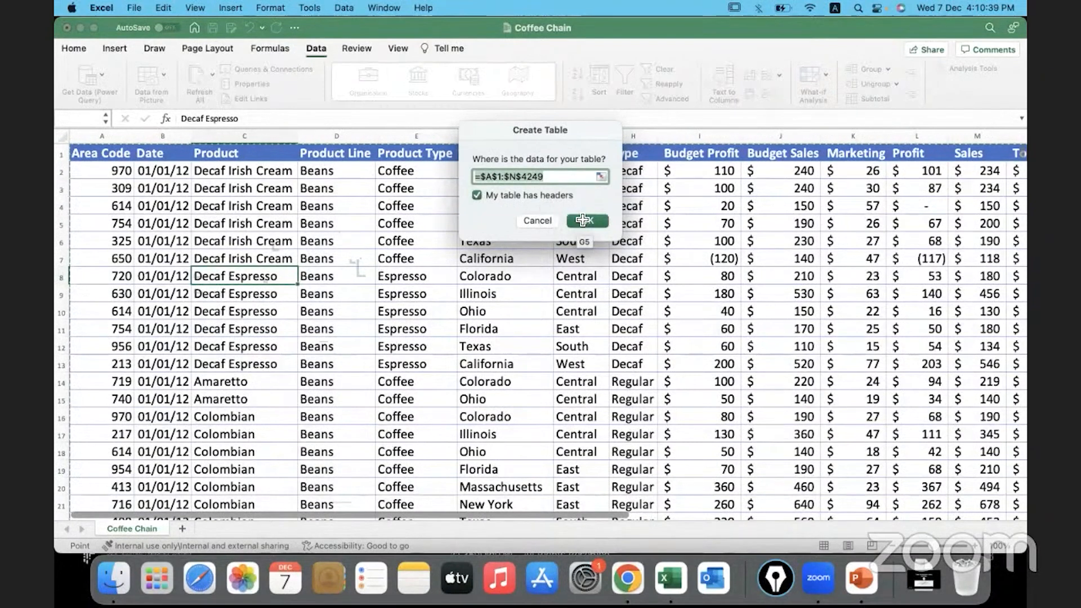
click(587, 221)
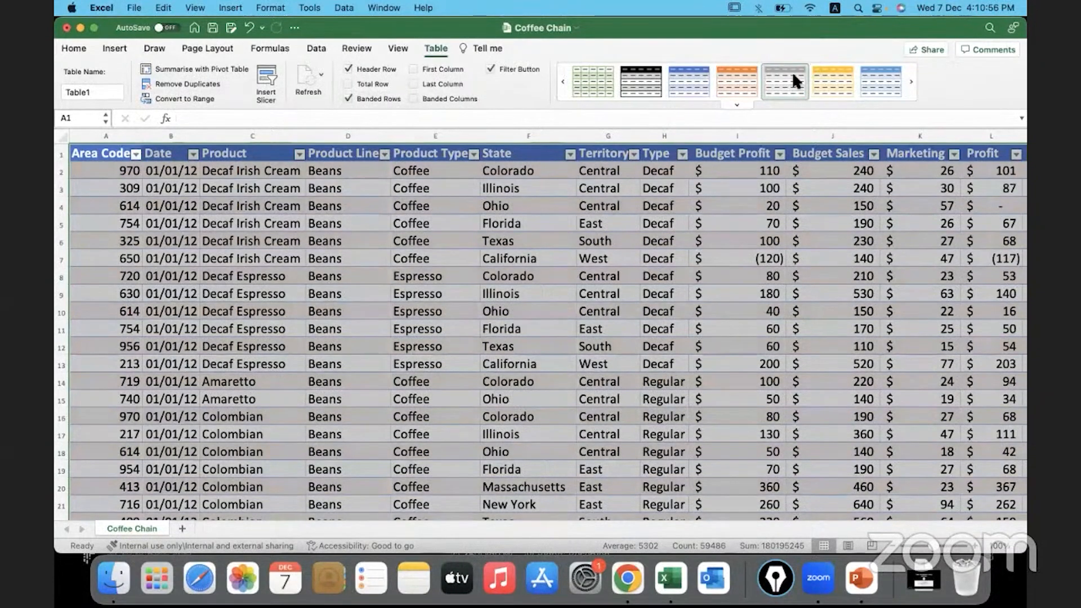
click(687, 81)
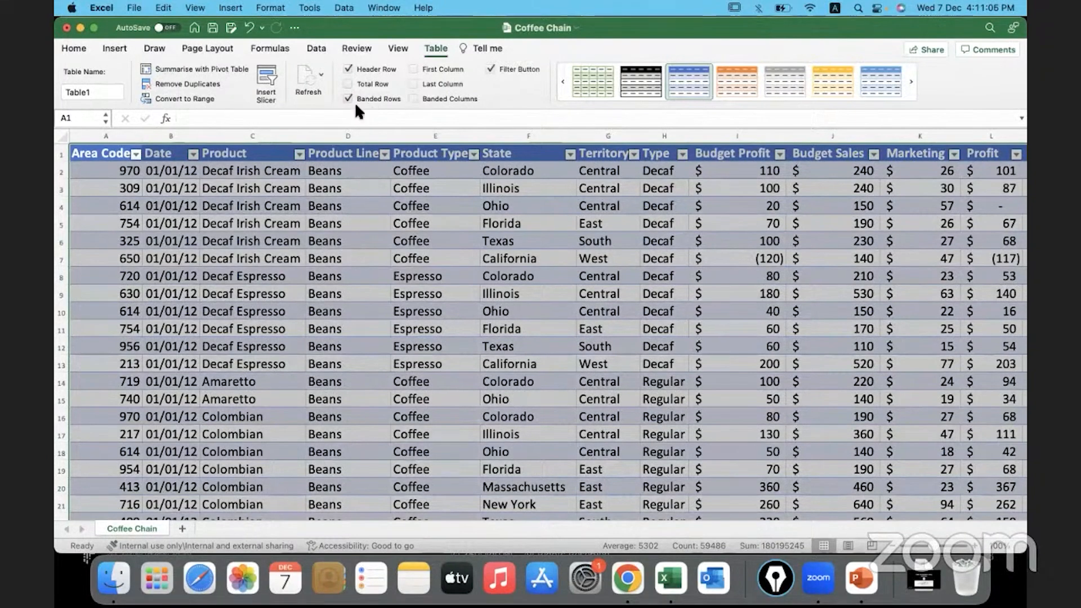
mouse_move(360, 99)
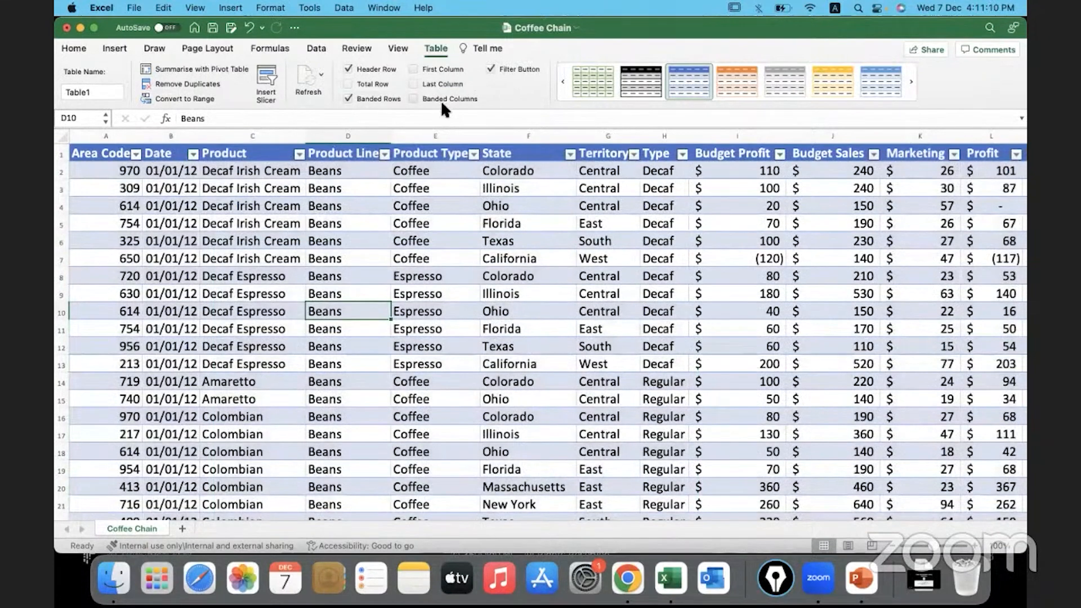
mouse_move(193, 83)
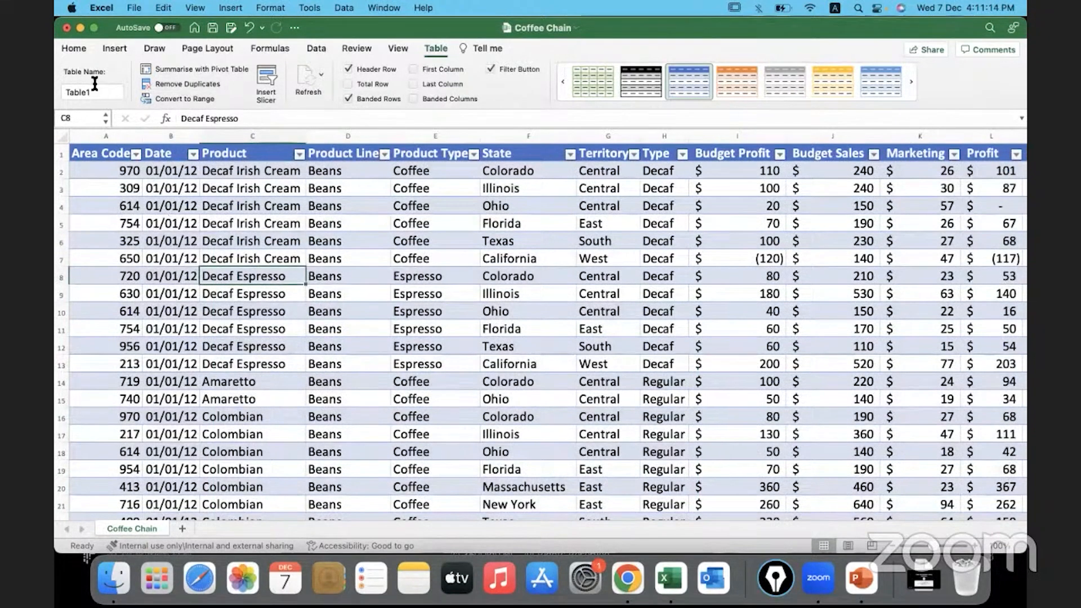
- Name the table CoffeeChain_Data, then view the Area Code sort-and-filter options
click(91, 91)
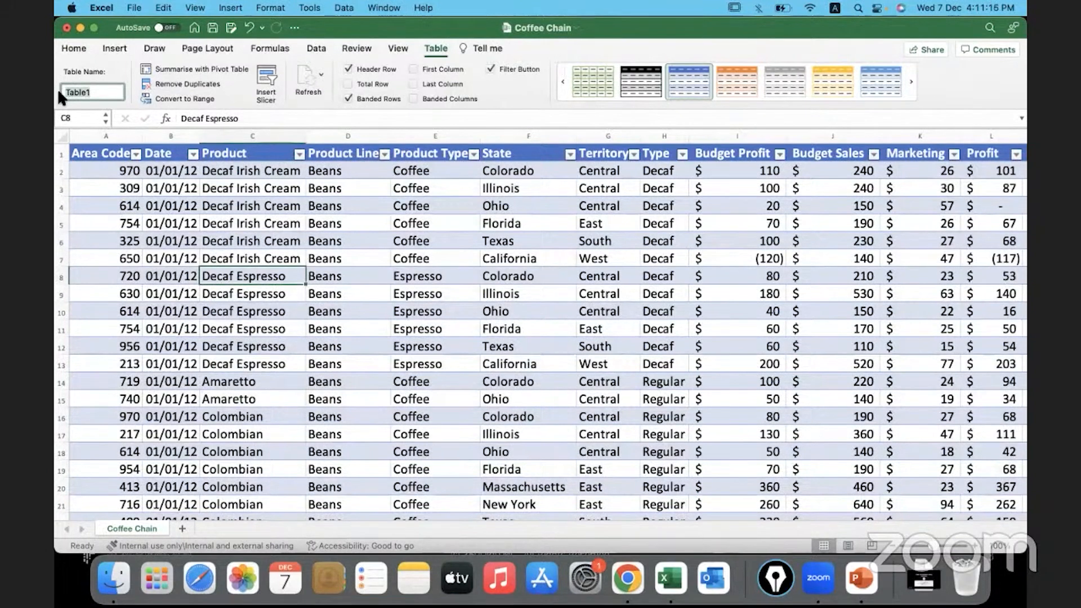
text(Coffee)
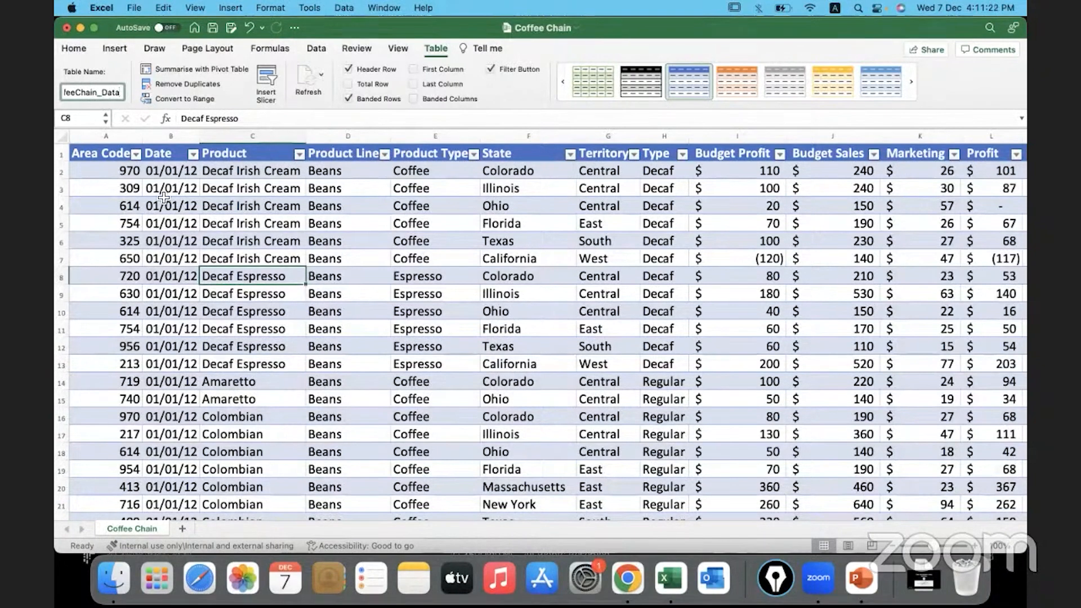
click(170, 188)
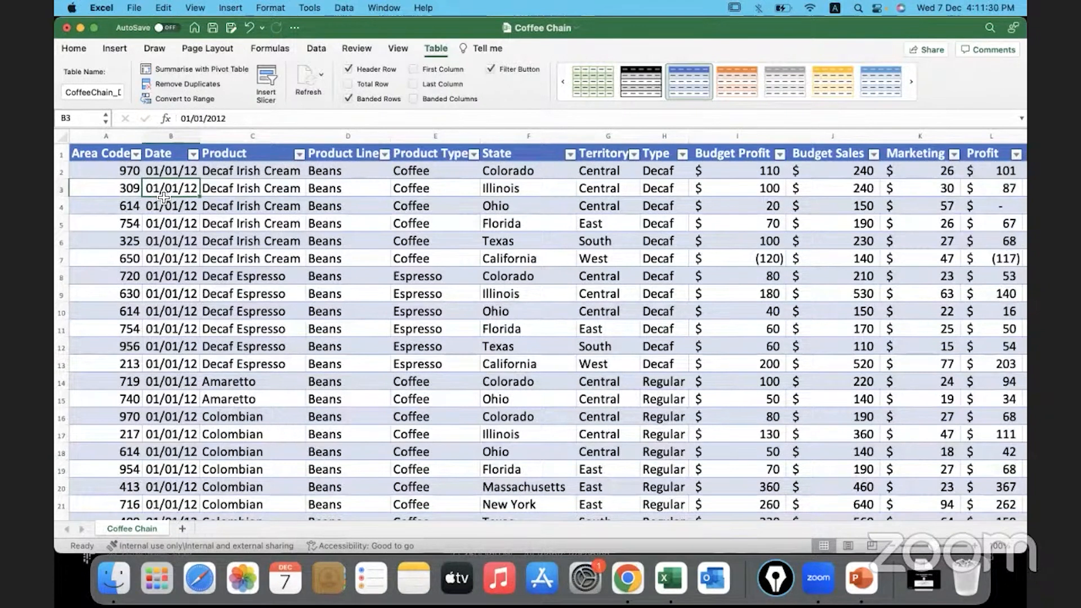
click(136, 154)
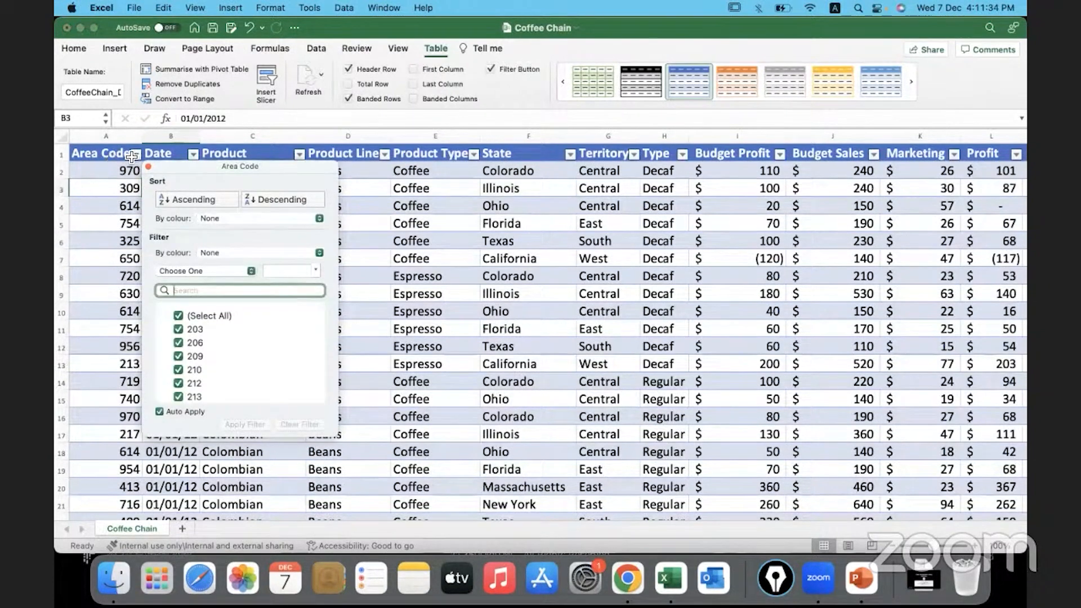
mouse_move(221, 189)
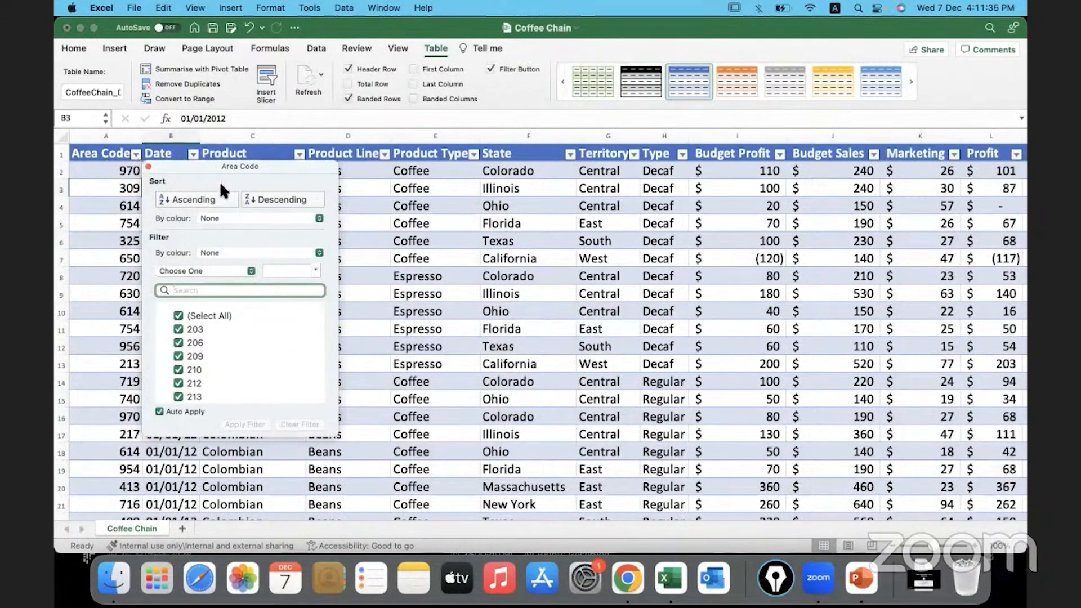
mouse_move(176, 178)
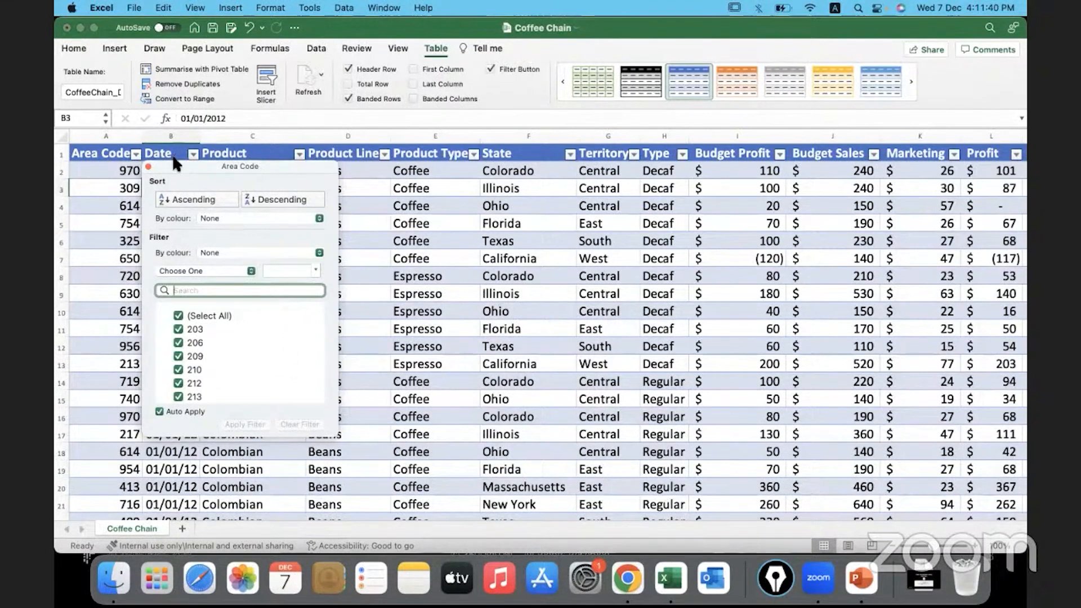
mouse_move(179, 164)
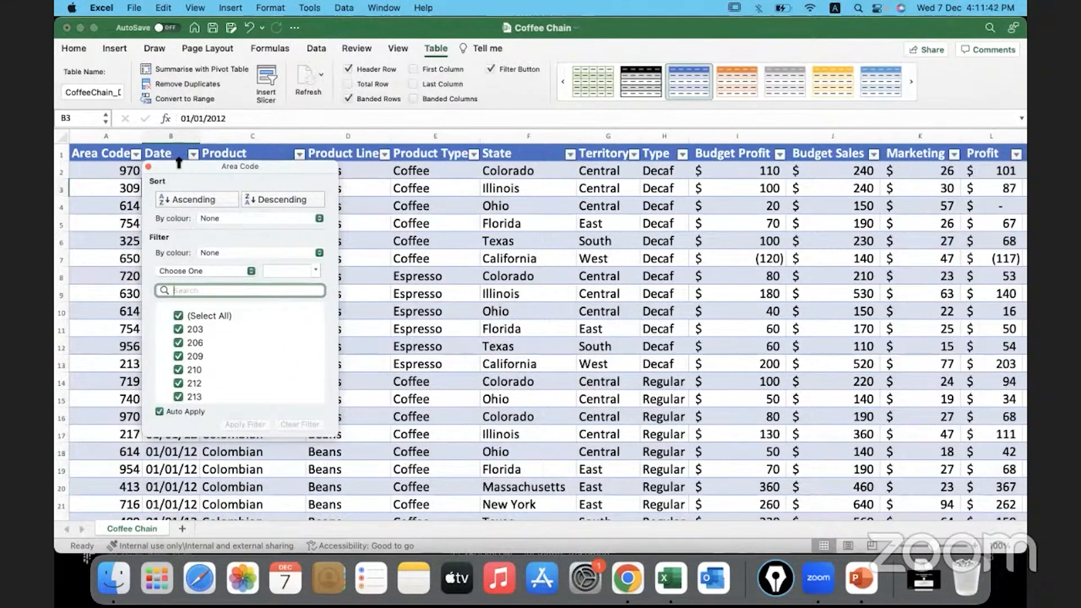
mouse_move(222, 180)
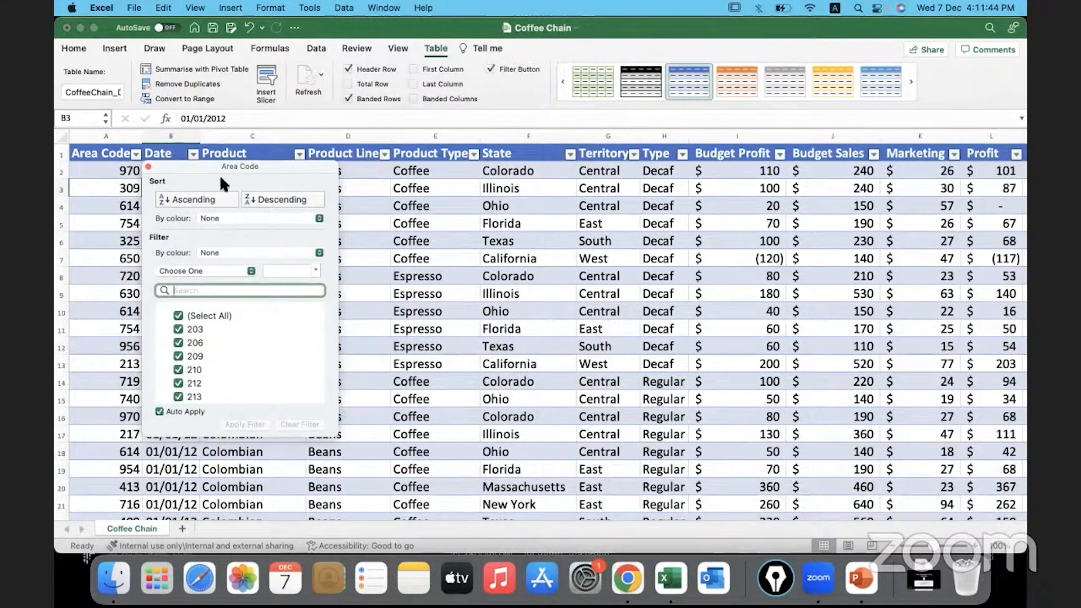
mouse_move(211, 327)
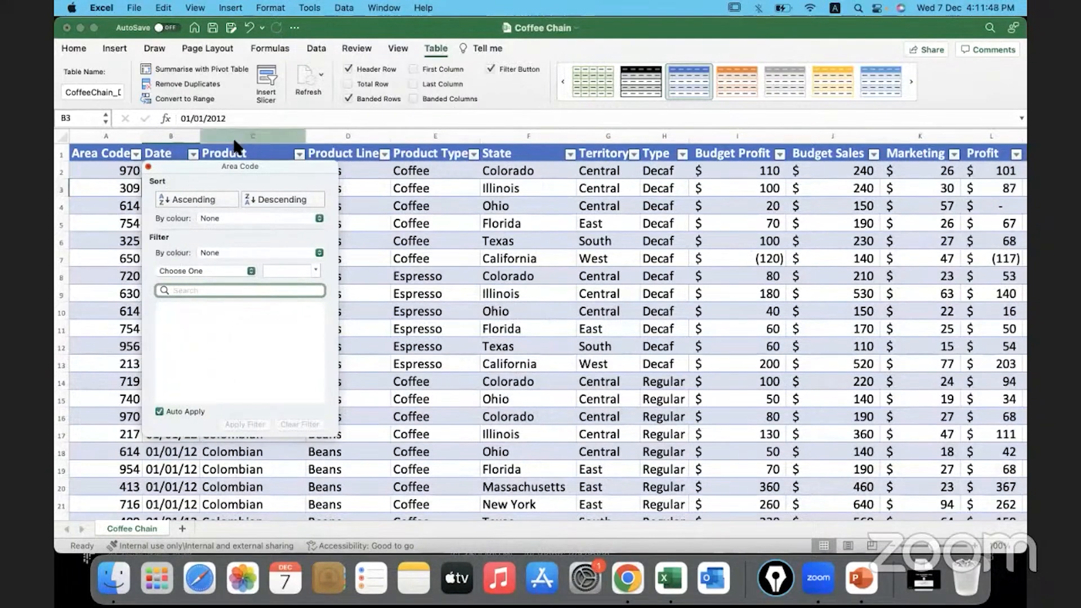
click(237, 153)
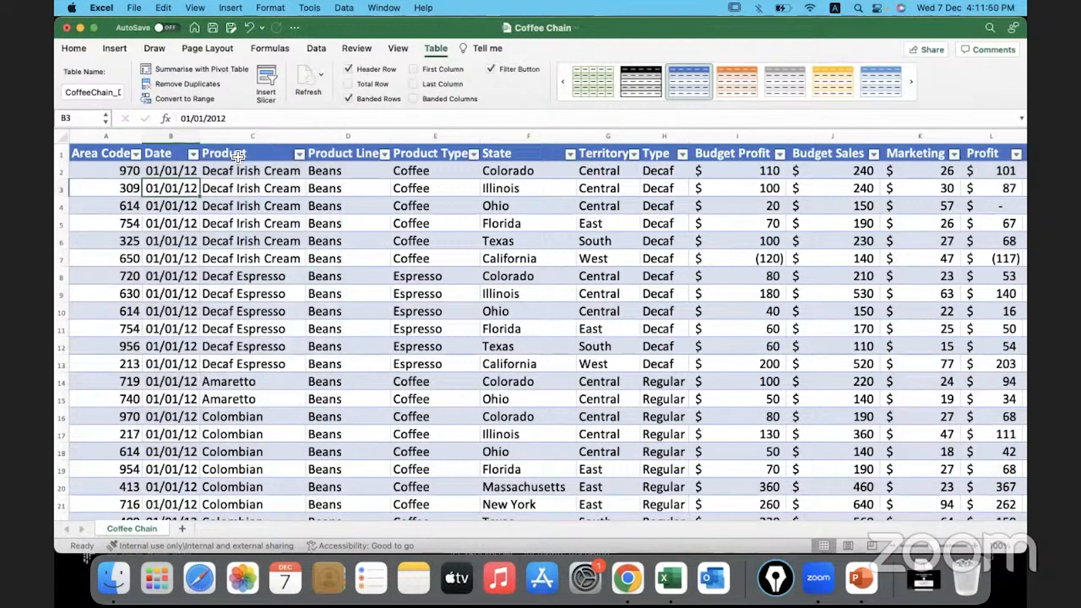
click(298, 153)
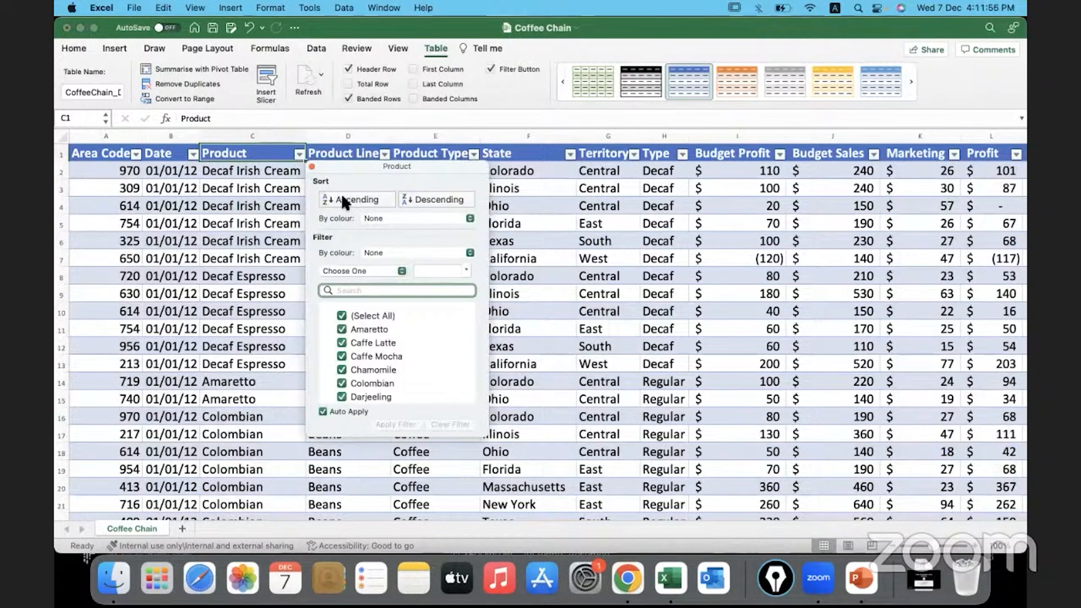
- Sort Product A to Z, briefly Z to A, then back to A to Z with Amaretto first
click(355, 200)
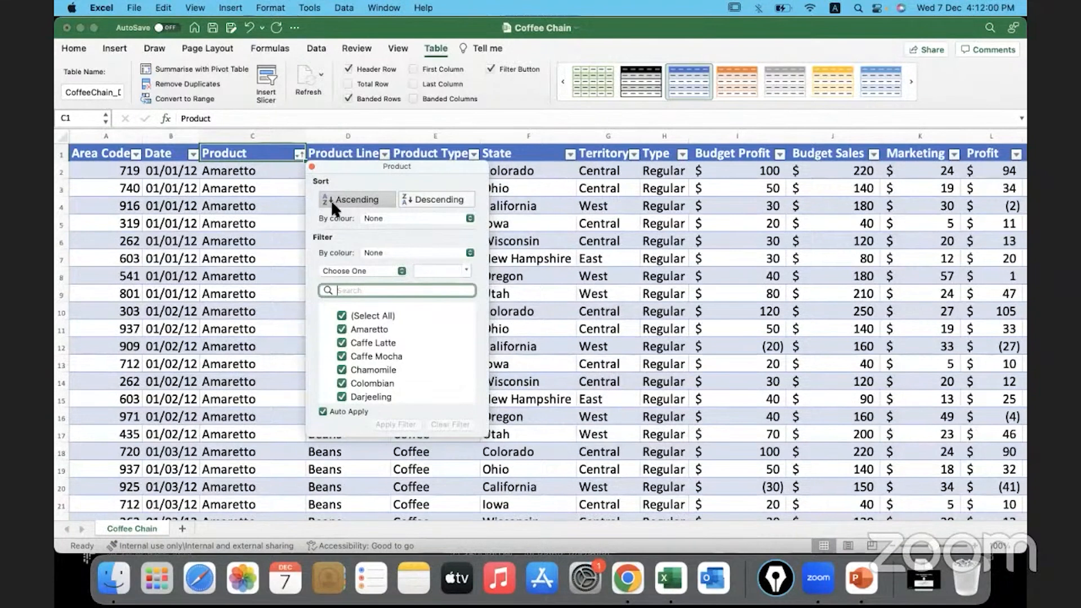
mouse_move(269, 188)
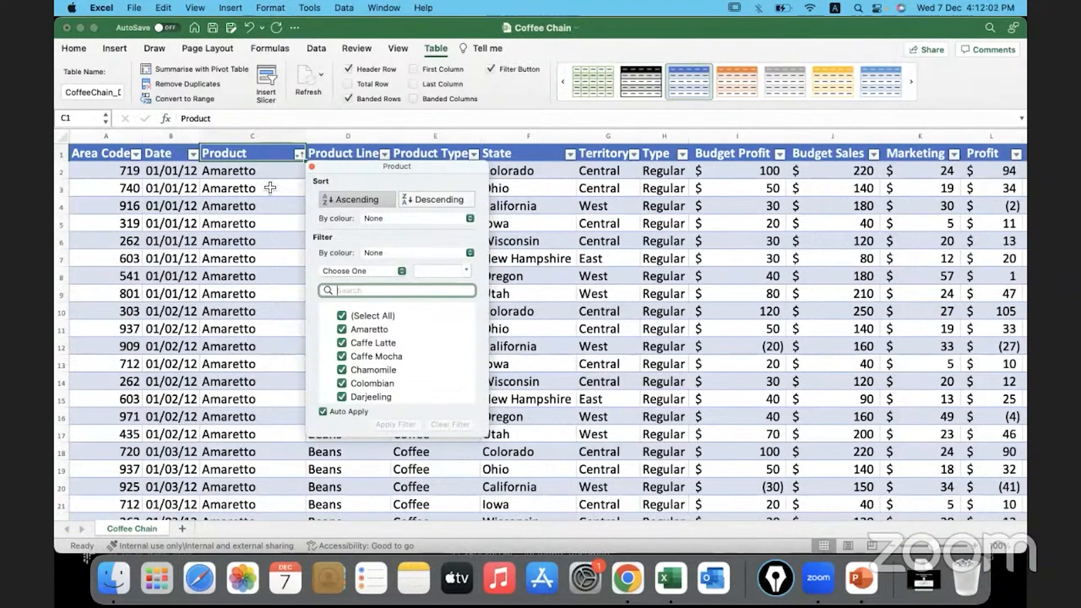
scroll(down, 3)
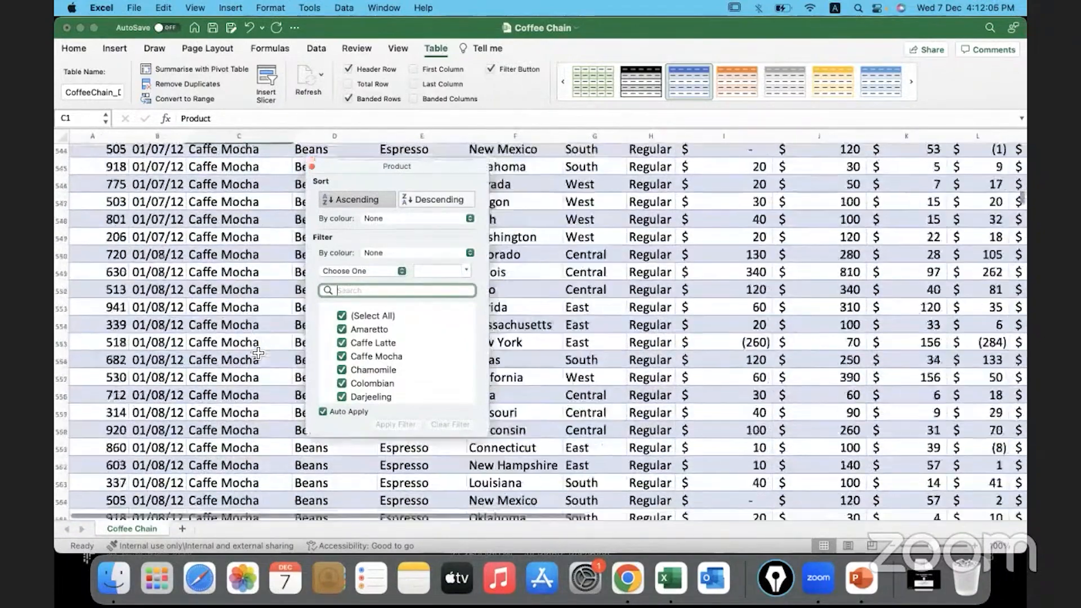
scroll(down, 3)
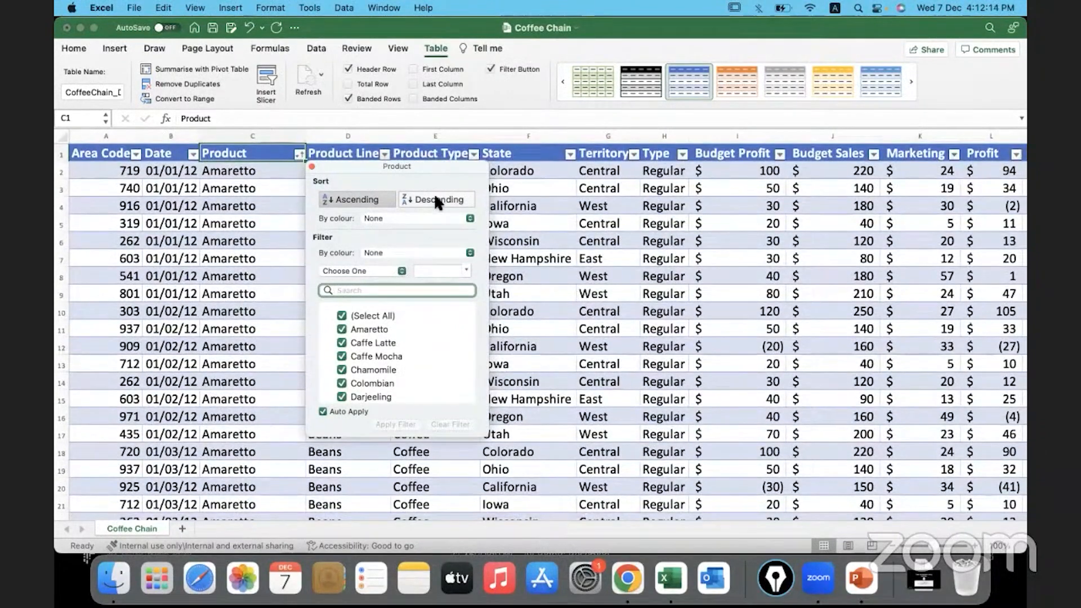
click(434, 200)
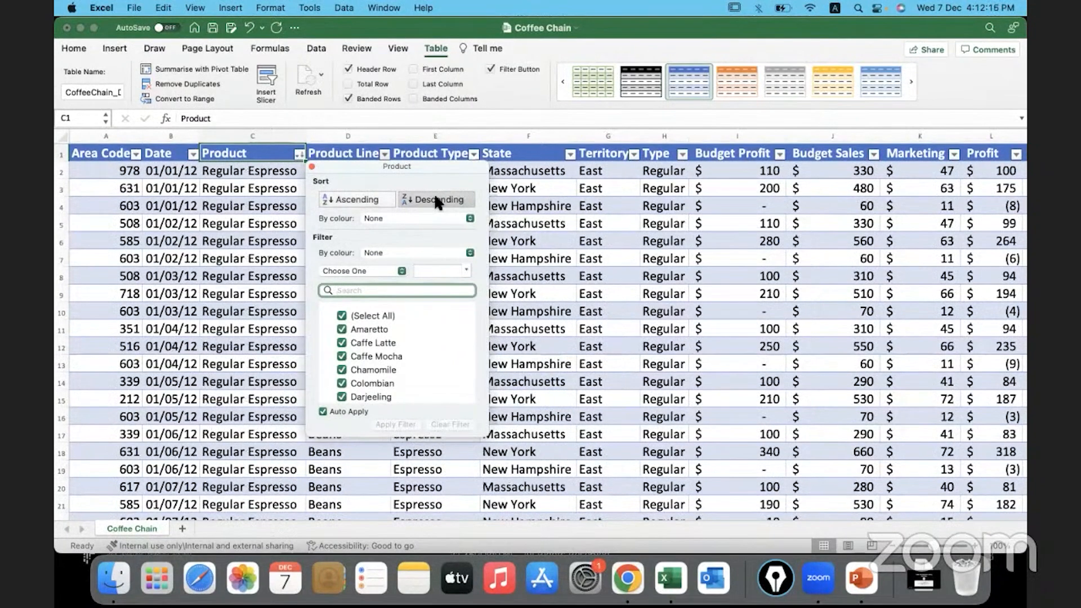
click(354, 199)
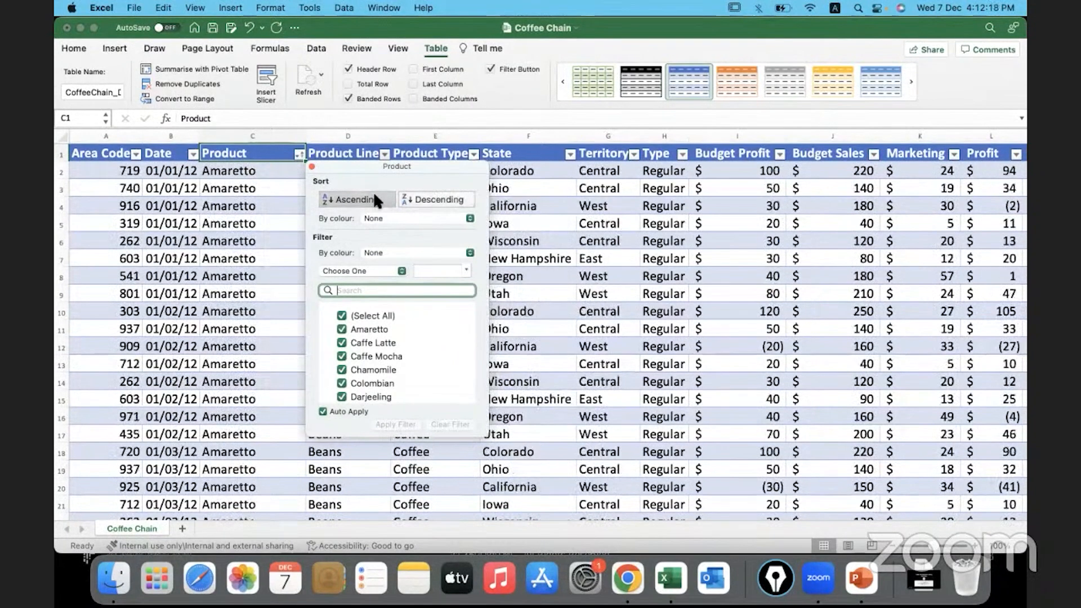
mouse_move(377, 376)
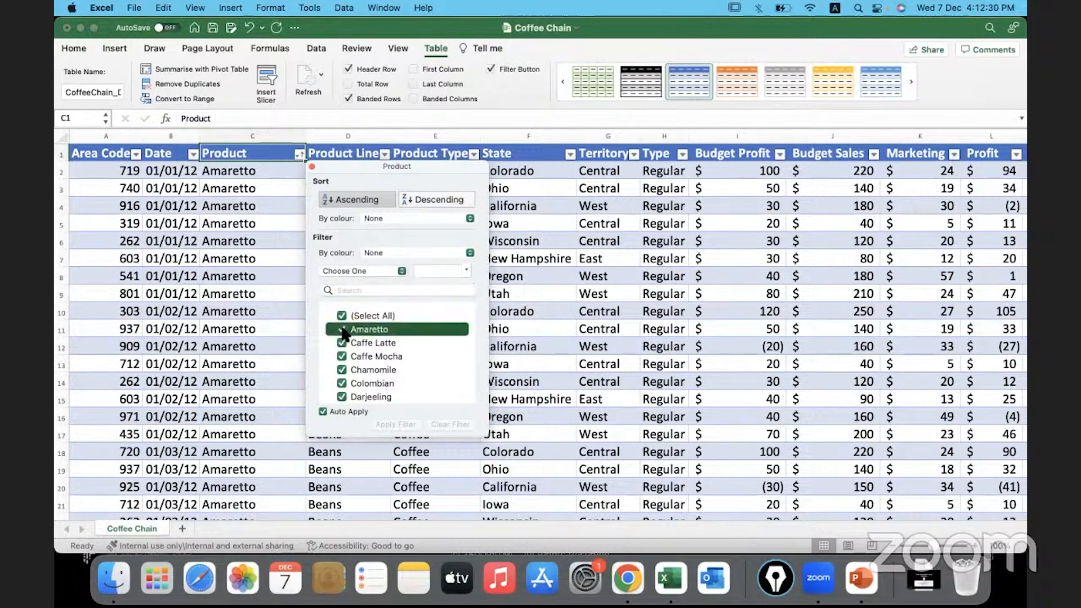
click(342, 329)
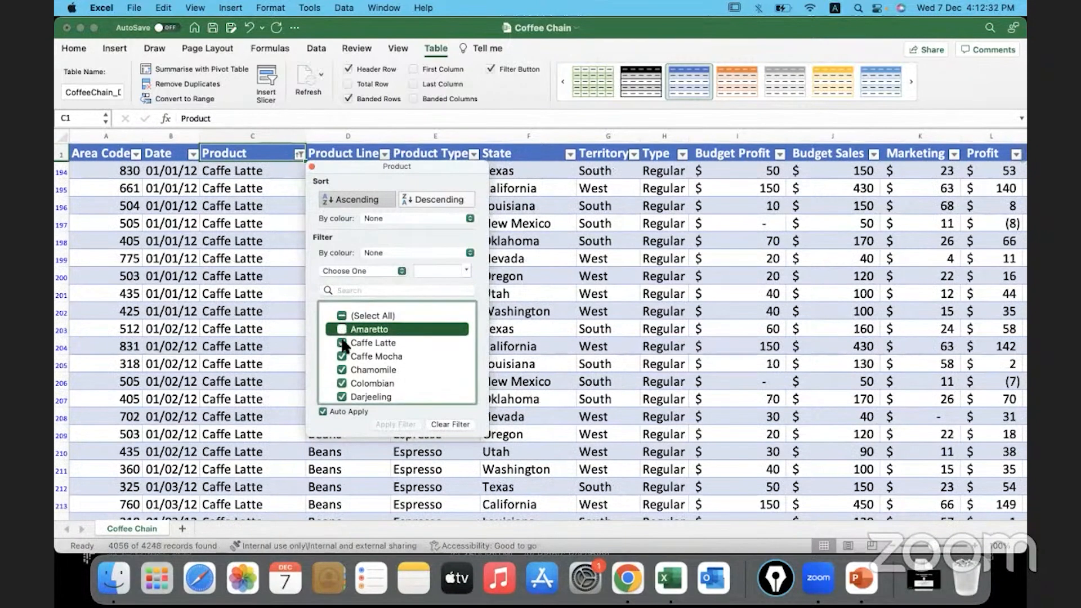
click(342, 343)
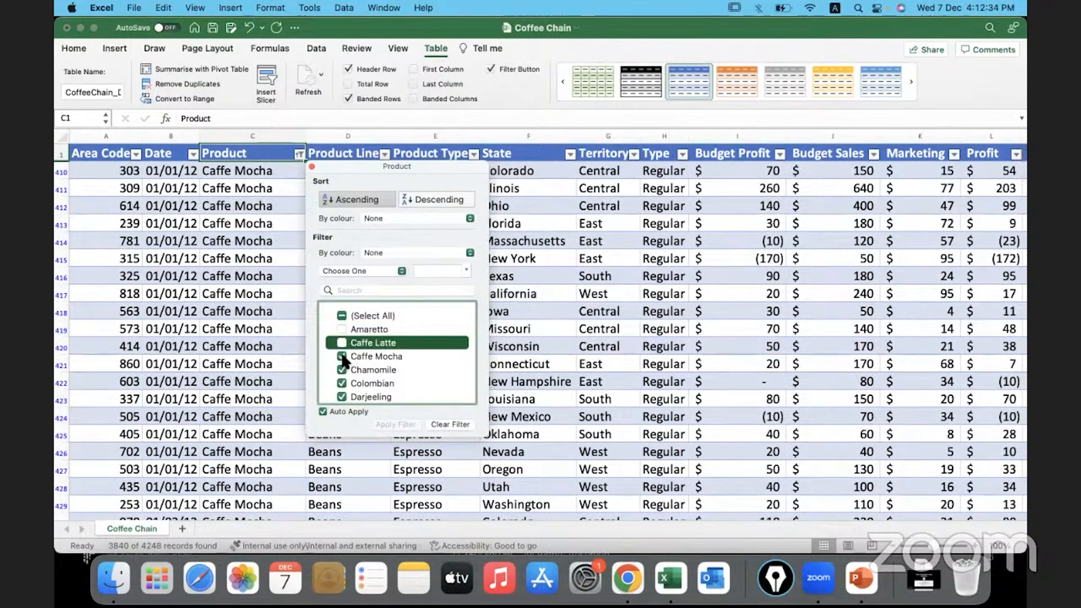
click(342, 343)
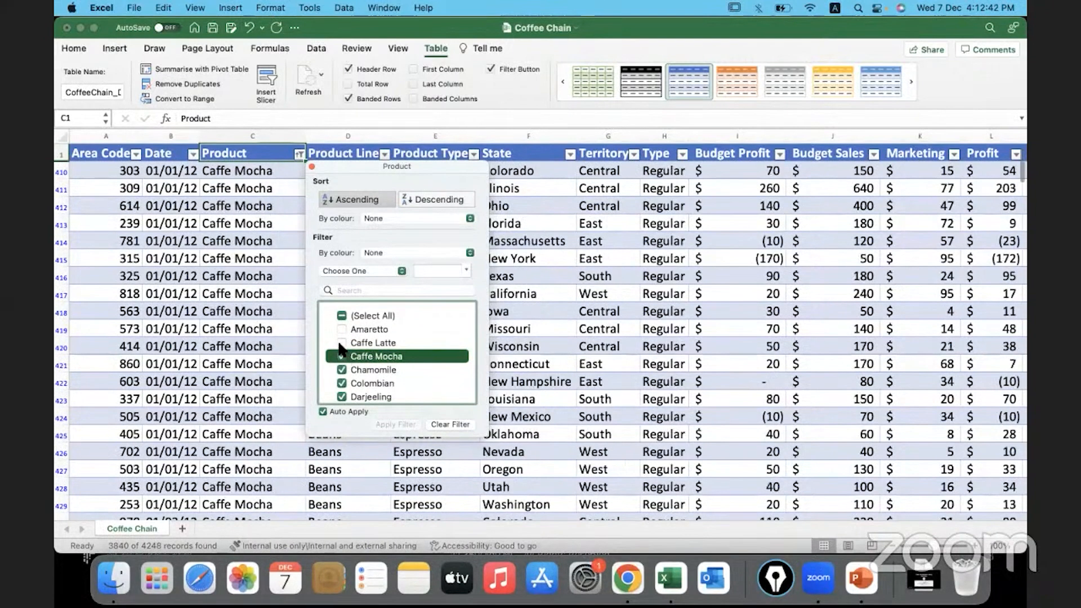
click(342, 316)
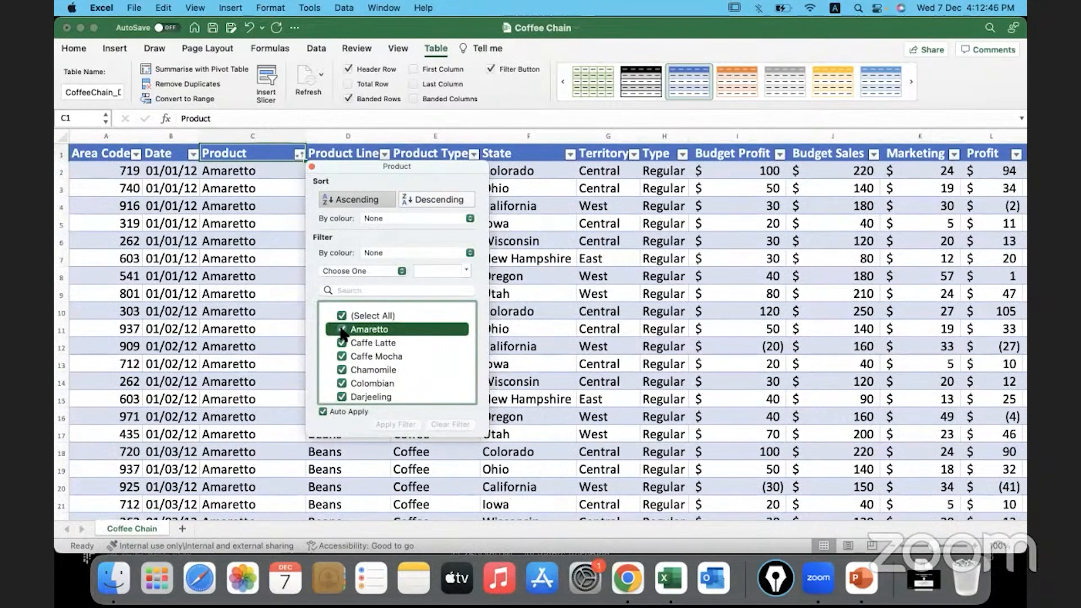
mouse_move(386, 357)
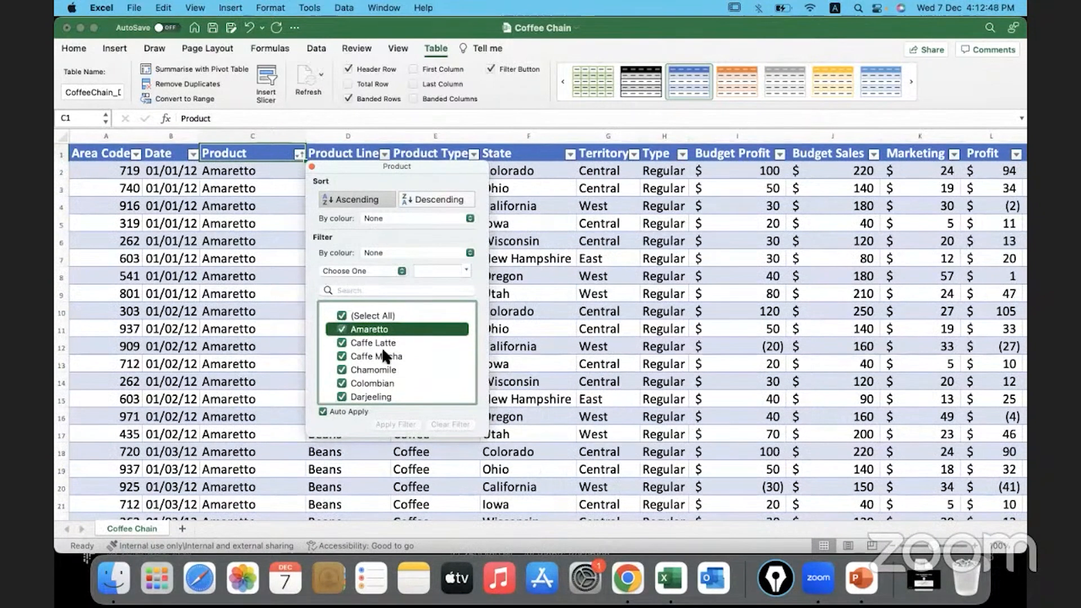
mouse_move(344, 182)
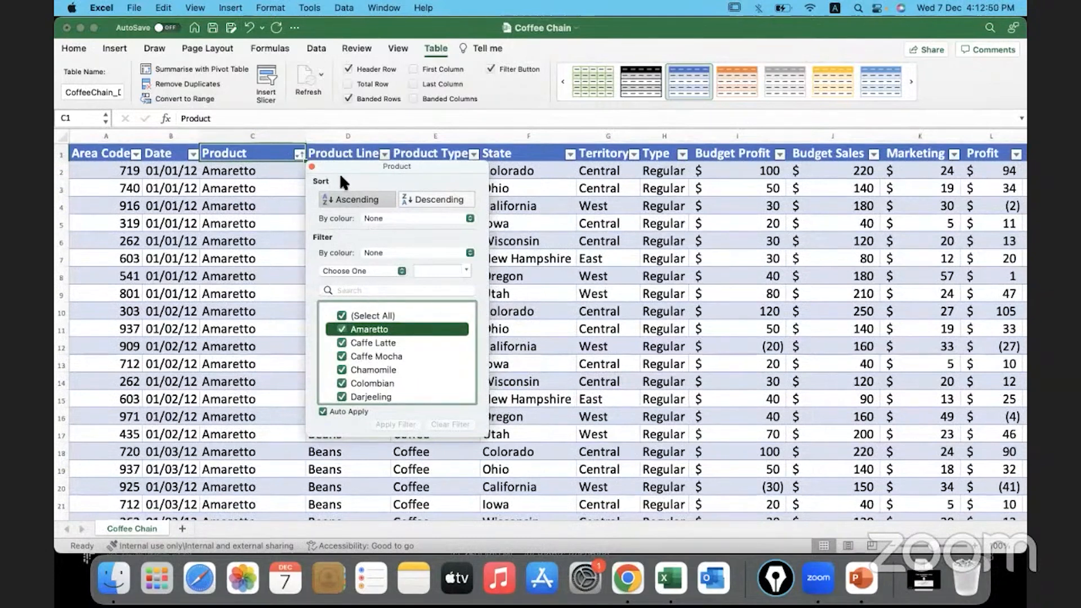
mouse_move(281, 208)
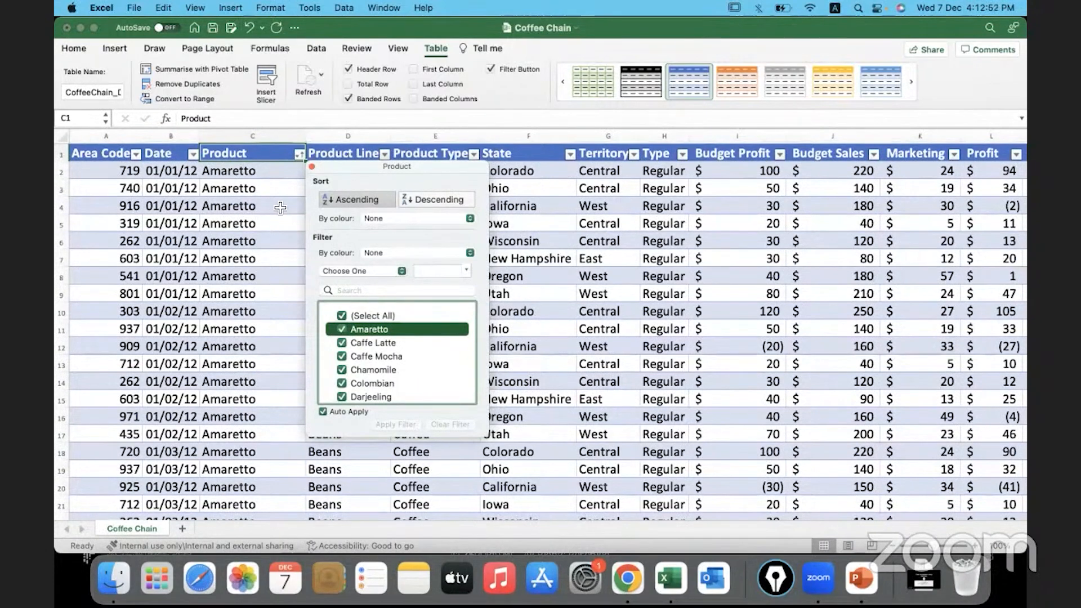